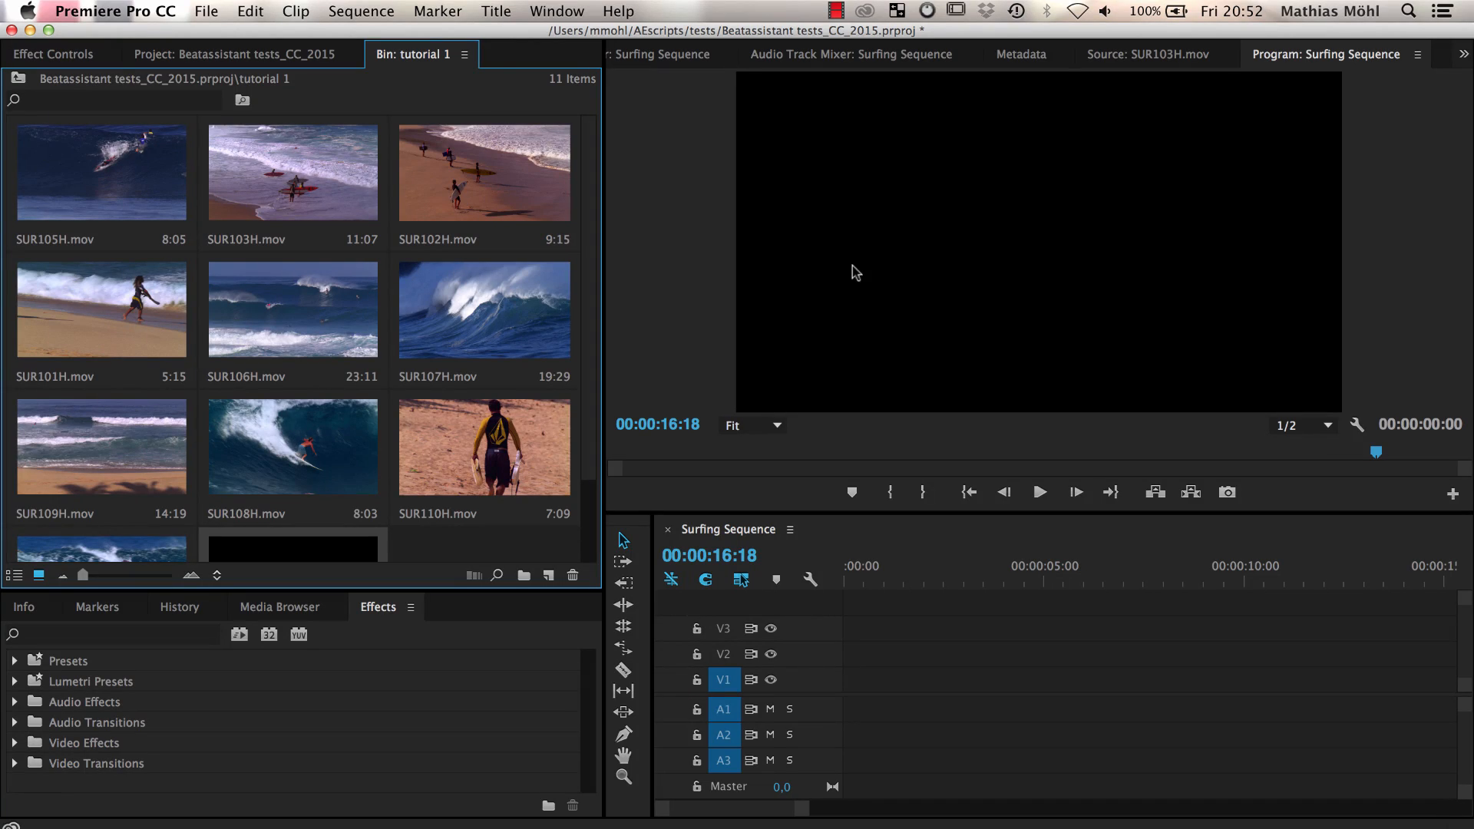
Step: Show the Beat Edit extension panel from Window > Extensions
{"action": "left_click", "coordinate": [556, 10]}
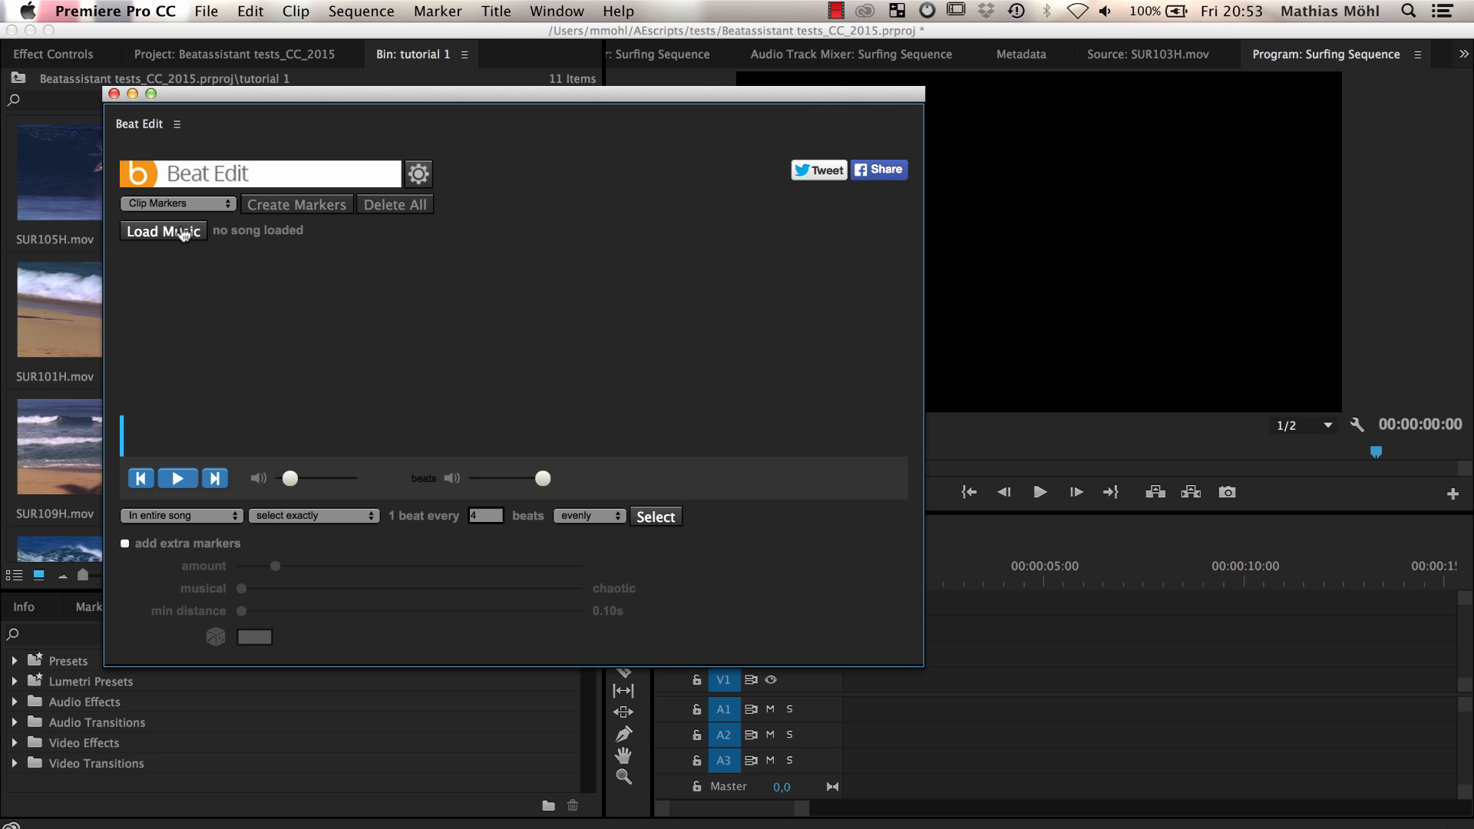
Step: Load 190_short_summer-girl_0018.wav into Beat Edit for beat analysis
{"action": "left_click", "coordinate": [162, 231]}
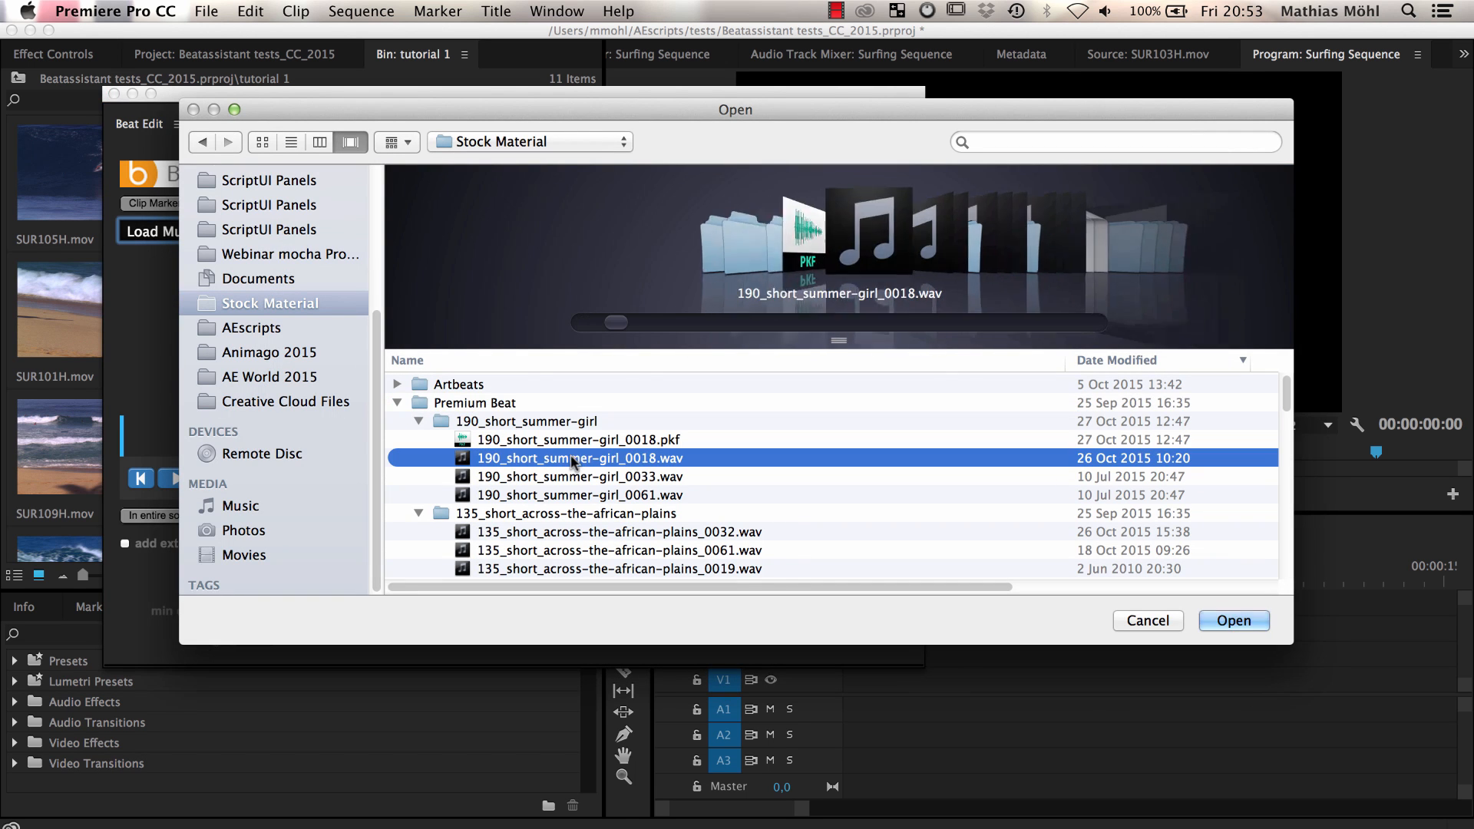
{"action": "left_click", "coordinate": [1234, 620]}
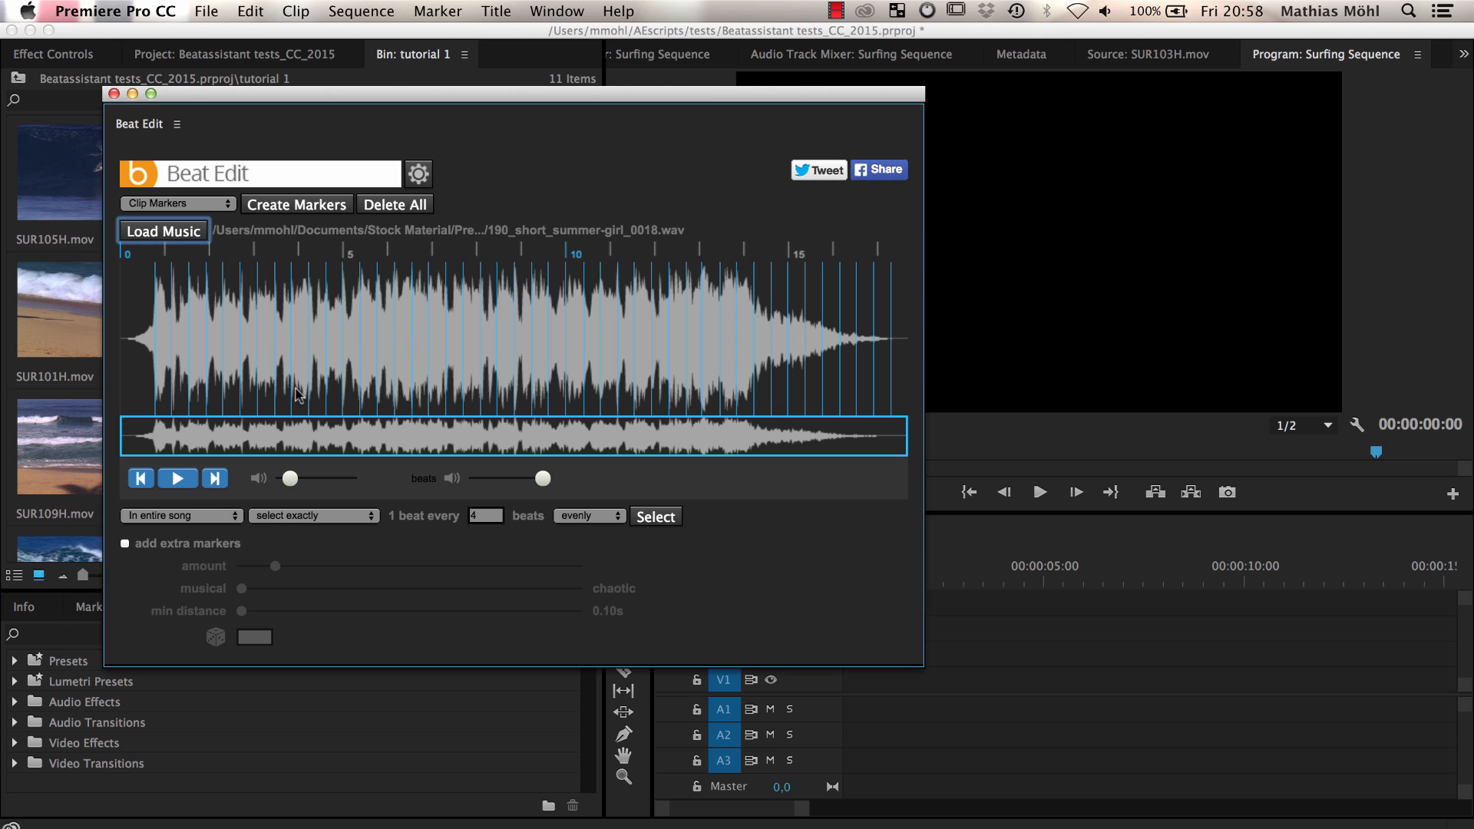
Step: Preview the song, turning the music volume down and beat clicks up
{"action": "left_click", "coordinate": [177, 478]}
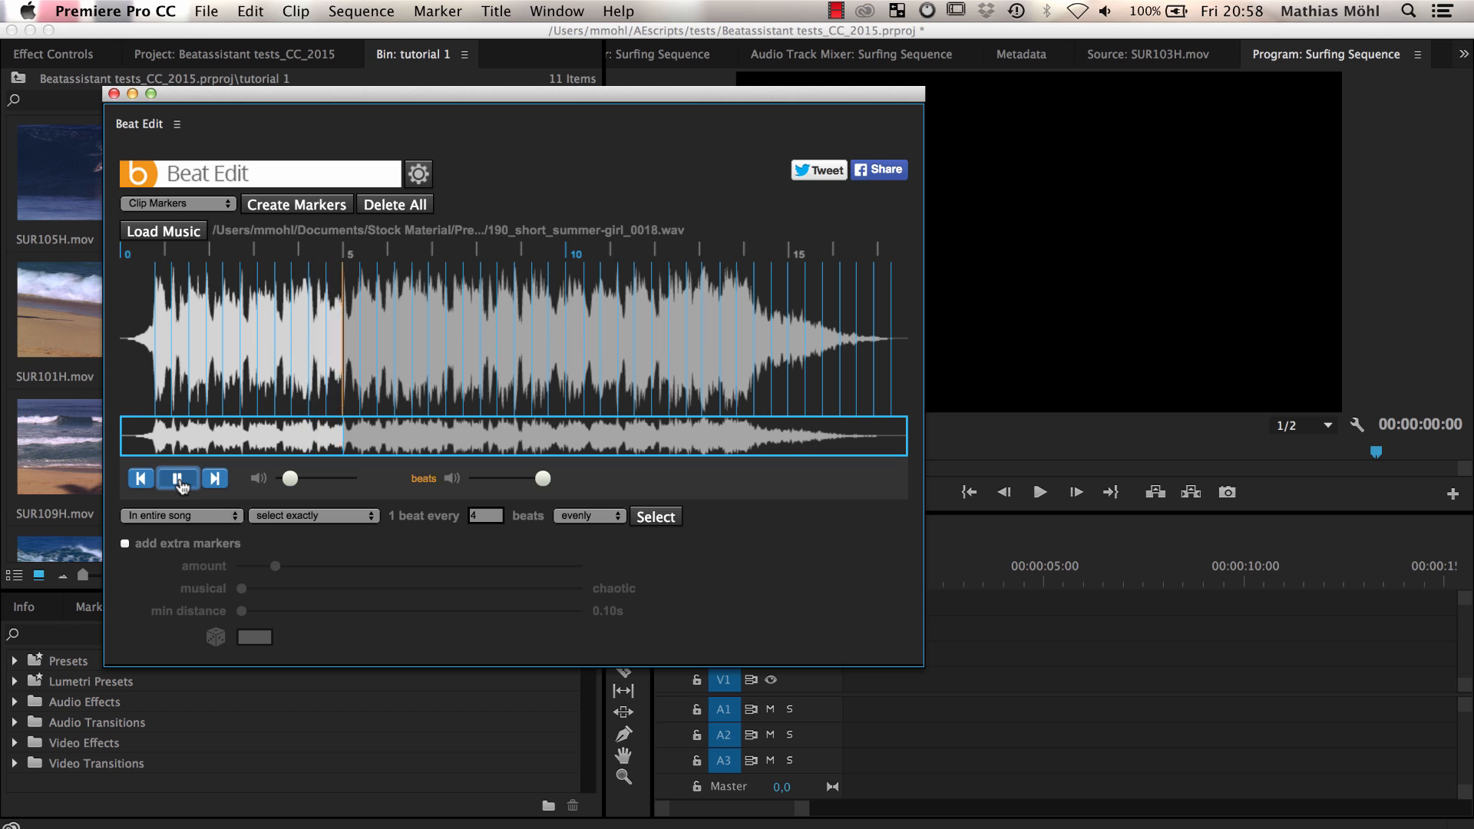
{"action": "left_click", "coordinate": [177, 479]}
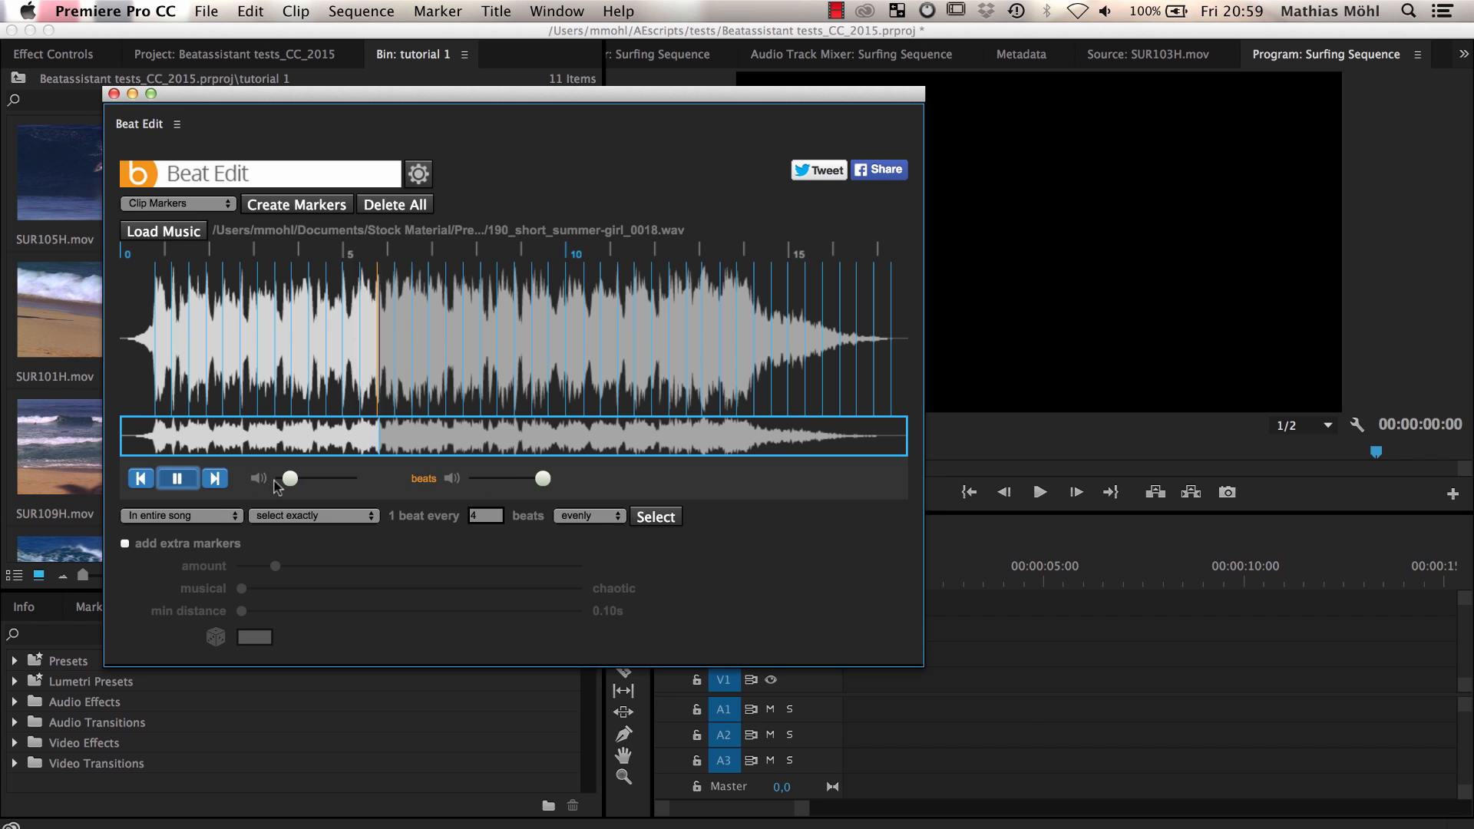
{"action": "left_click_drag", "start_coordinate": [290, 478], "coordinate": [324, 478]}
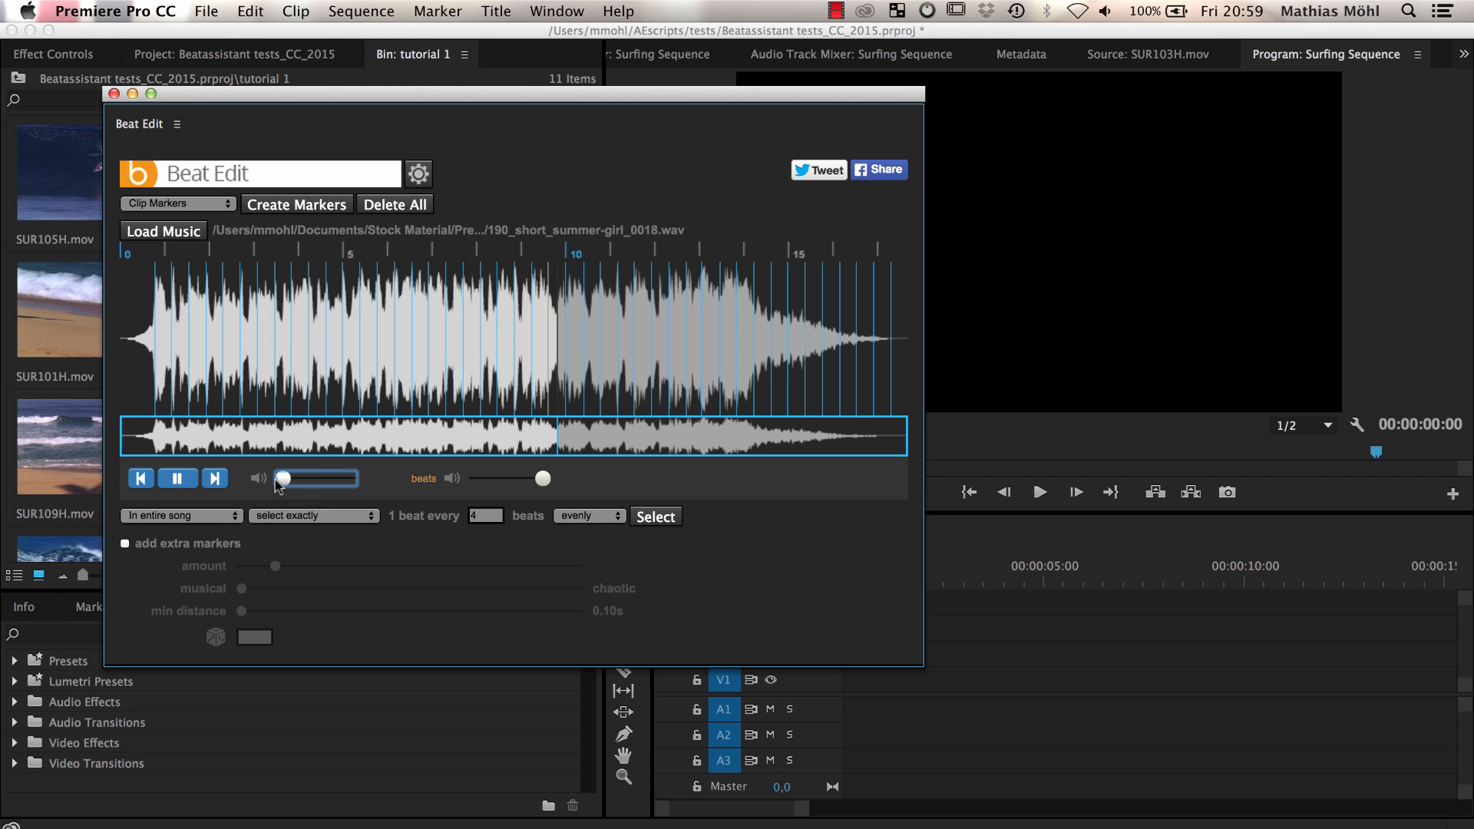
{"action": "left_click_drag", "start_coordinate": [540, 479], "coordinate": [495, 478]}
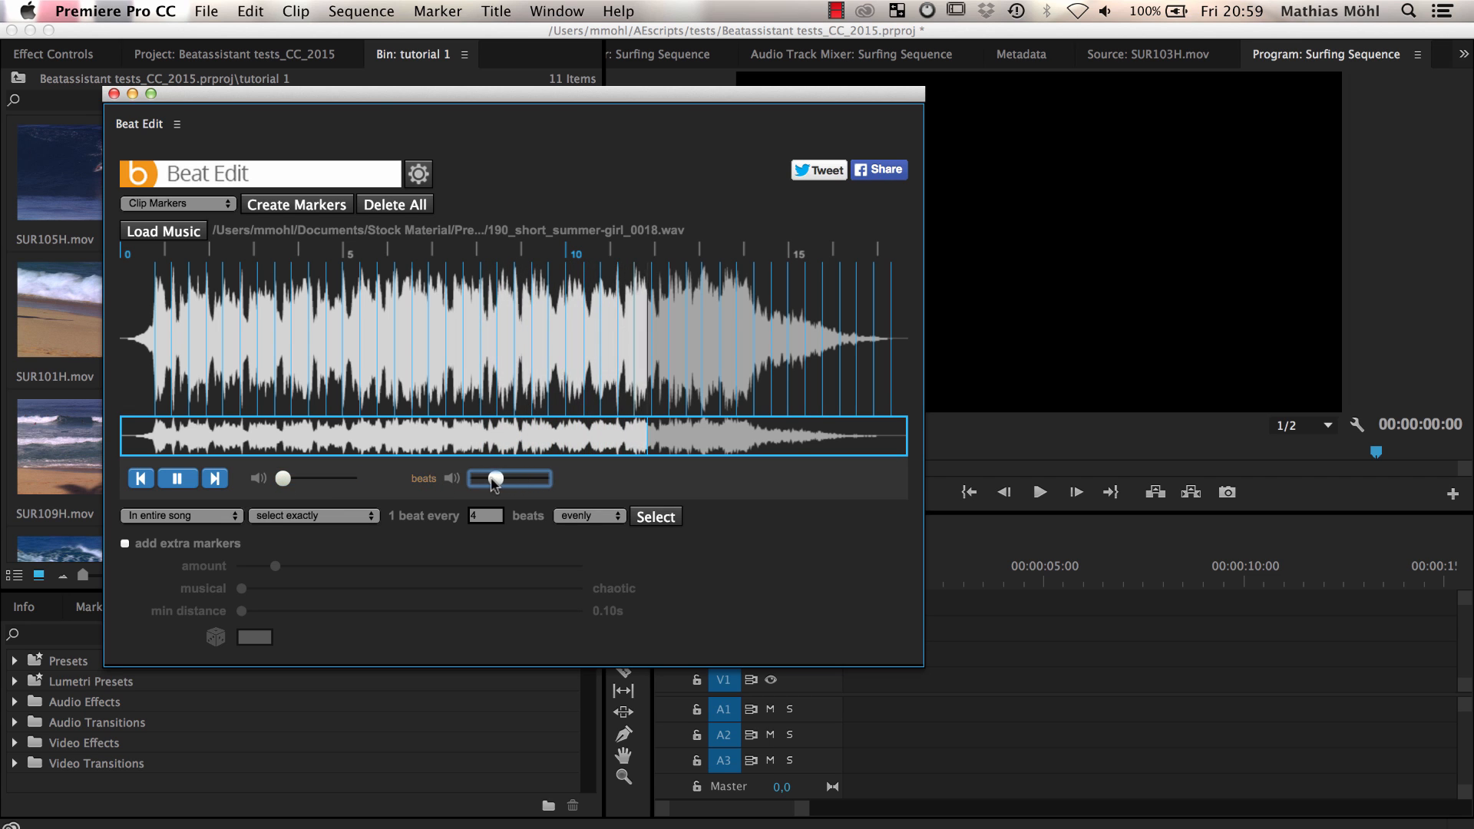
{"action": "left_click_drag", "start_coordinate": [497, 479], "coordinate": [534, 480]}
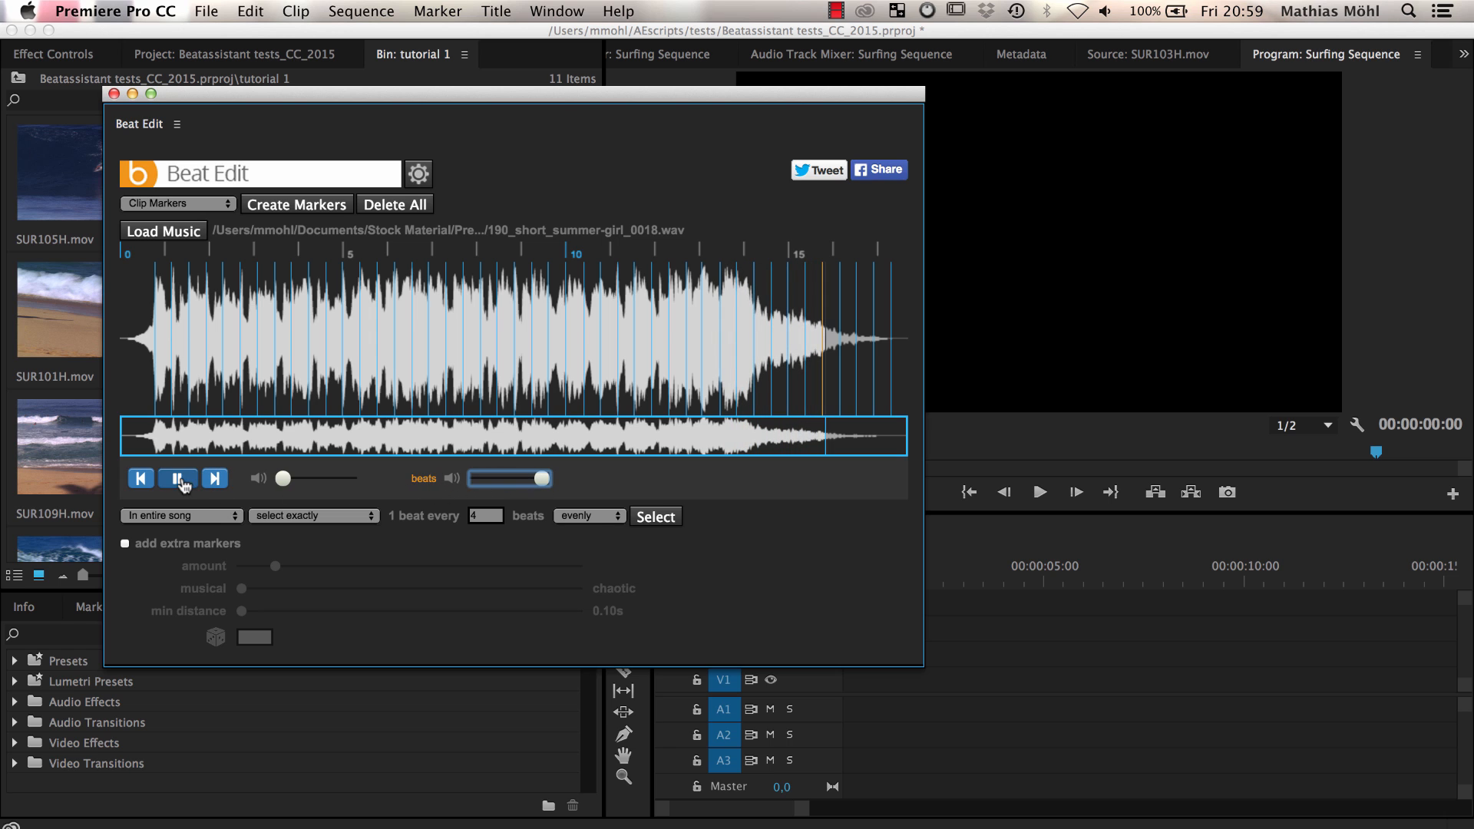
Step: Stop, rewind, and replay the song from the beginning
{"action": "left_click", "coordinate": [140, 478]}
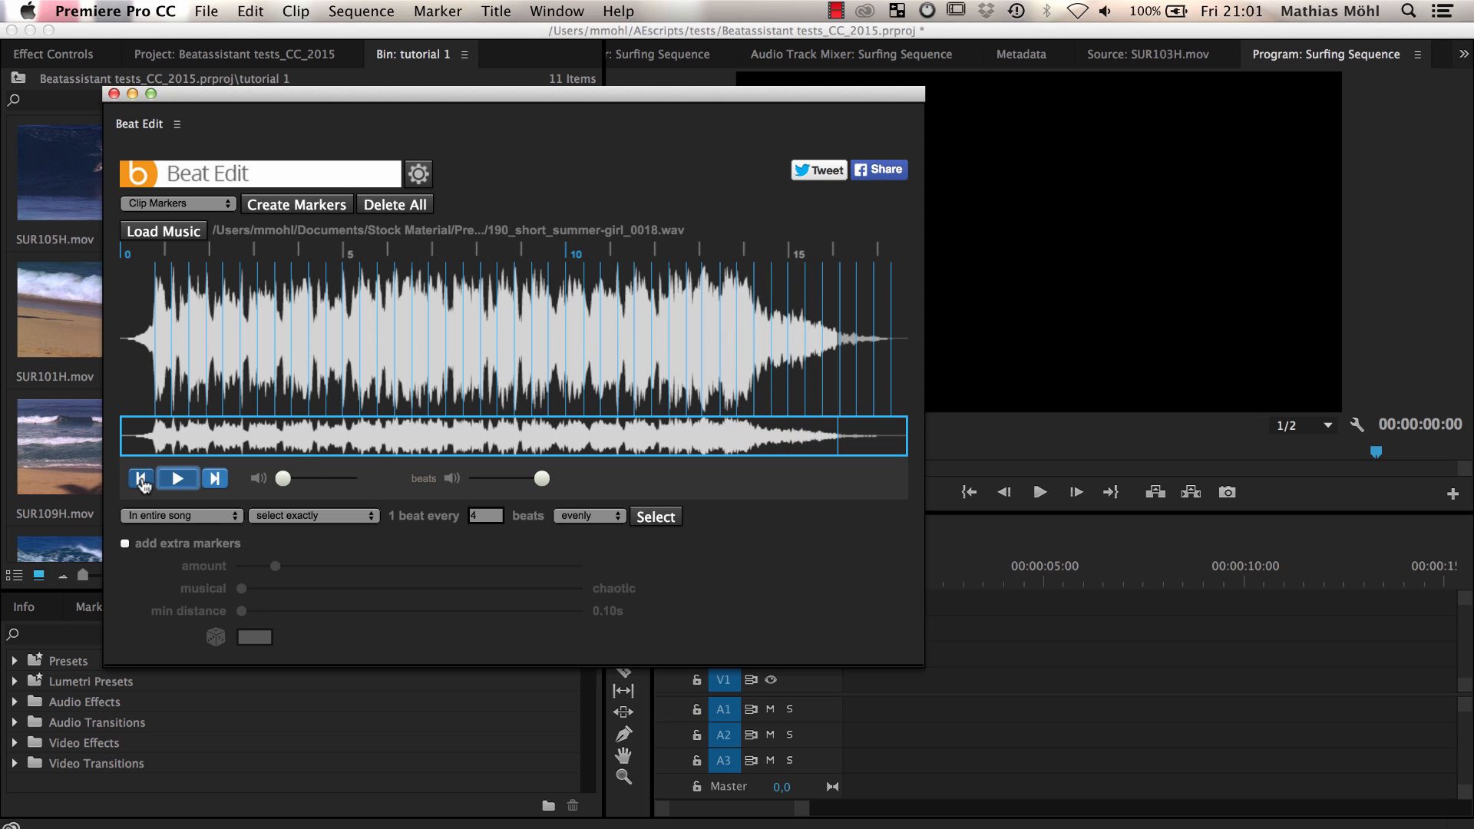
{"action": "left_click", "coordinate": [176, 479]}
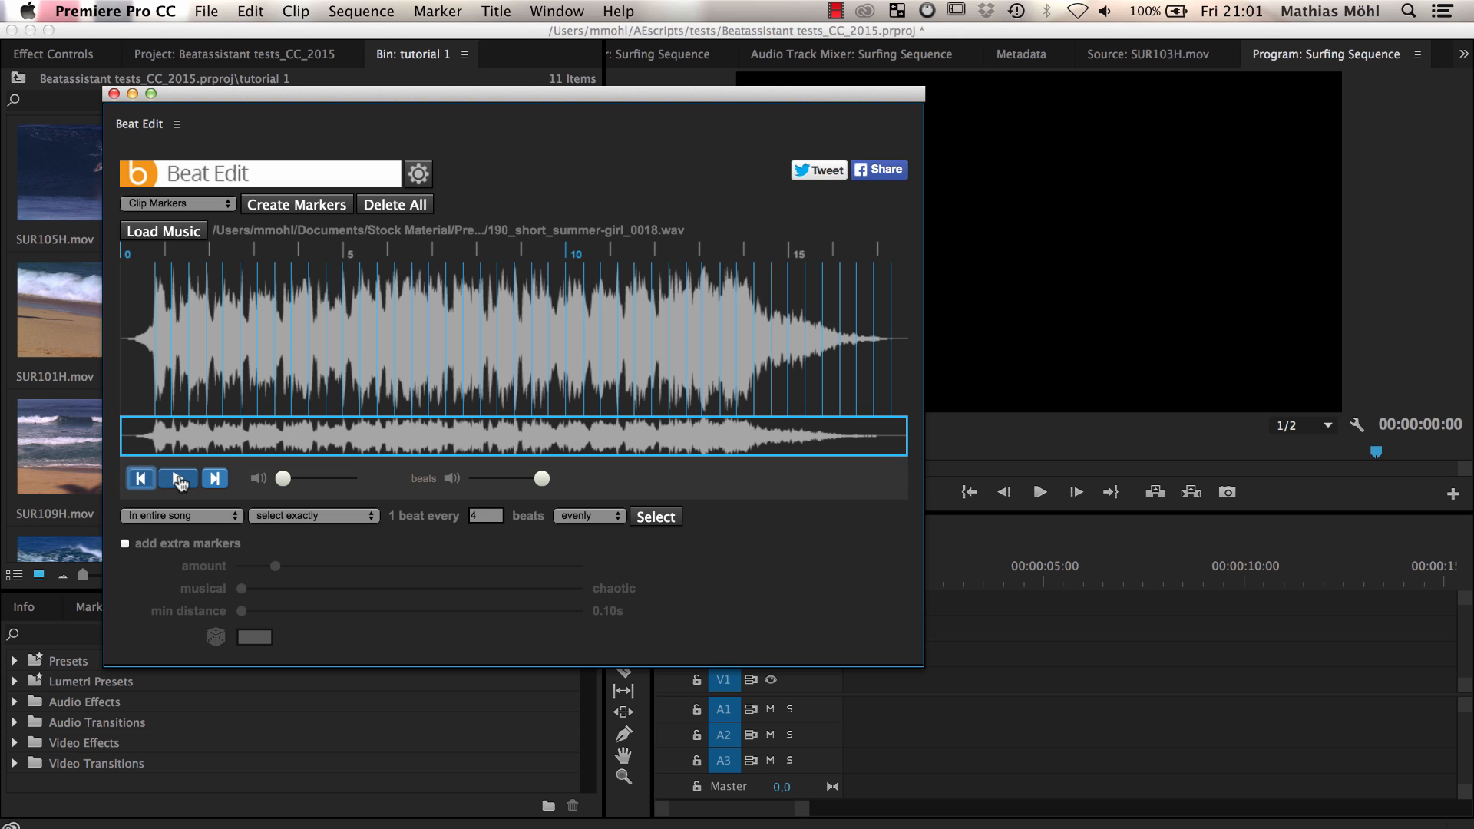
{"action": "left_click", "coordinate": [178, 479]}
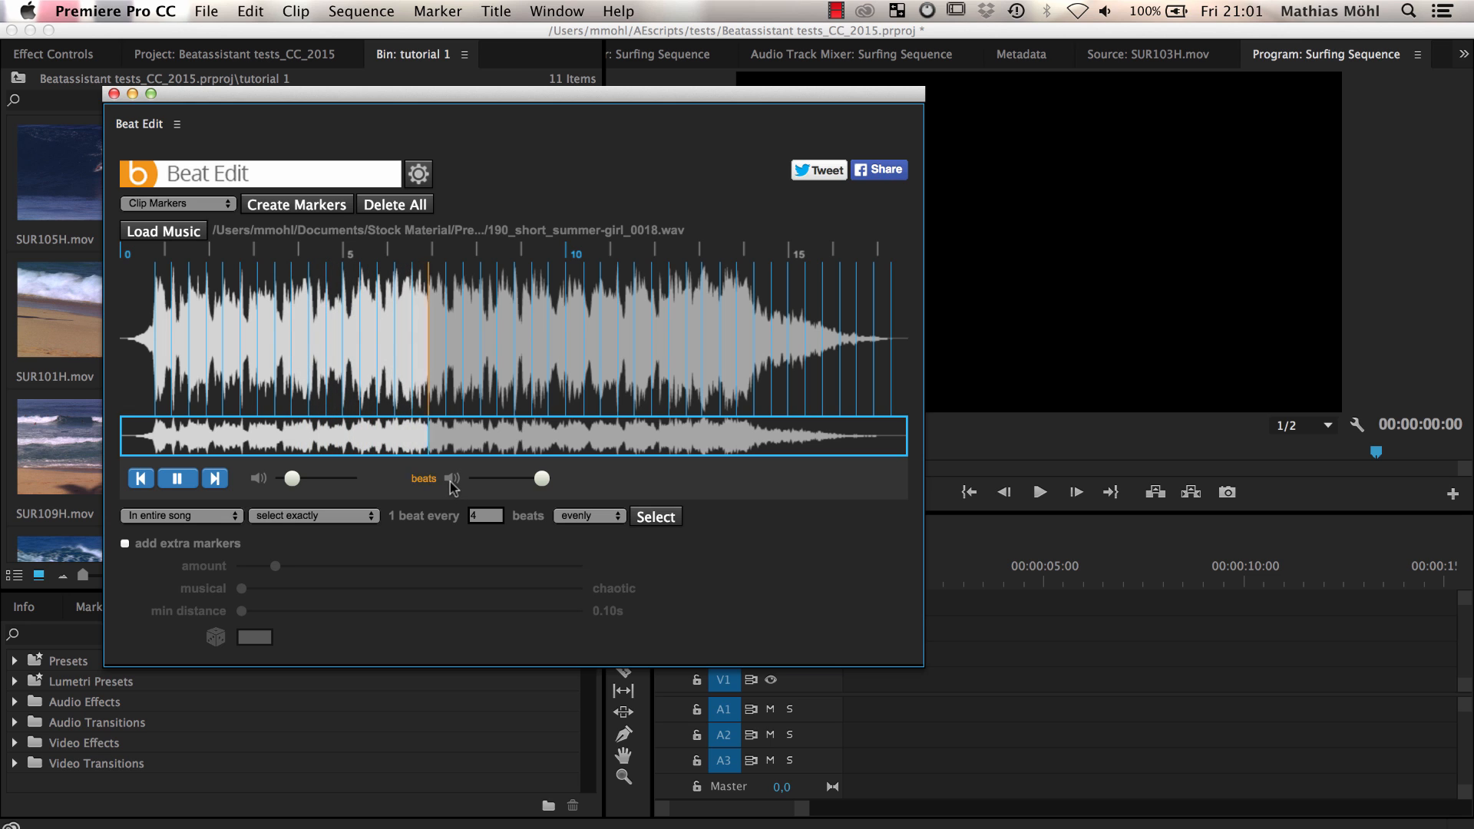
Step: Pause playback and select exactly one beat every four, evenly across the entire song
{"action": "left_click", "coordinate": [177, 479]}
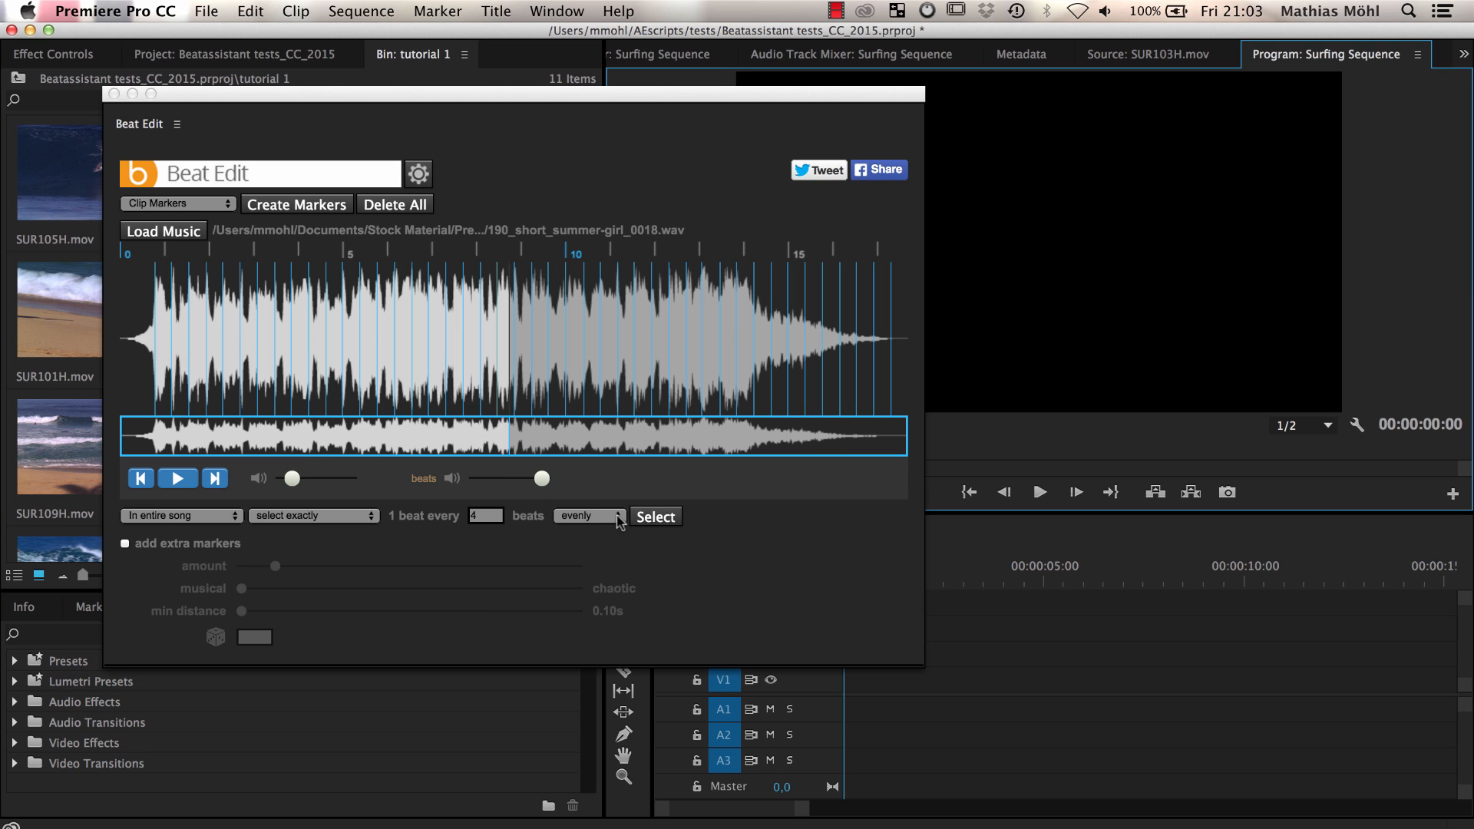
{"action": "mouse_move", "coordinate": [620, 523]}
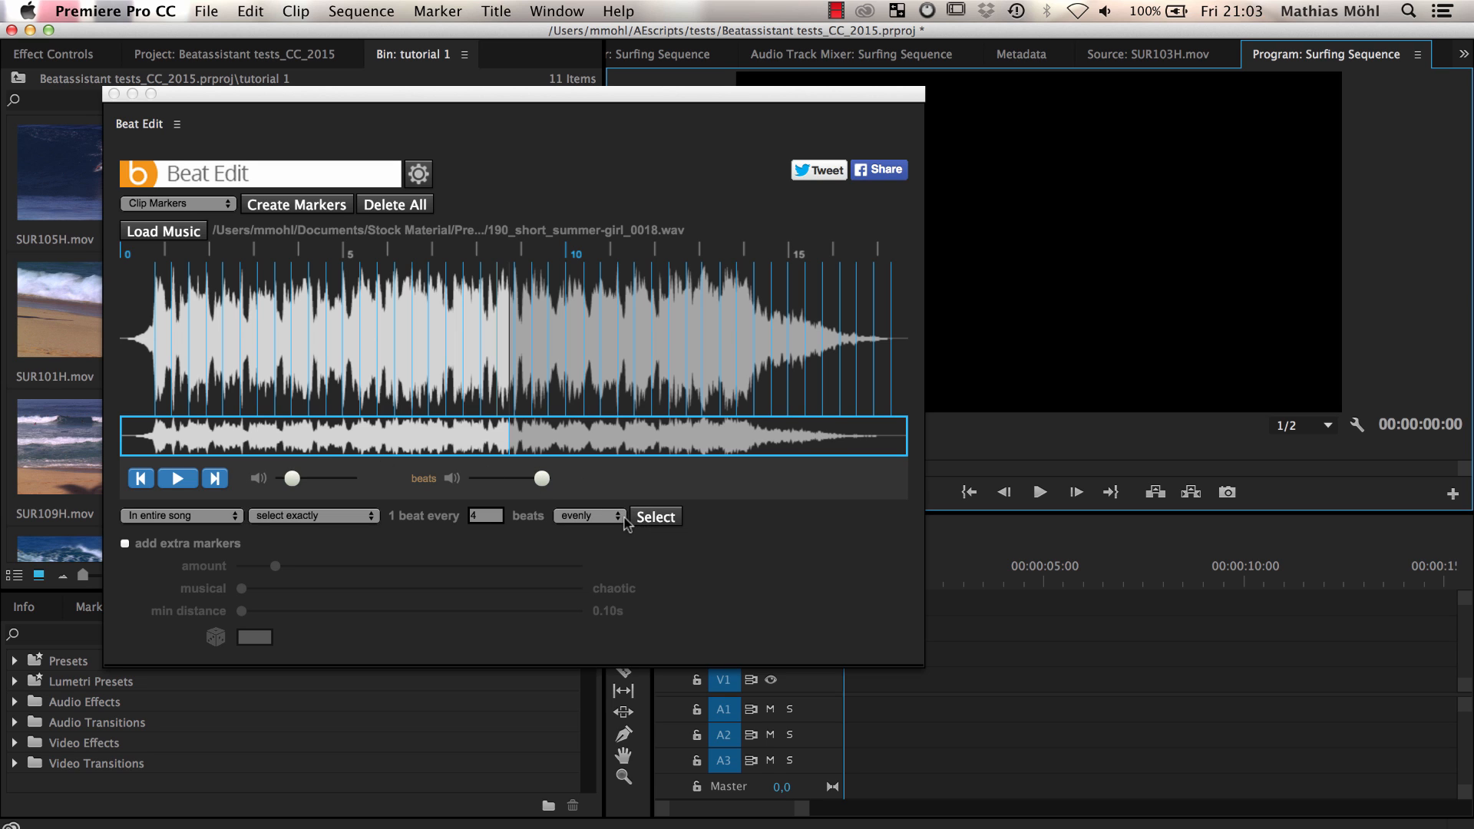
{"action": "mouse_move", "coordinate": [292, 527]}
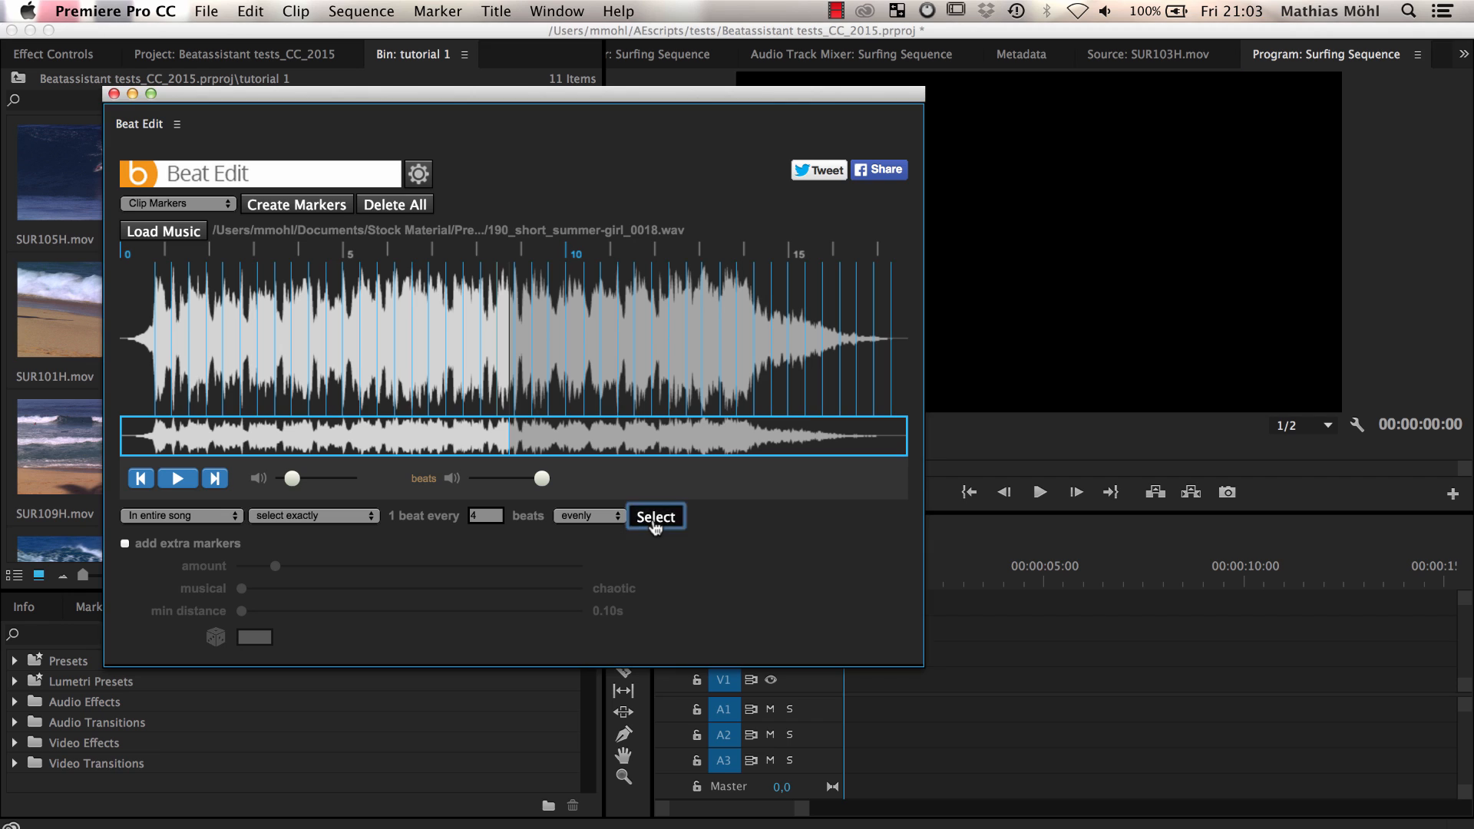
{"action": "left_click", "coordinate": [655, 516]}
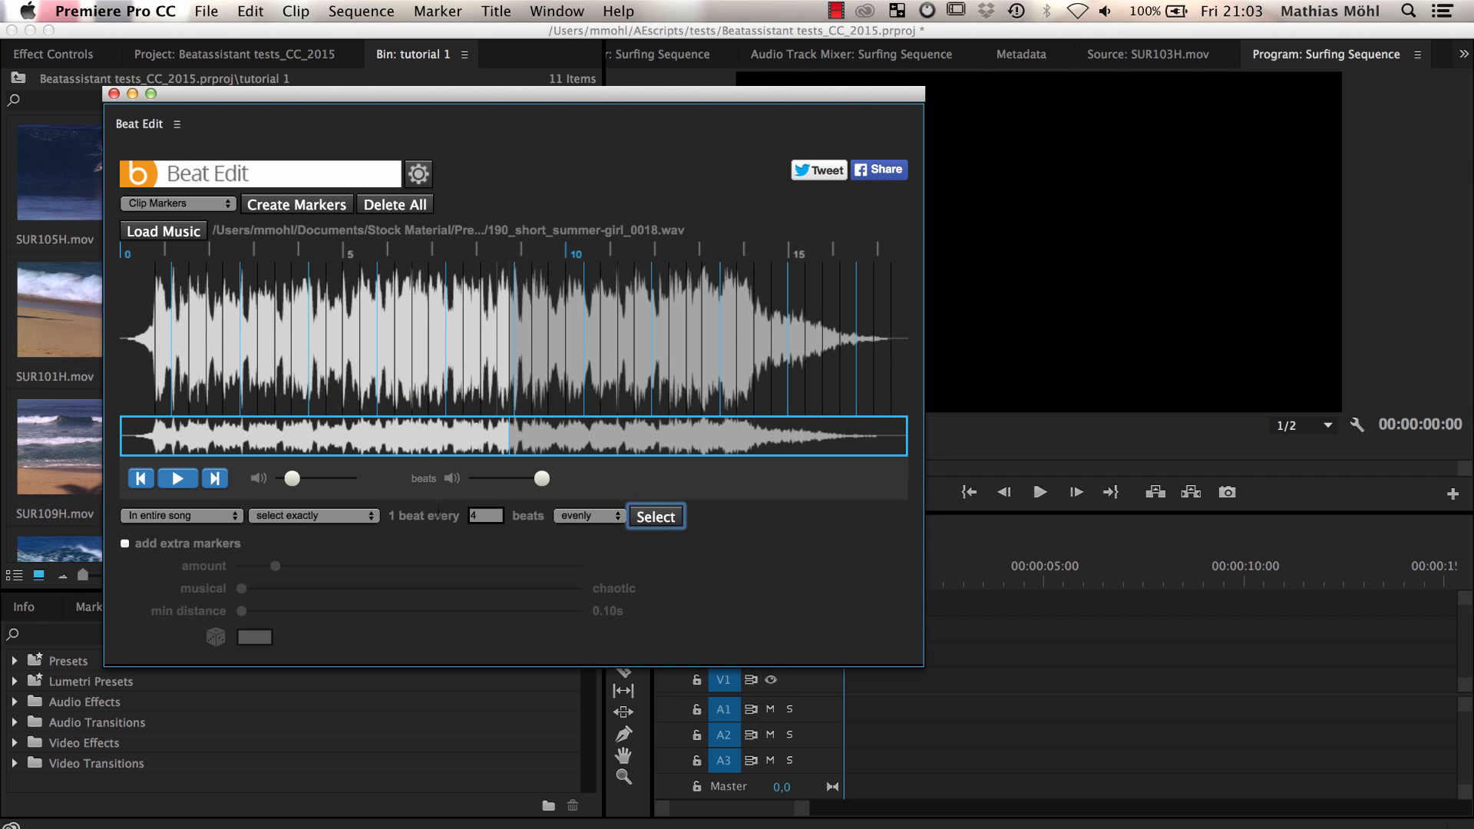
{"action": "left_click", "coordinate": [654, 516]}
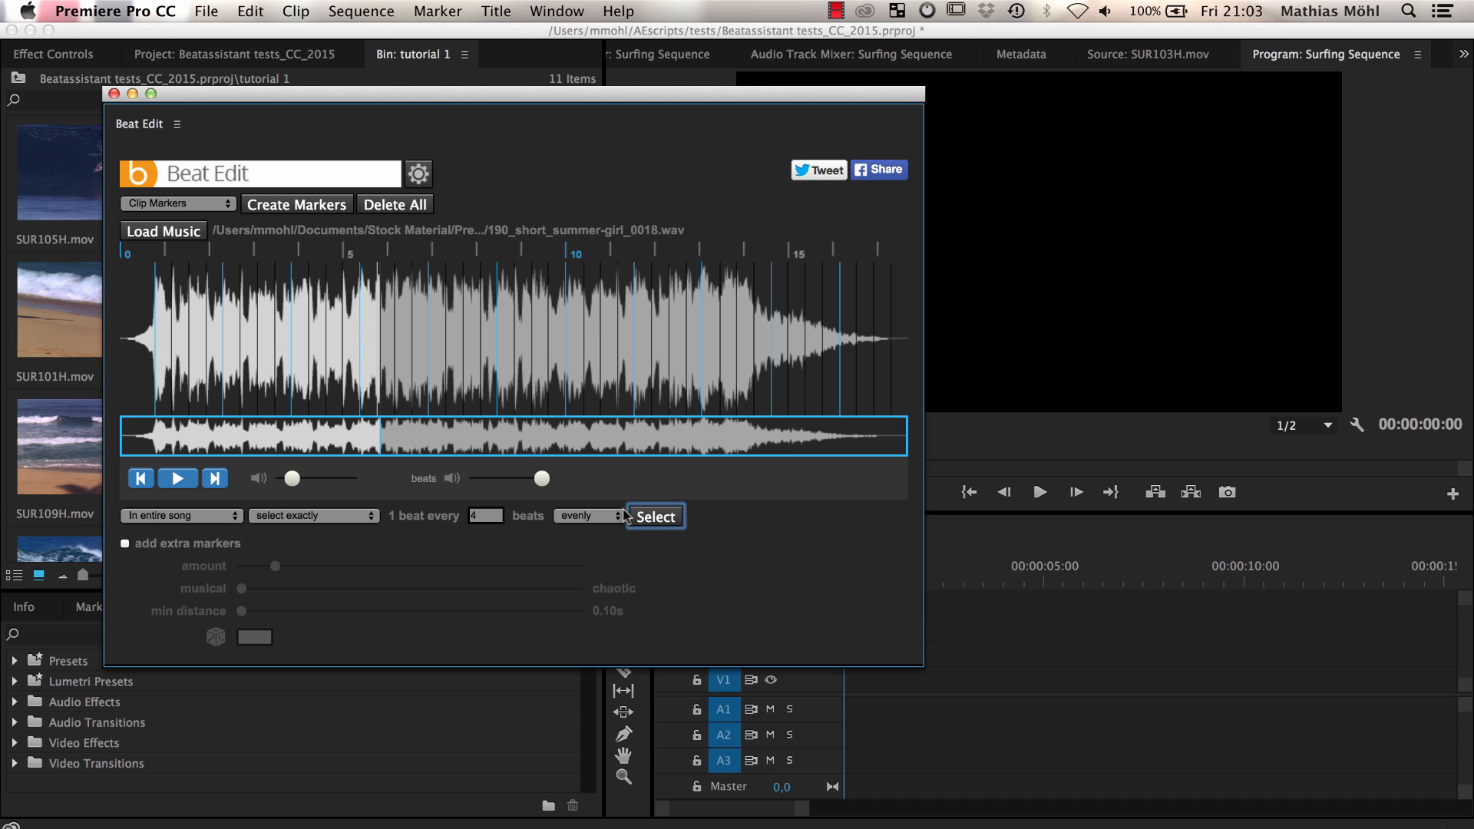
{"action": "left_click", "coordinate": [655, 516]}
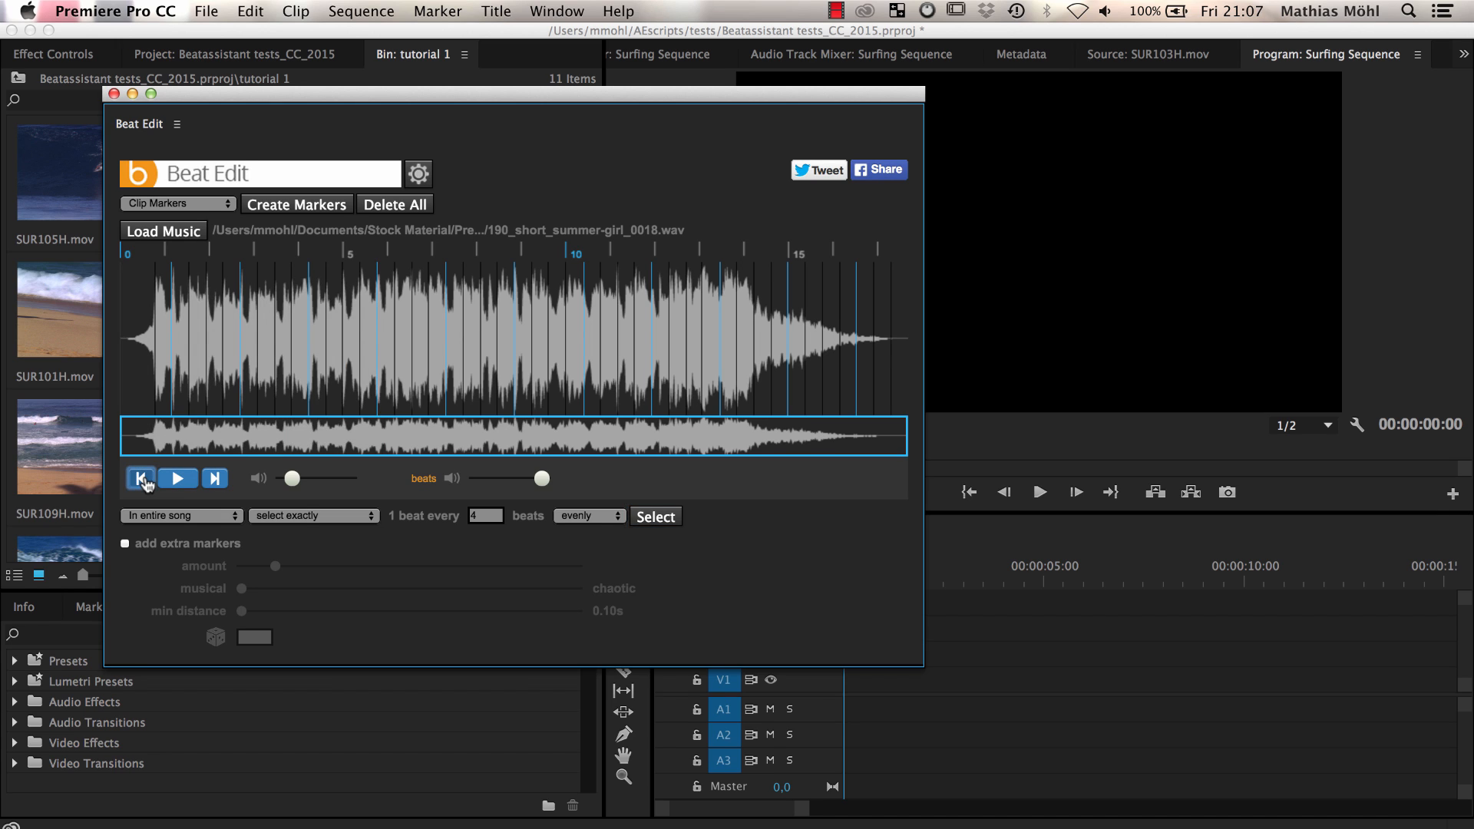
Step: Replay the song from the start and reapply the every-fourth-beat selection
{"action": "left_click", "coordinate": [177, 478]}
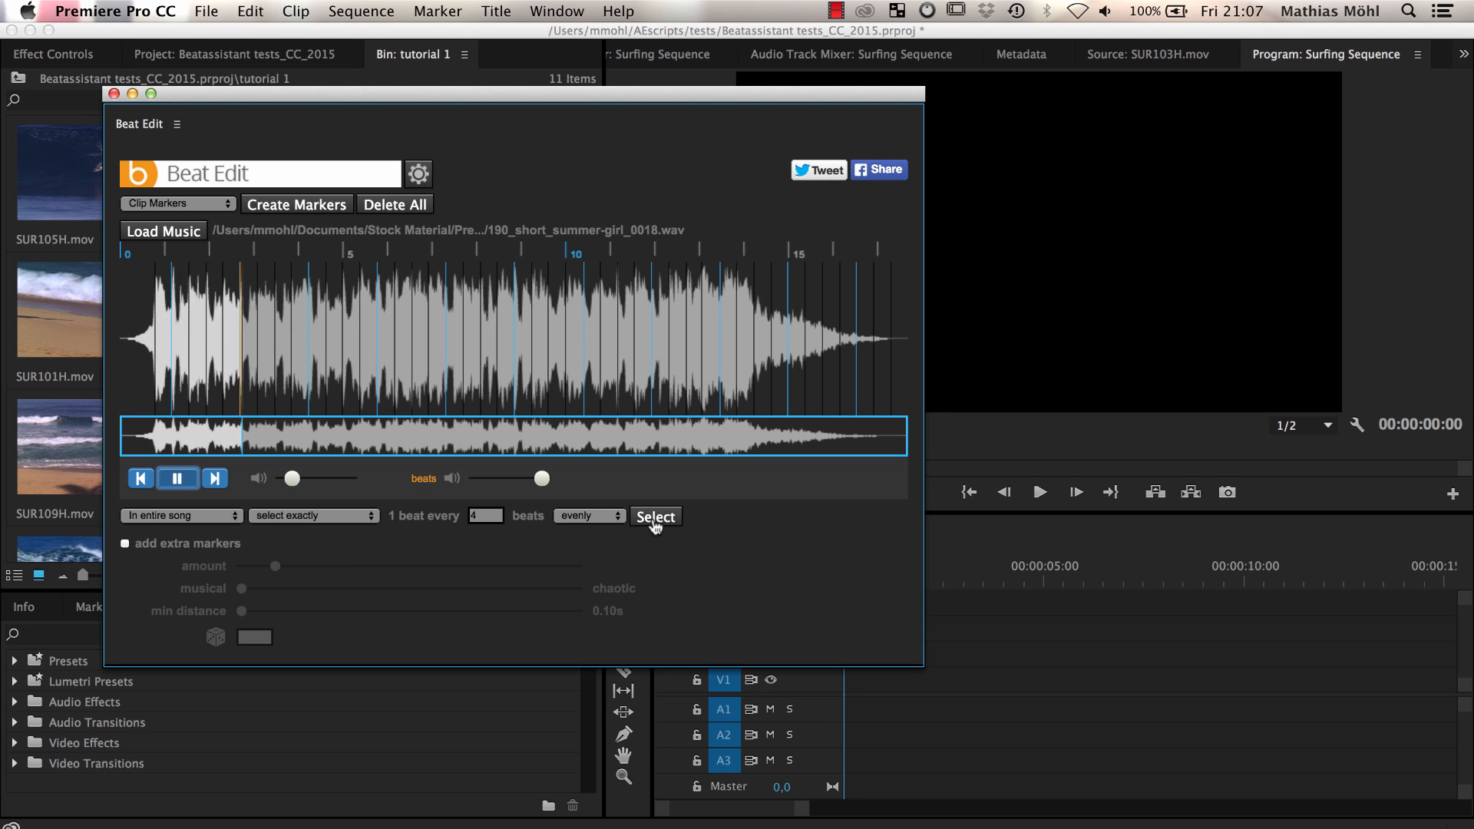
{"action": "left_click", "coordinate": [655, 517]}
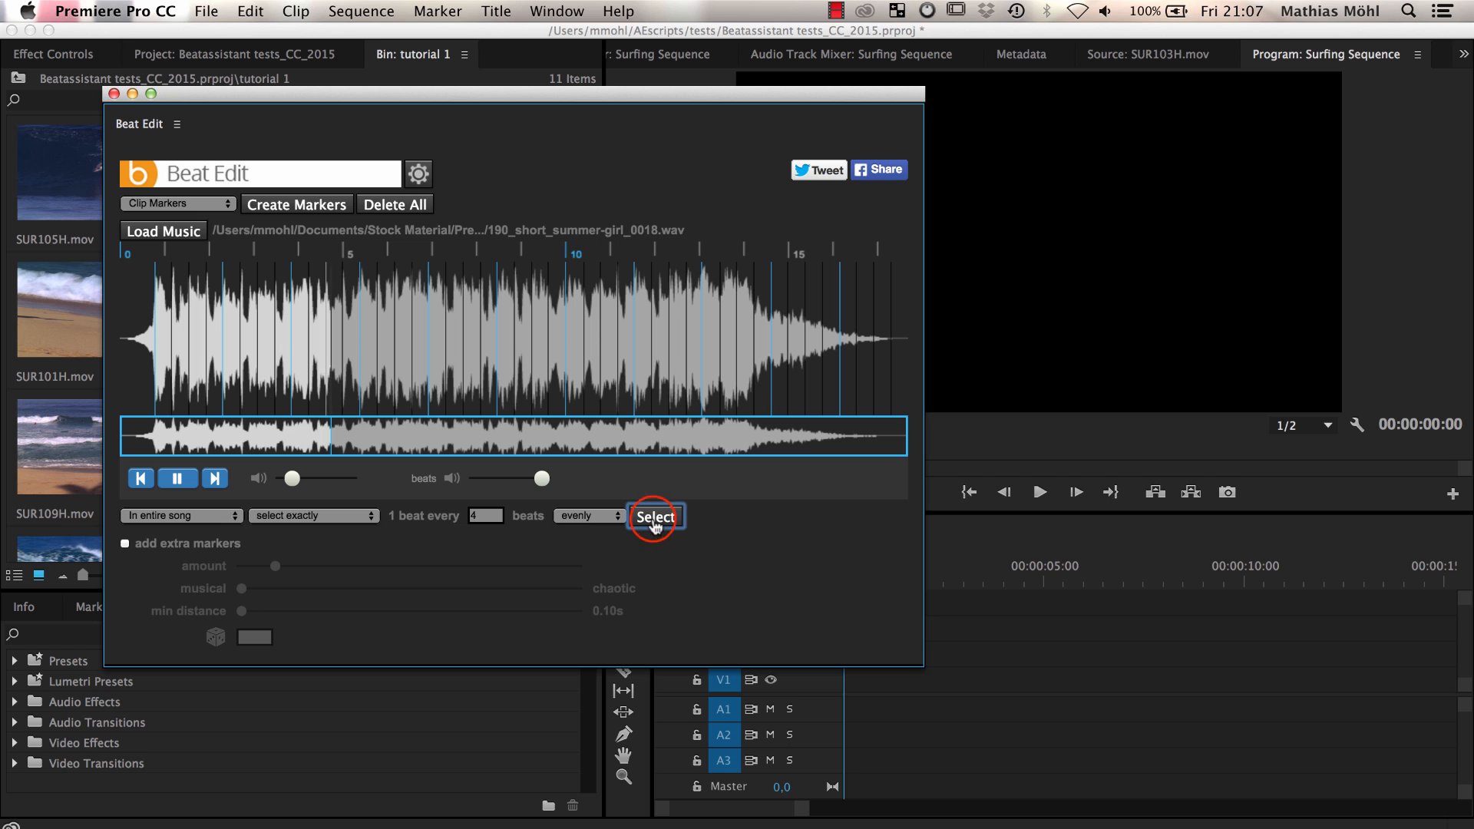
{"action": "left_click", "coordinate": [655, 516]}
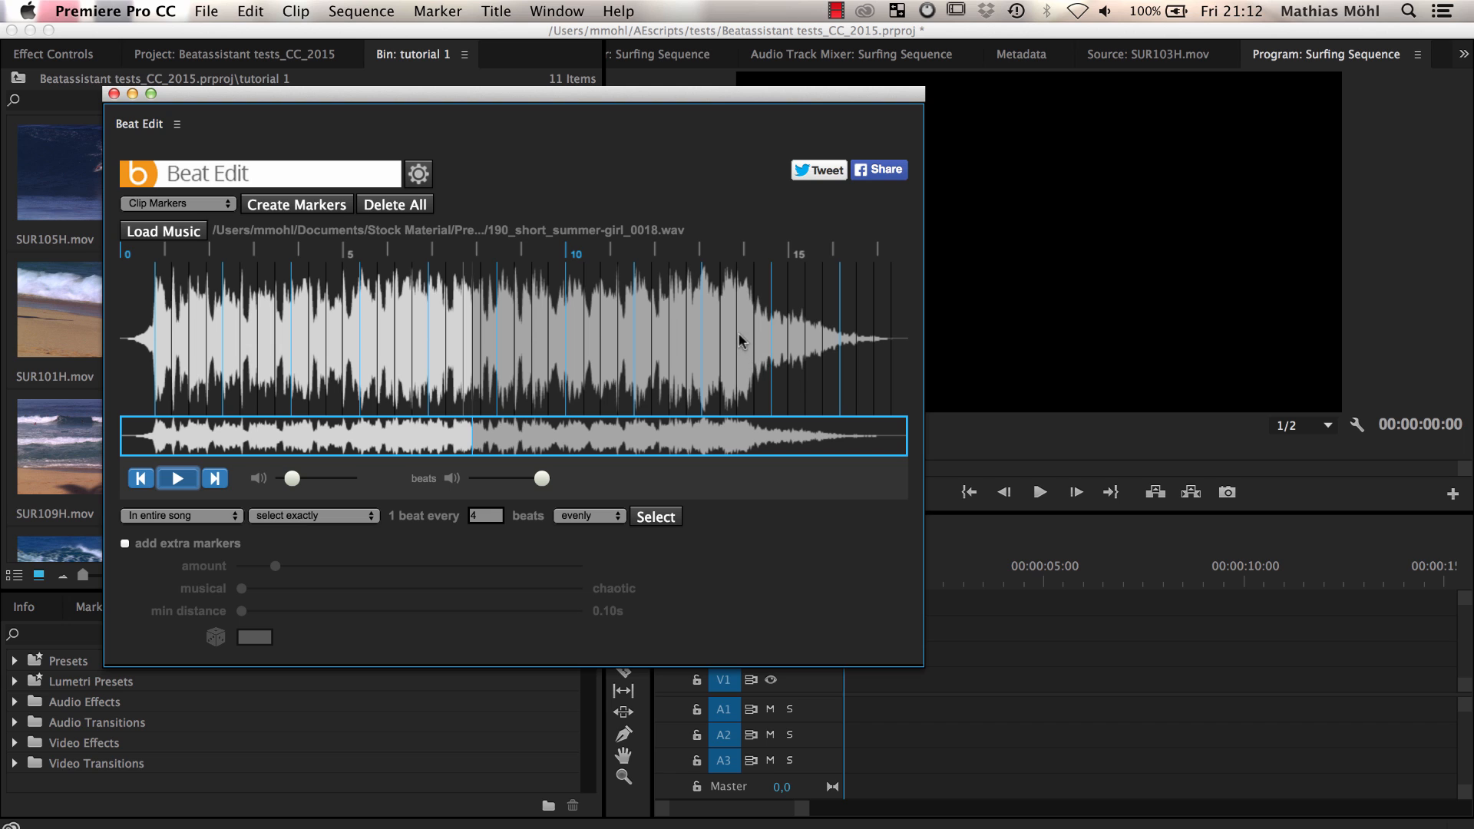
Step: Highlight the song's fading ending and remove its beats from the selection
{"action": "left_click_drag", "start_coordinate": [742, 336], "coordinate": [874, 337]}
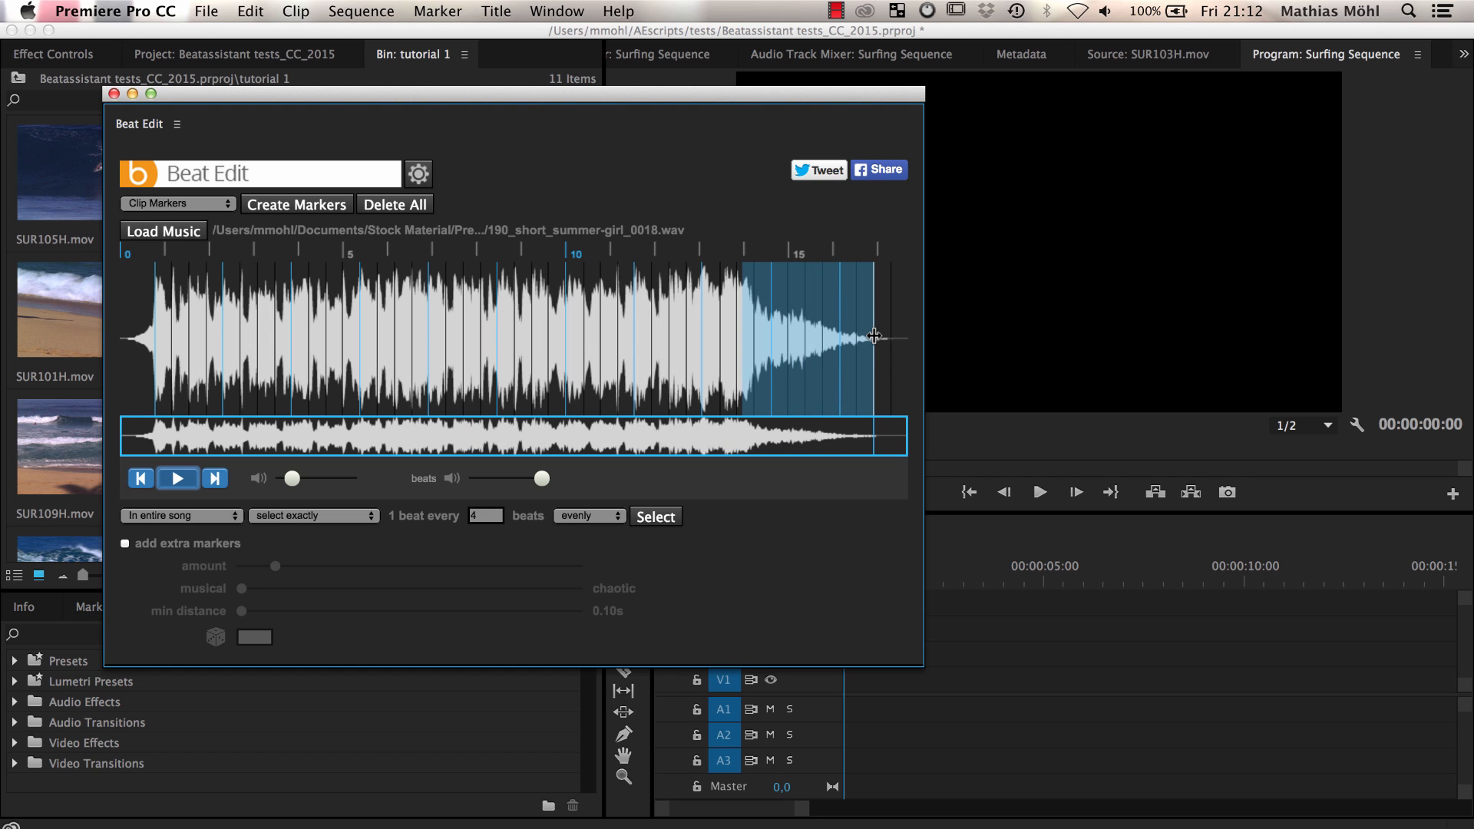
{"action": "left_click", "coordinate": [179, 515]}
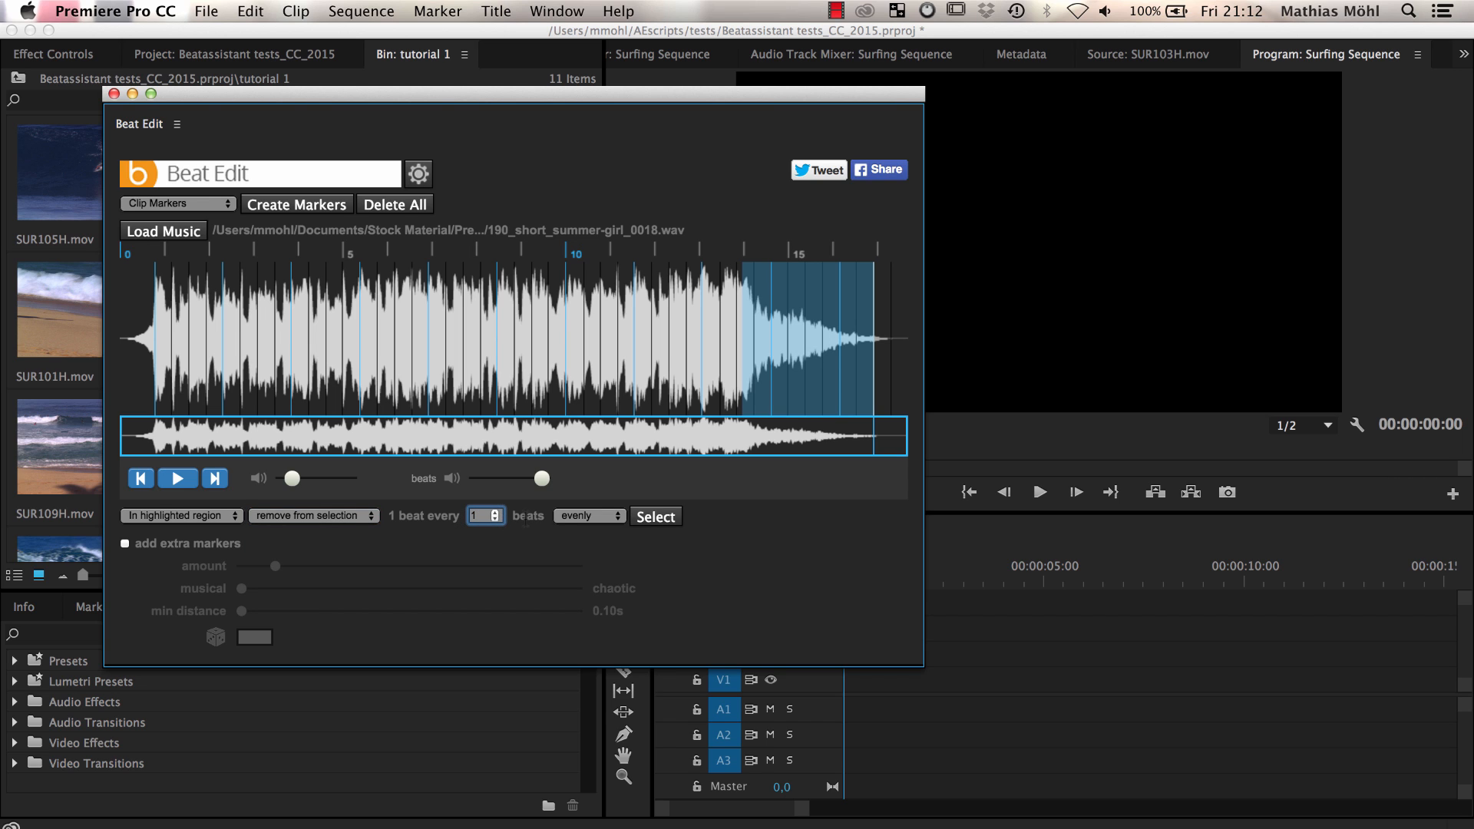
{"action": "left_click", "coordinate": [654, 516]}
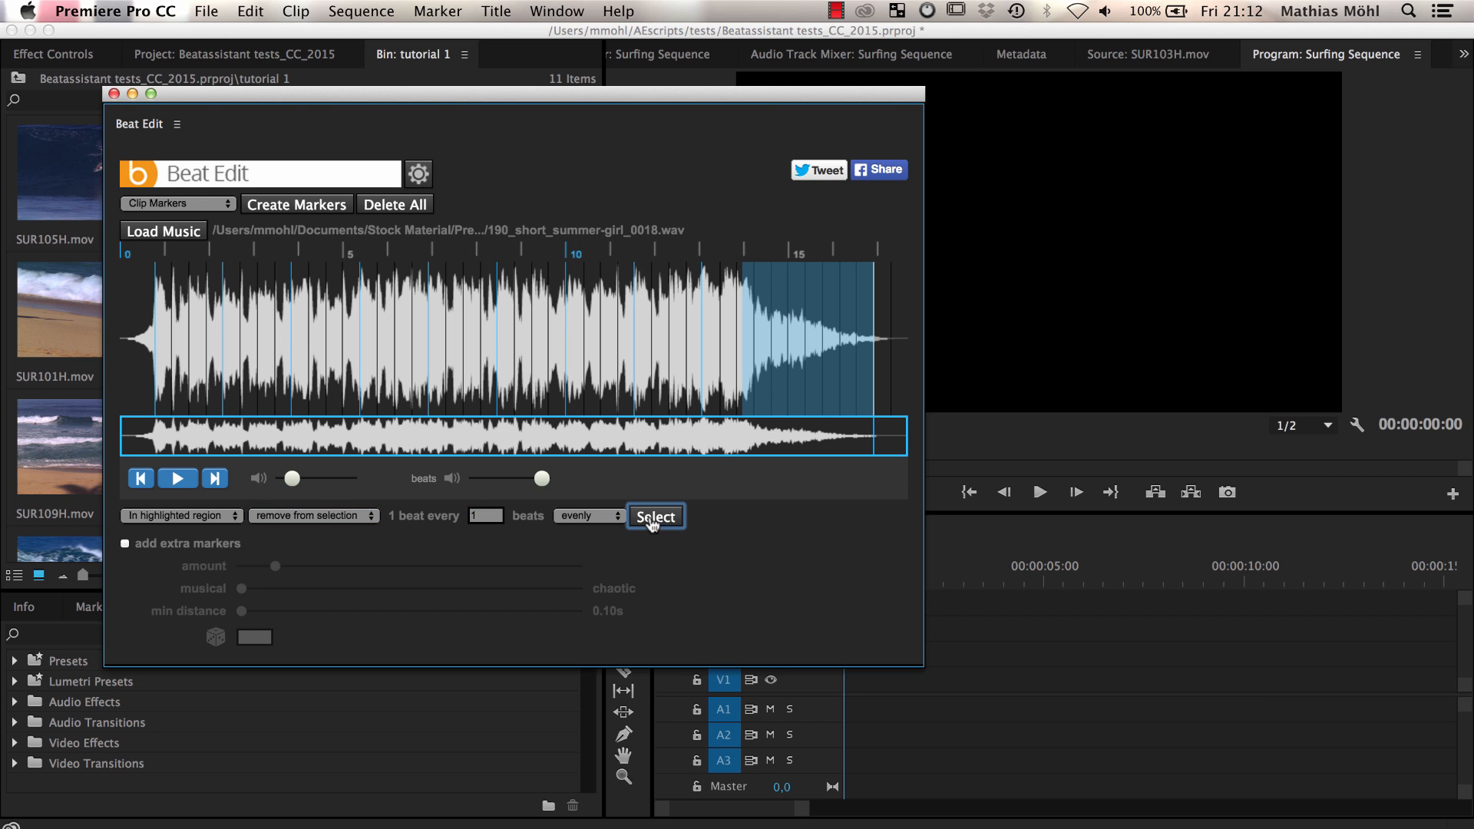
{"action": "mouse_move", "coordinate": [833, 373]}
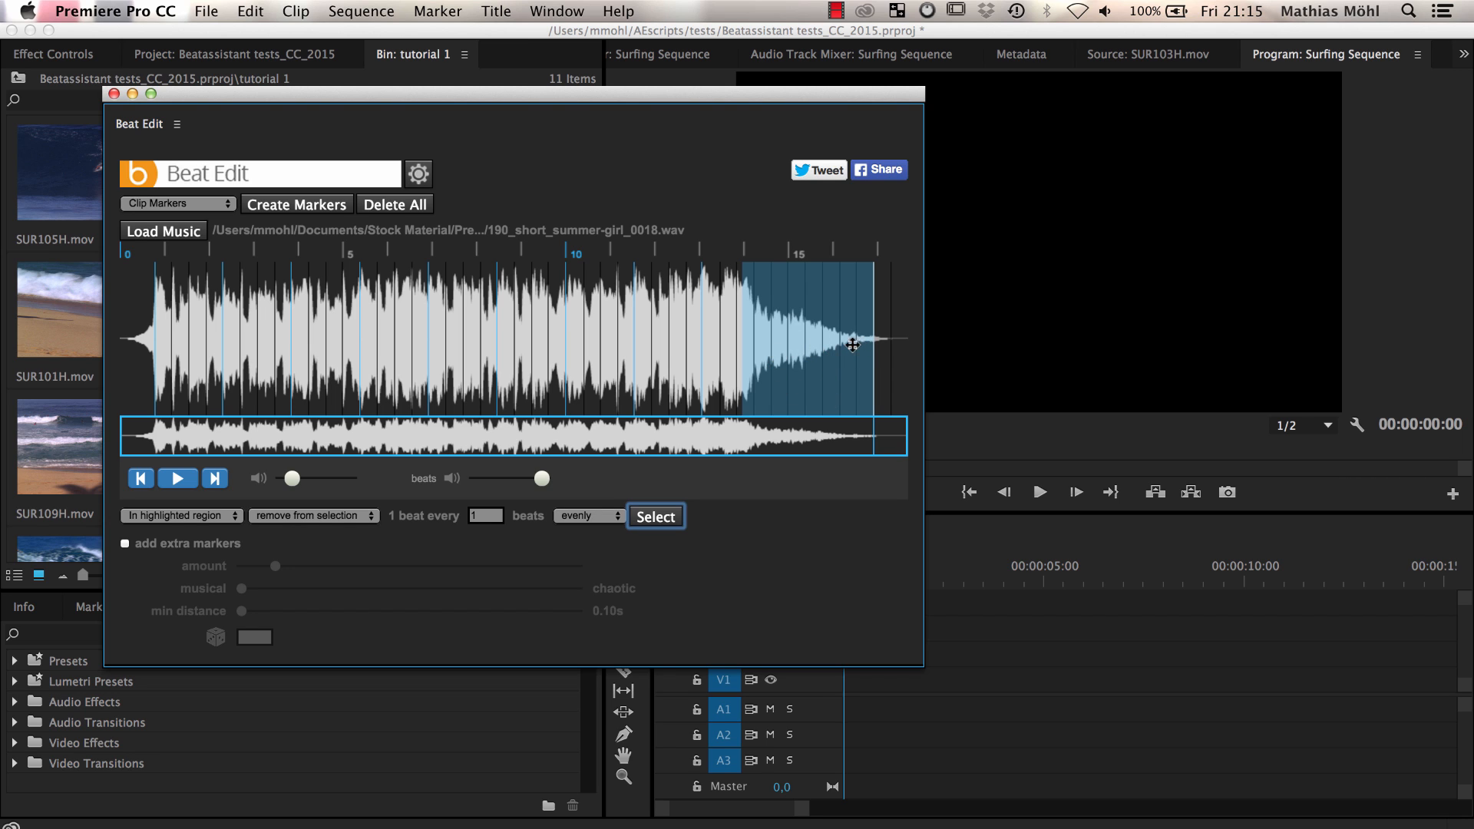
{"action": "left_click", "coordinate": [589, 516]}
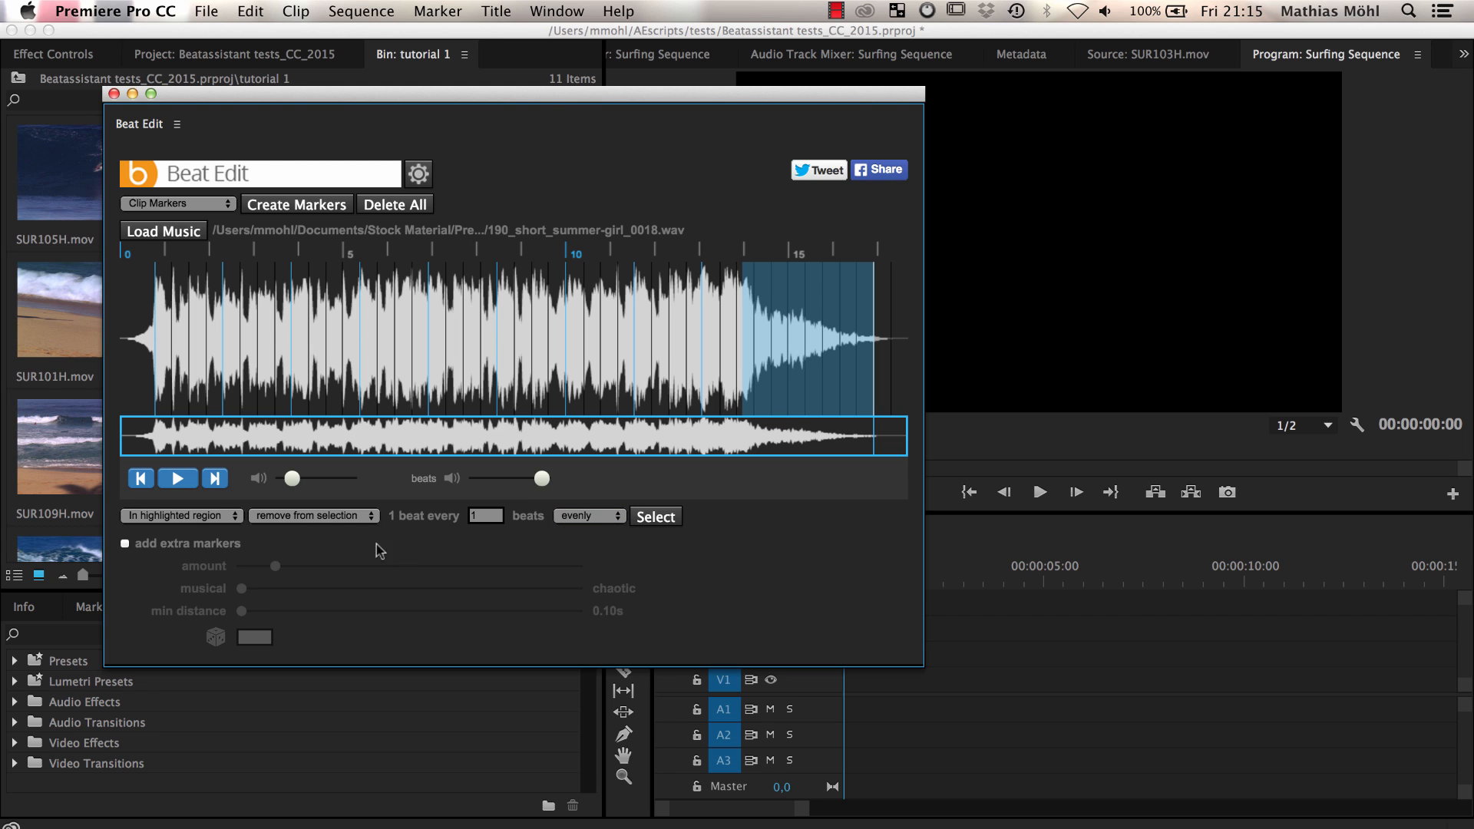
{"action": "mouse_move", "coordinate": [181, 566]}
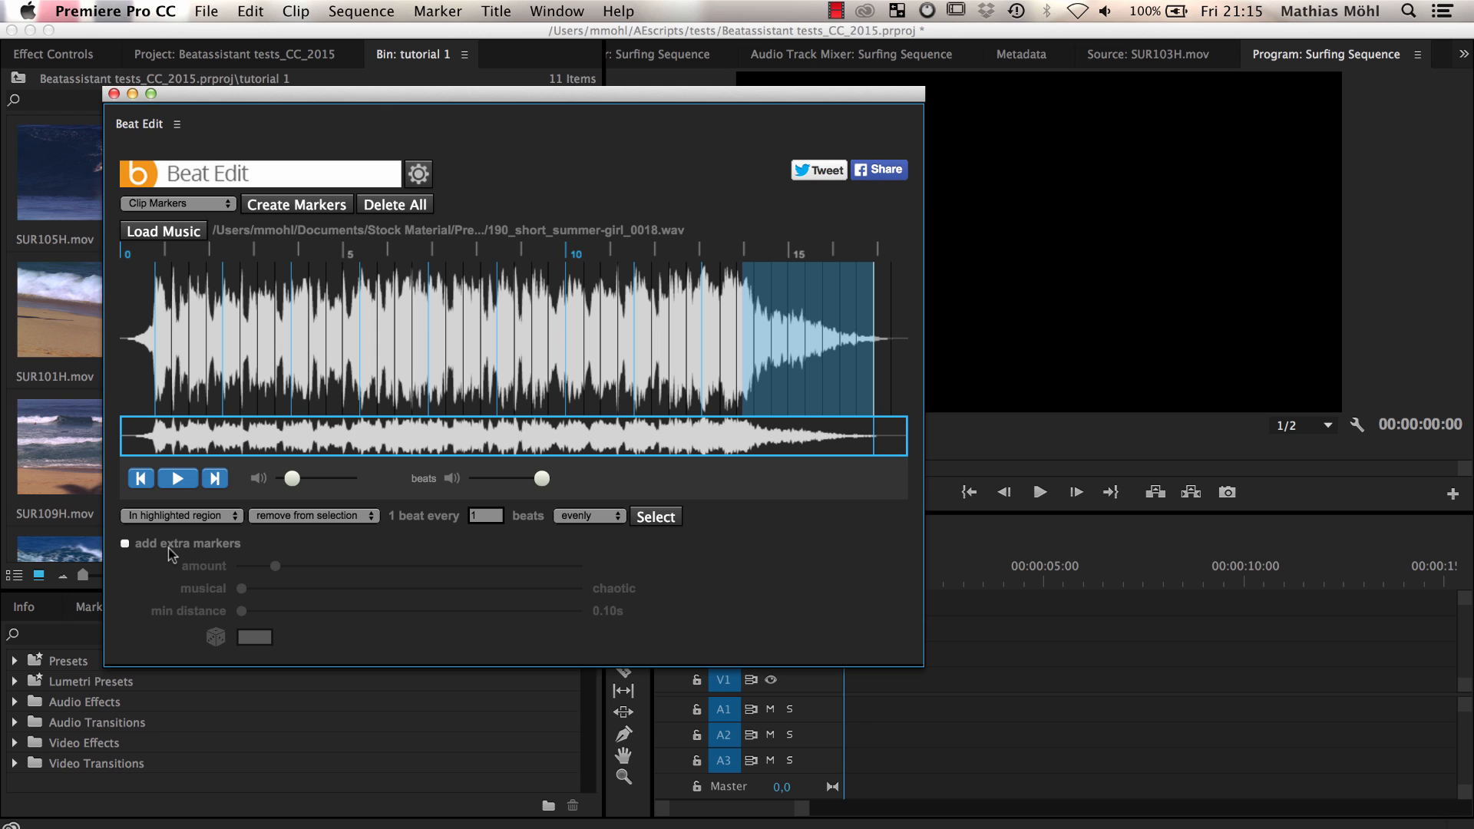
{"action": "mouse_move", "coordinate": [191, 554]}
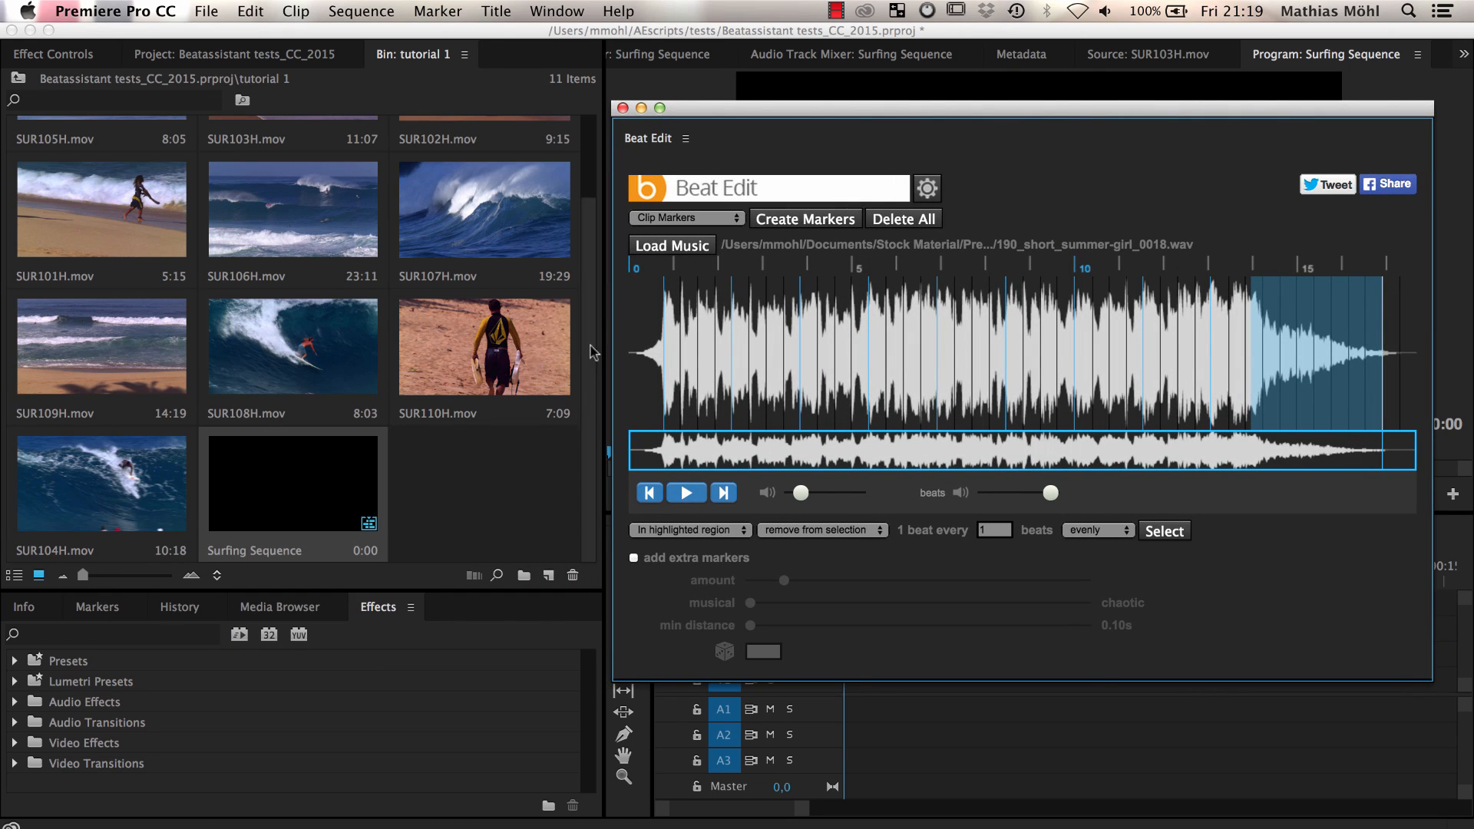
Step: Keep Beat Edit's marker type set to Clip Markers
{"action": "left_click", "coordinate": [684, 218]}
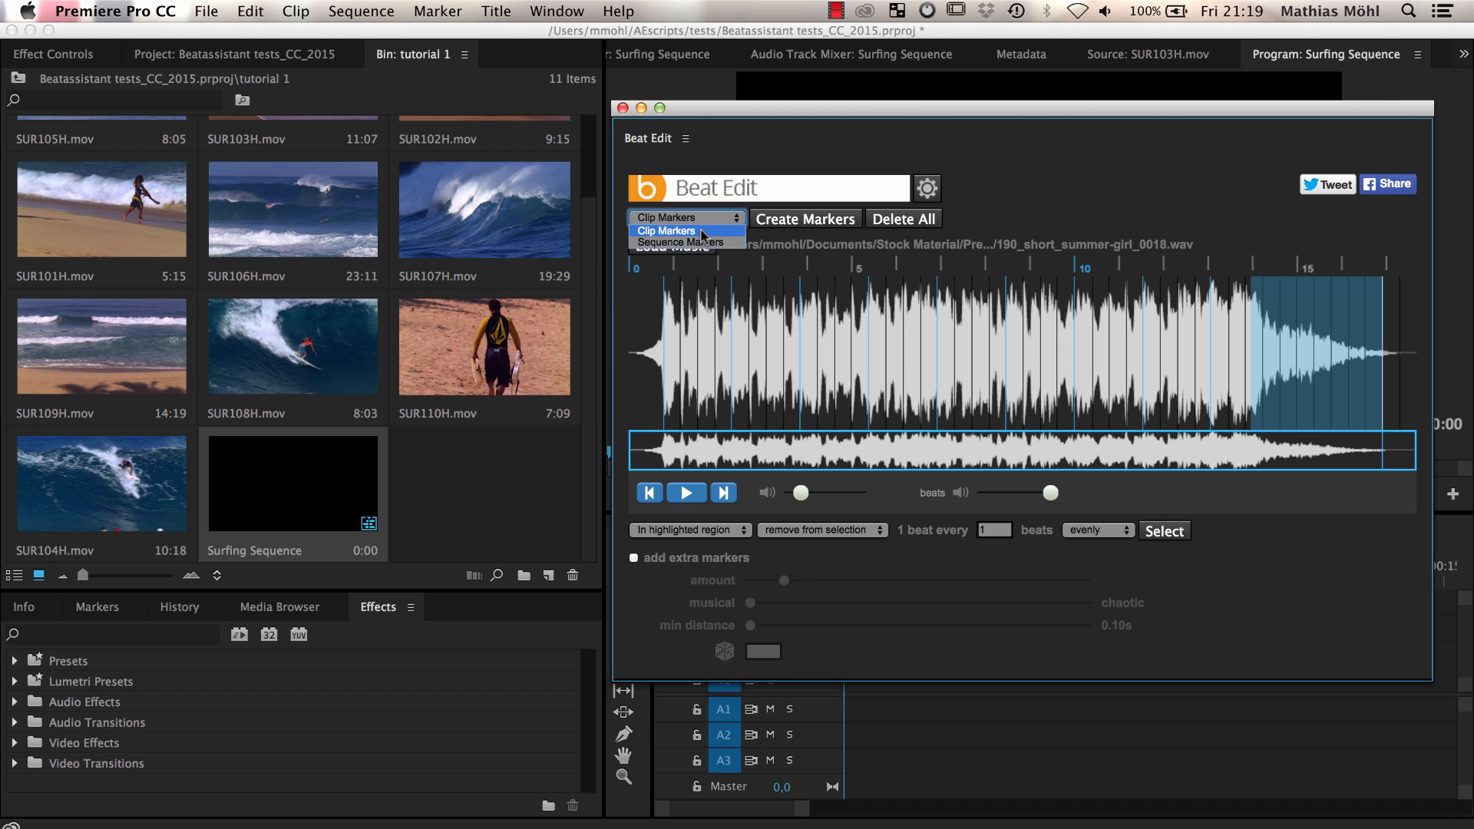
{"action": "left_click", "coordinate": [681, 231]}
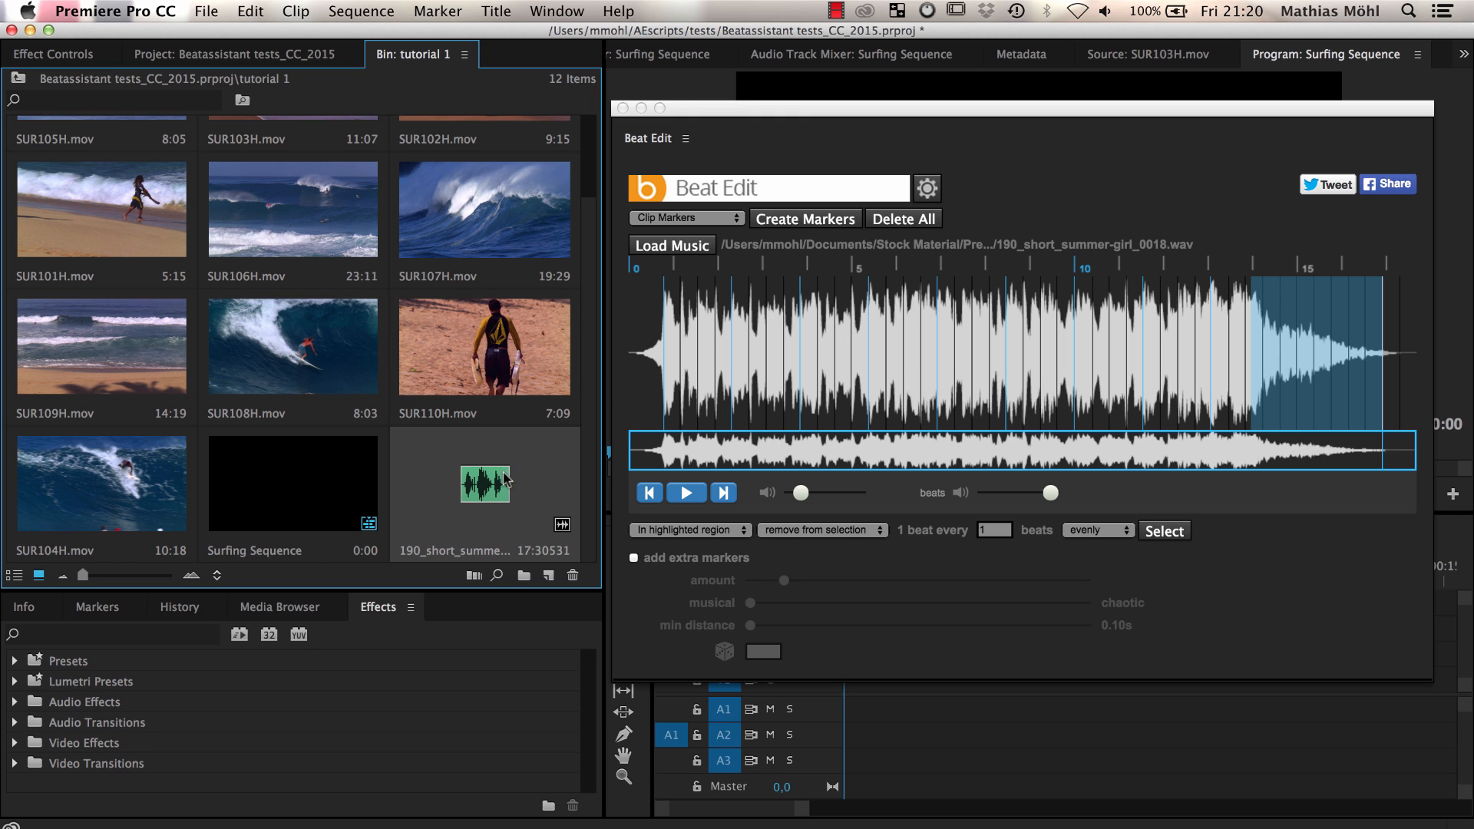
{"action": "mouse_move", "coordinate": [561, 499]}
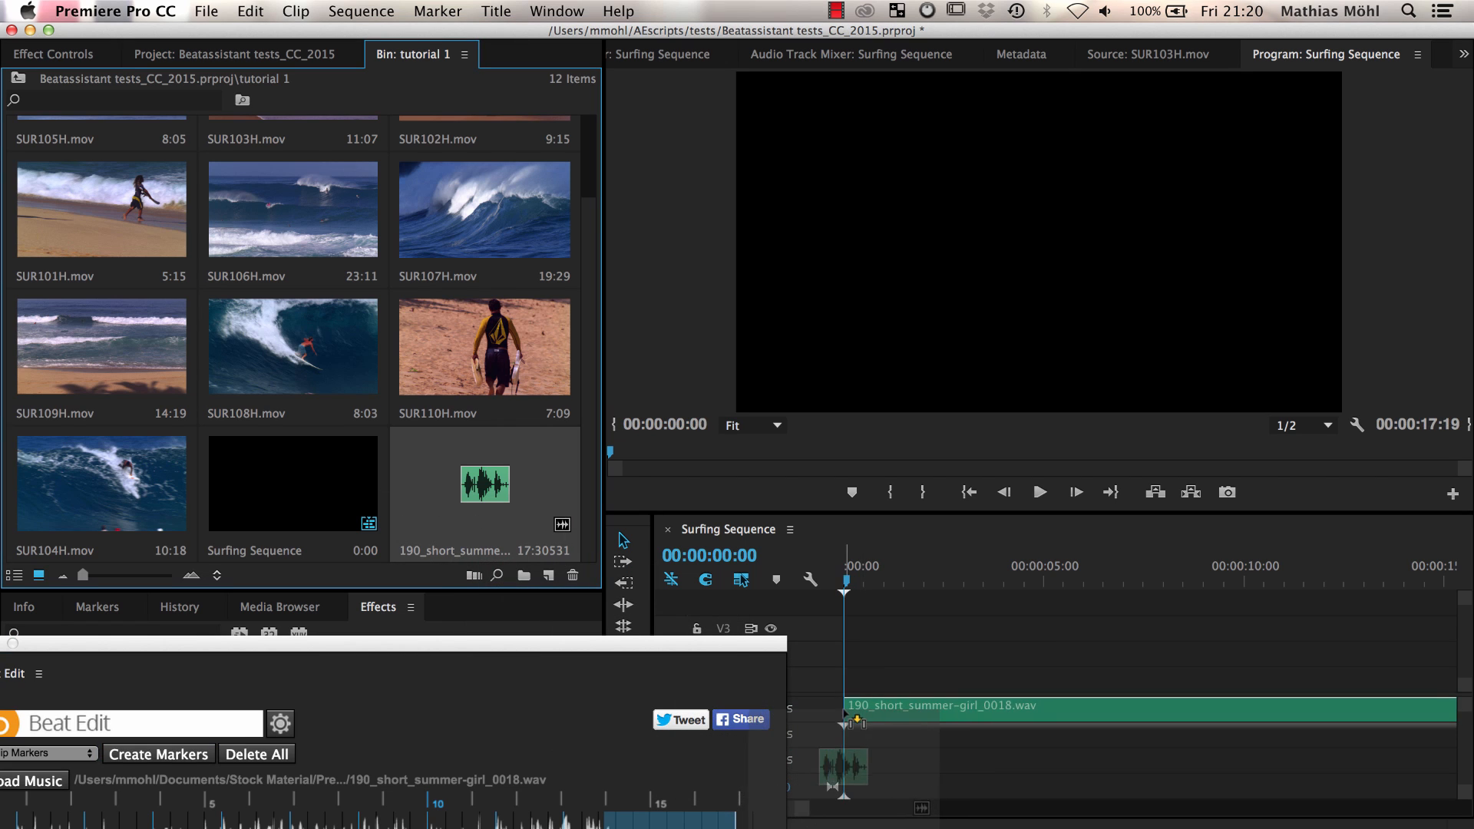
Step: Create beat markers on the music clip in Surfing Sequence
{"action": "left_click", "coordinate": [156, 754]}
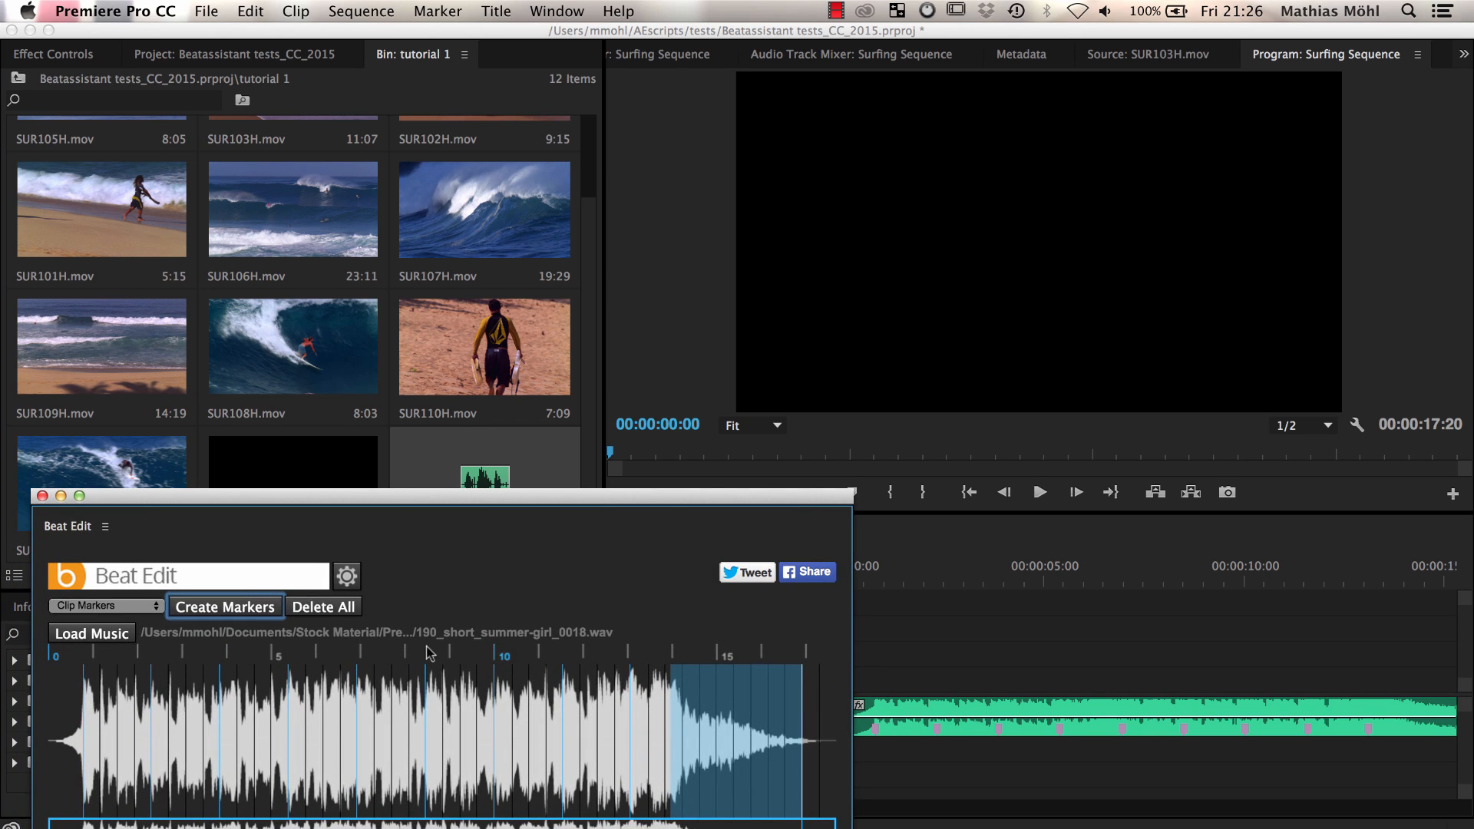
{"action": "mouse_move", "coordinate": [217, 749]}
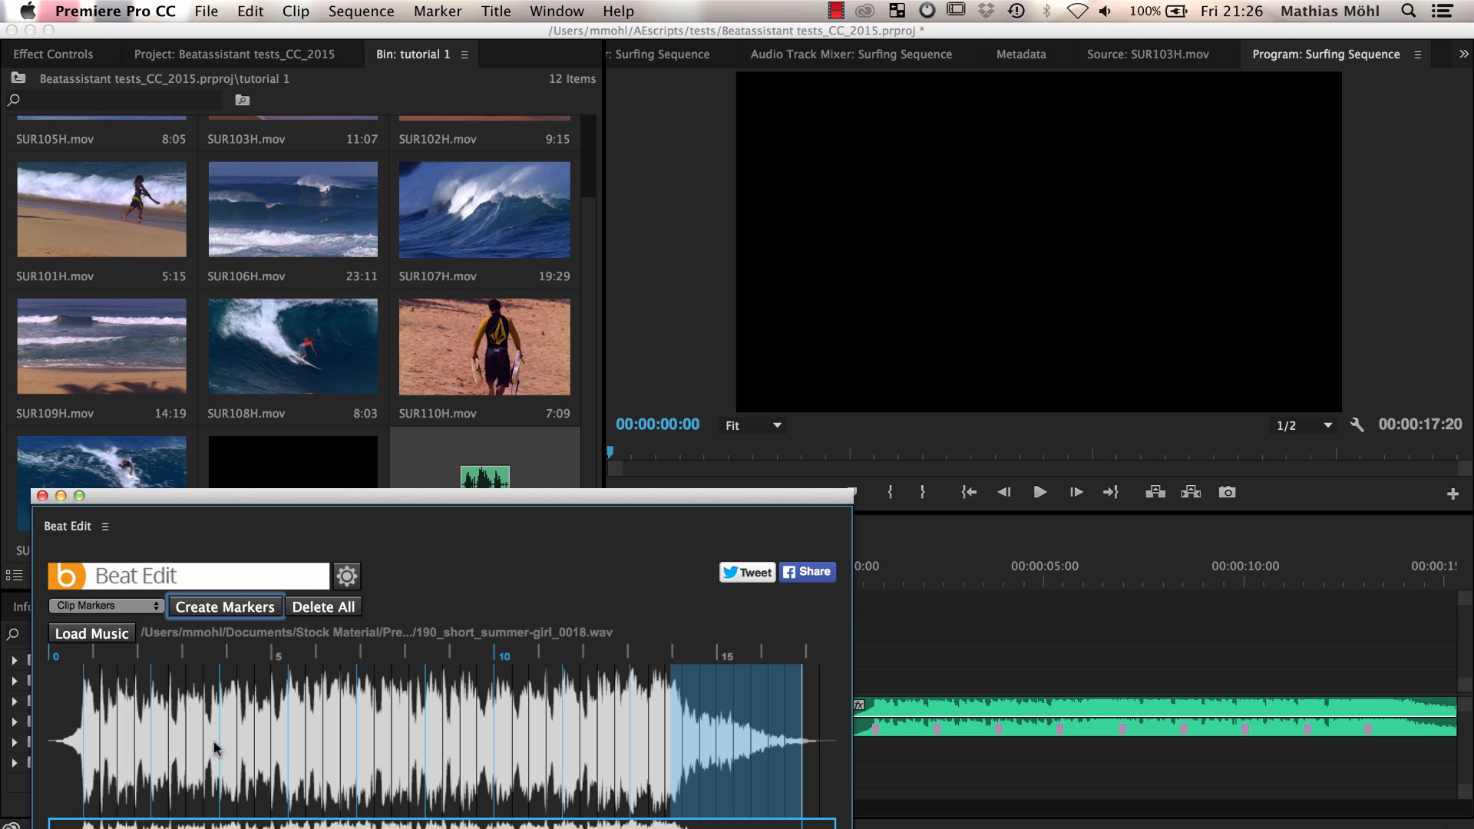
{"action": "mouse_move", "coordinate": [435, 745]}
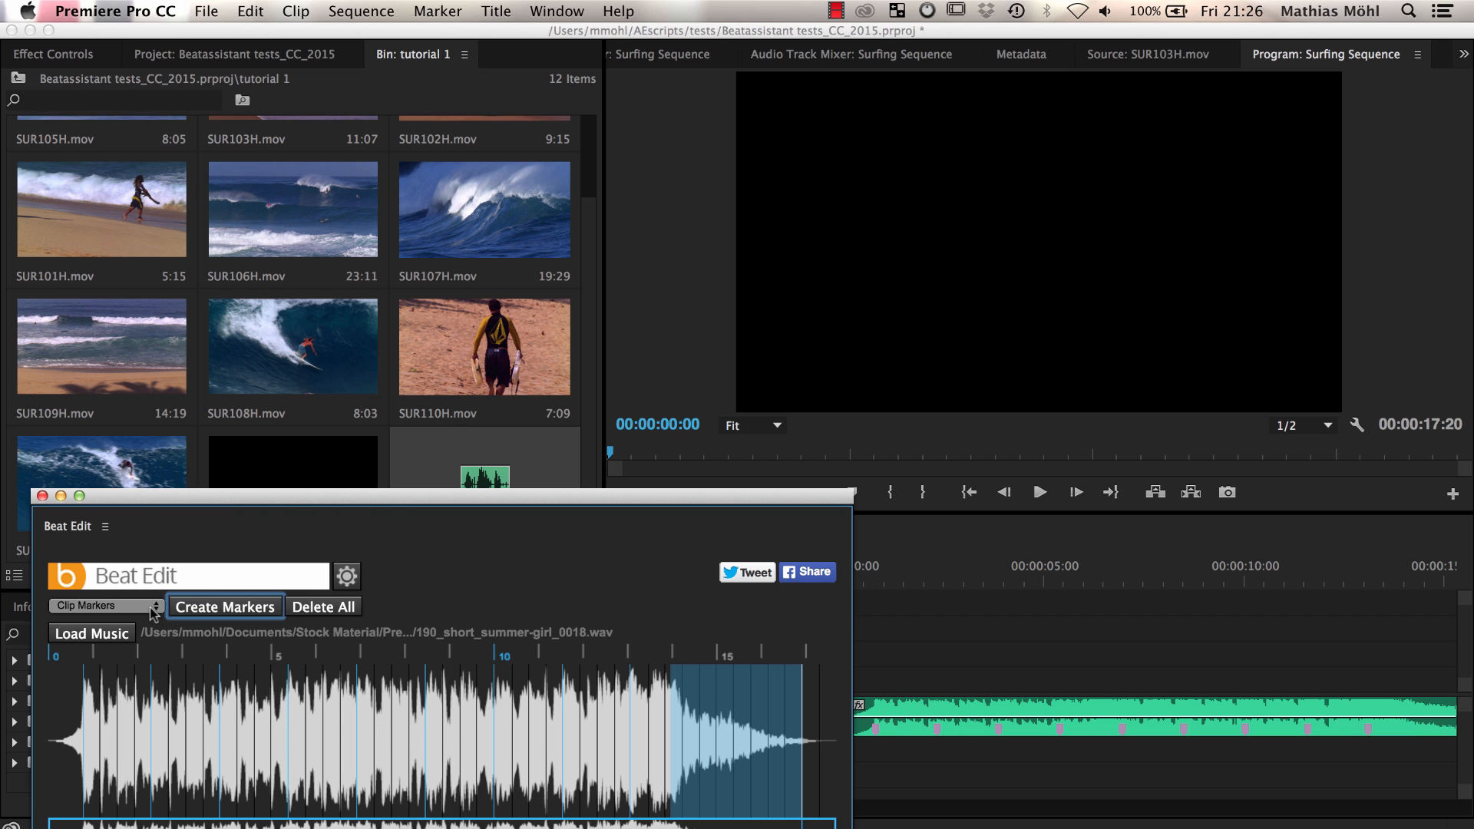
{"action": "left_click", "coordinate": [104, 606]}
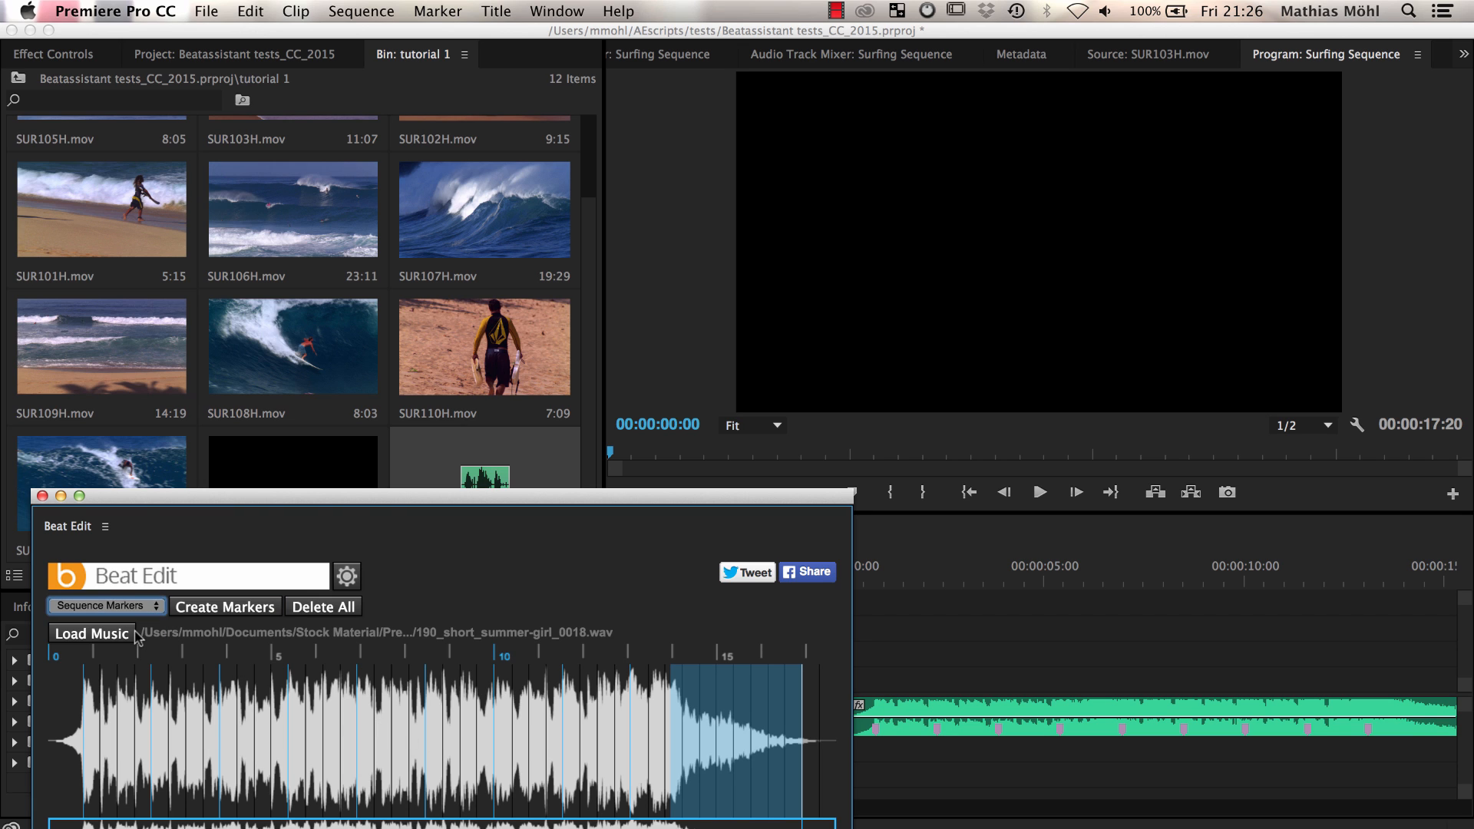
Step: Delete all clip markers, then create beat markers as Sequence Markers instead
{"action": "left_click", "coordinate": [104, 606]}
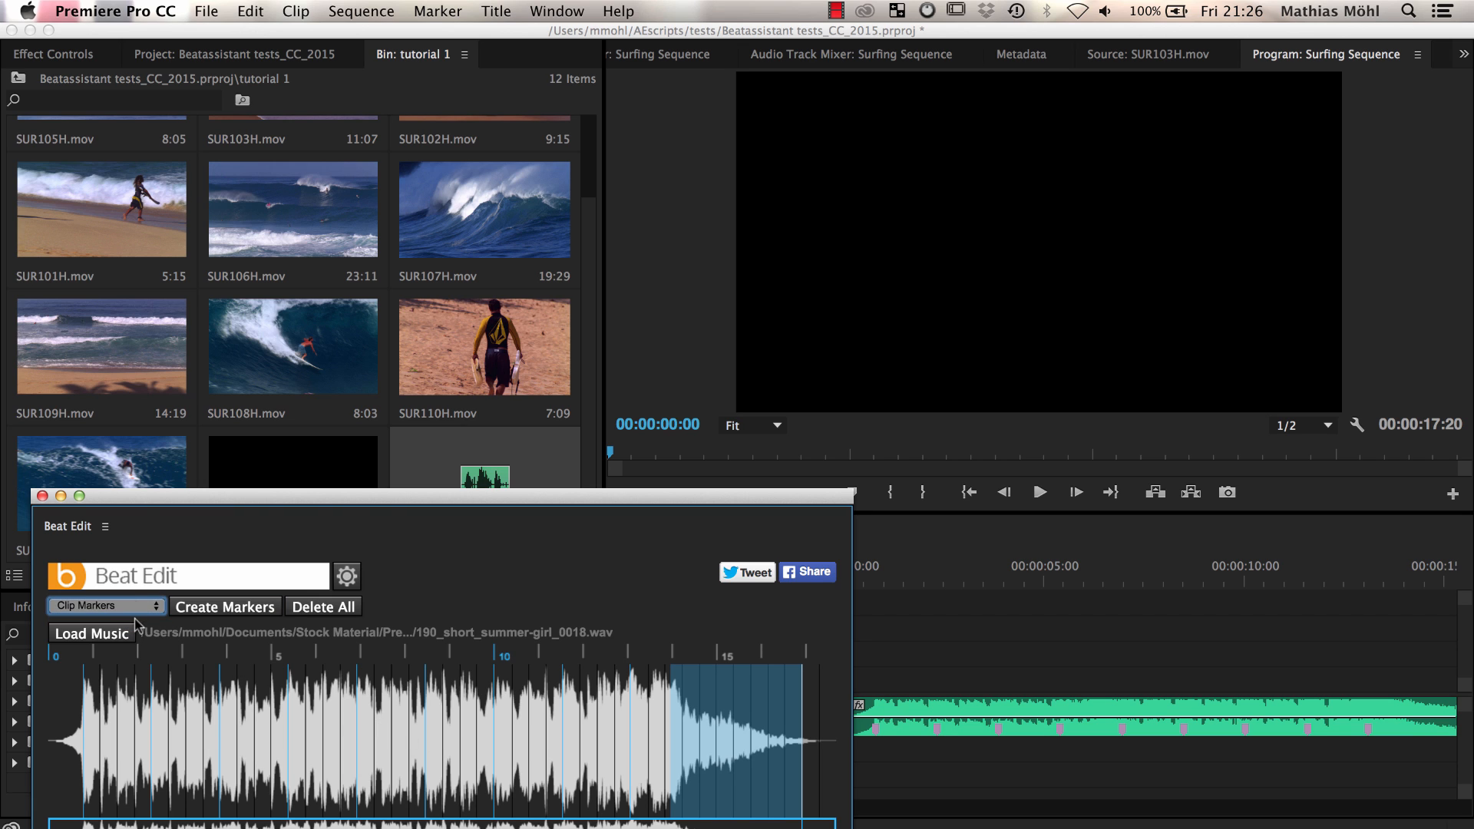
{"action": "left_click", "coordinate": [322, 607]}
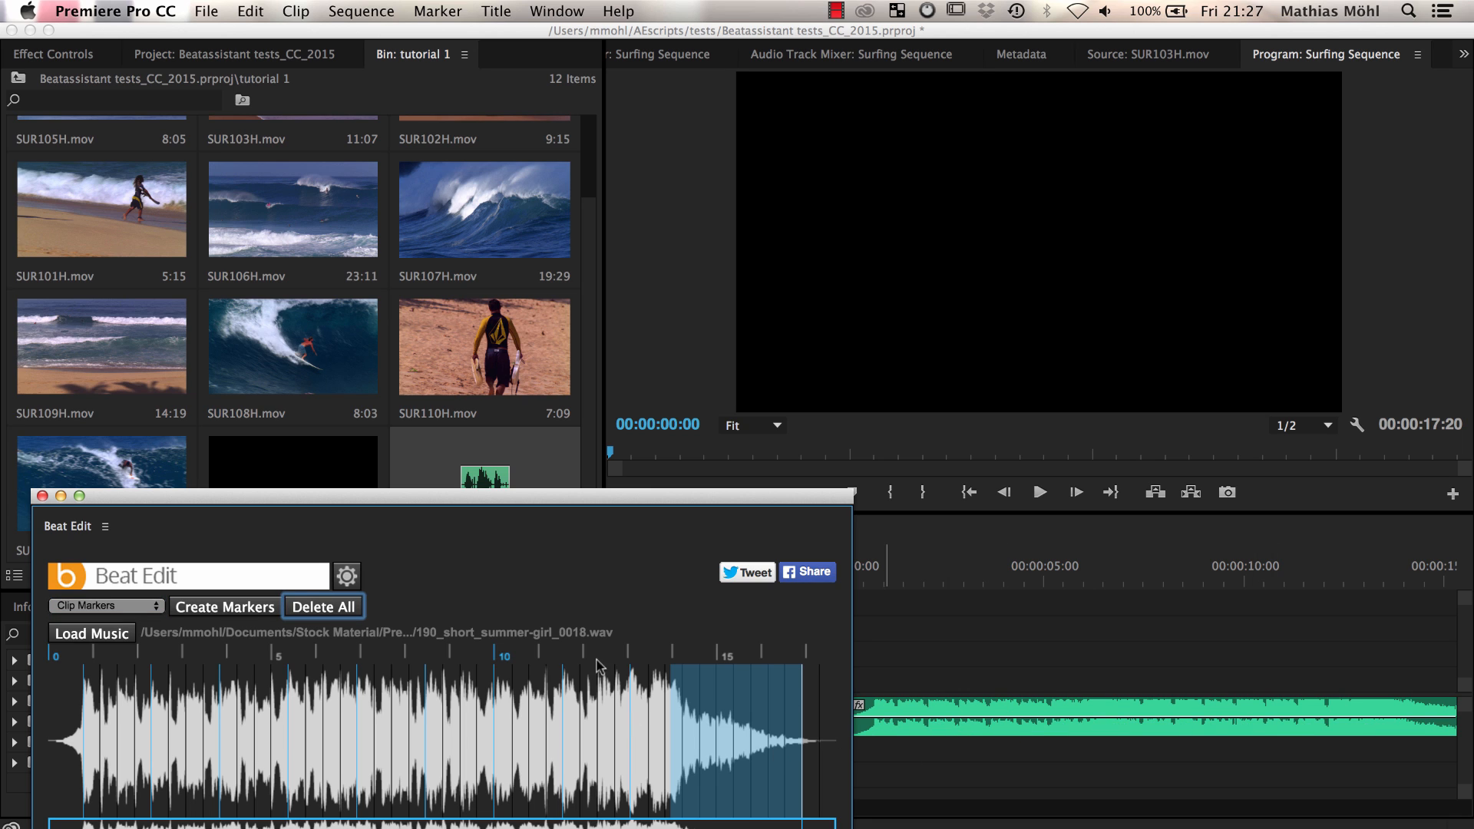
{"action": "left_click", "coordinate": [105, 604]}
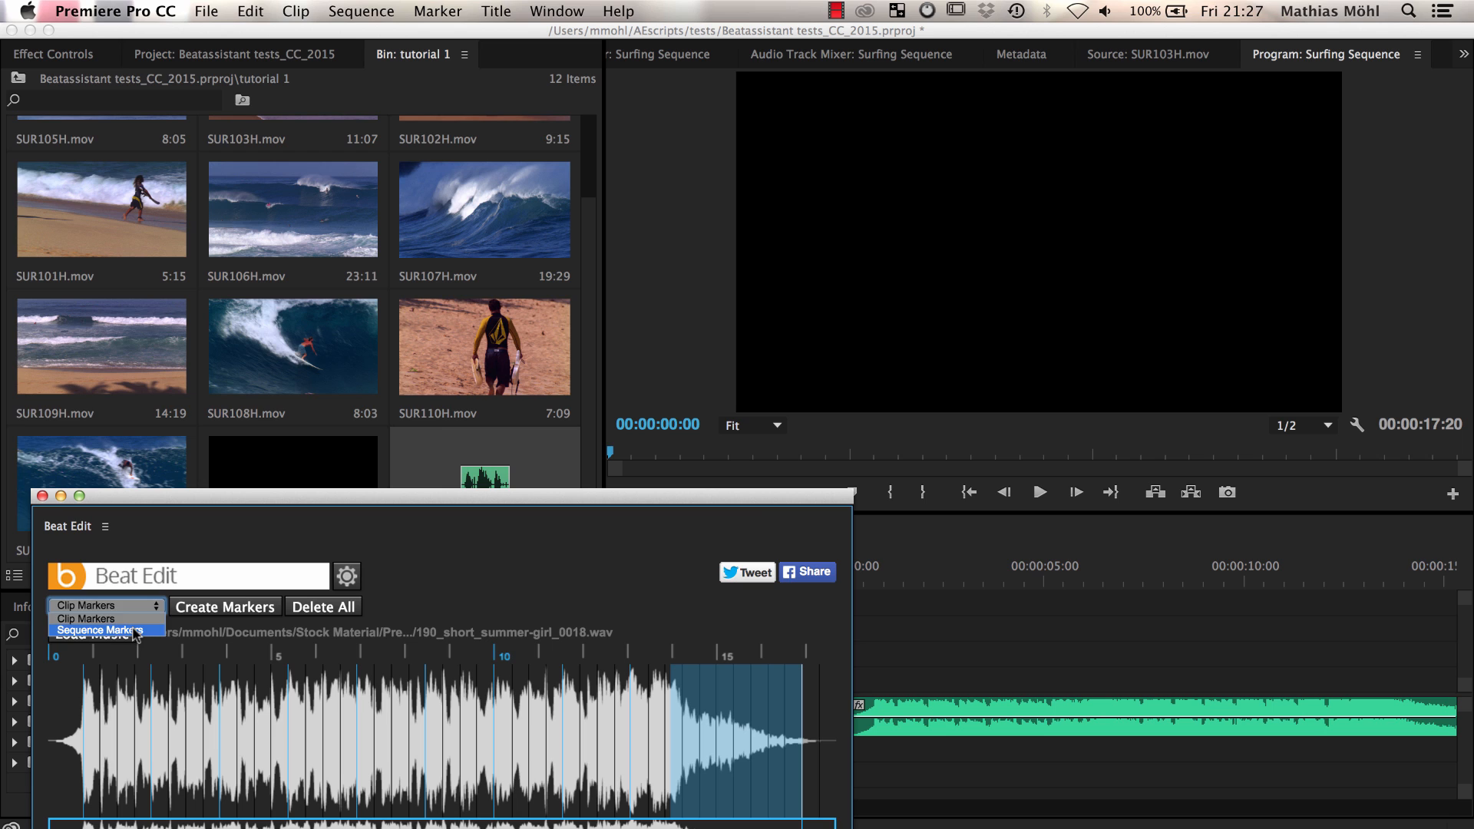
{"action": "left_click", "coordinate": [136, 629]}
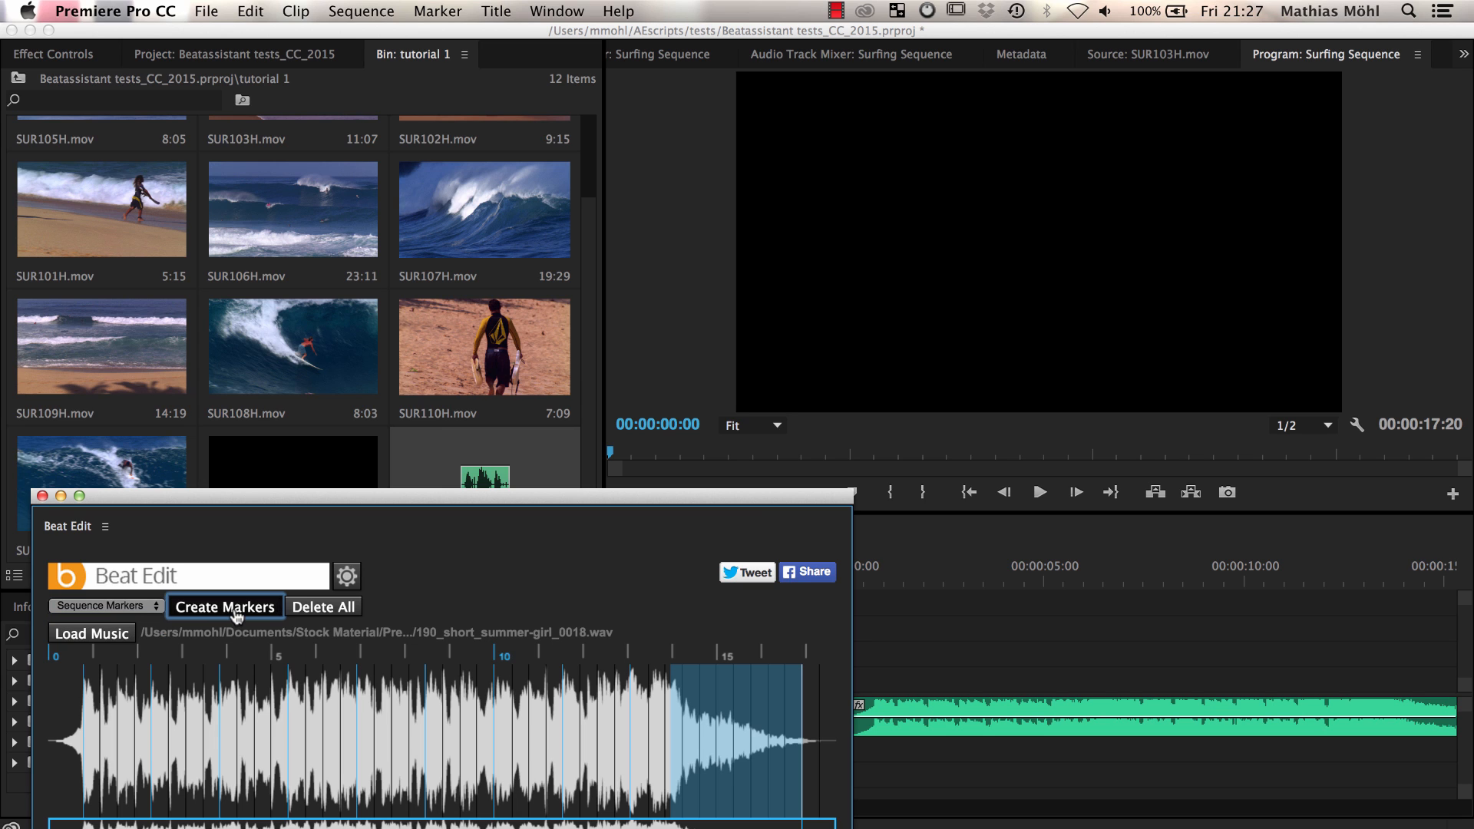
{"action": "left_click", "coordinate": [225, 607]}
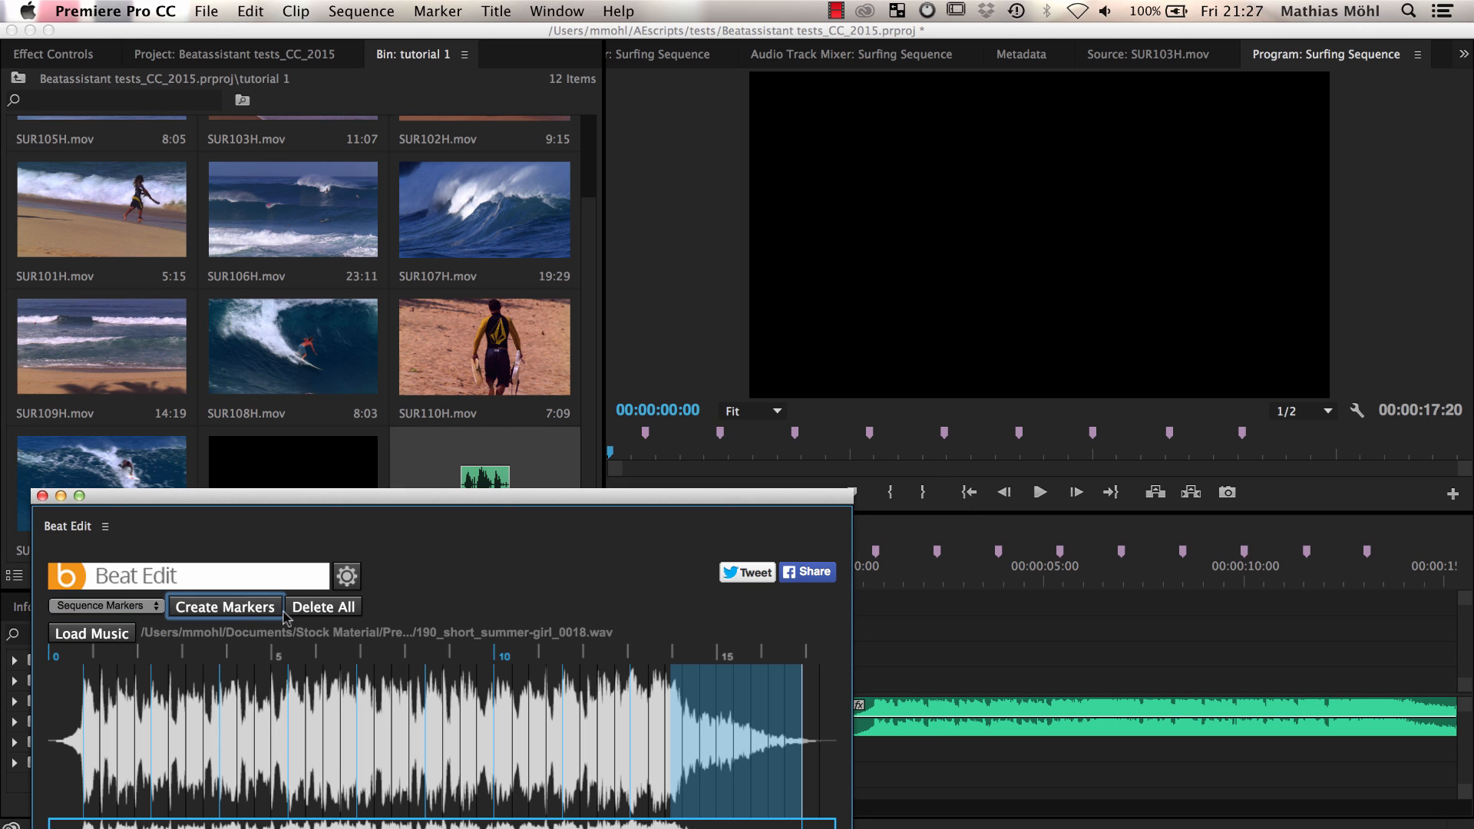
{"action": "mouse_move", "coordinate": [1009, 557]}
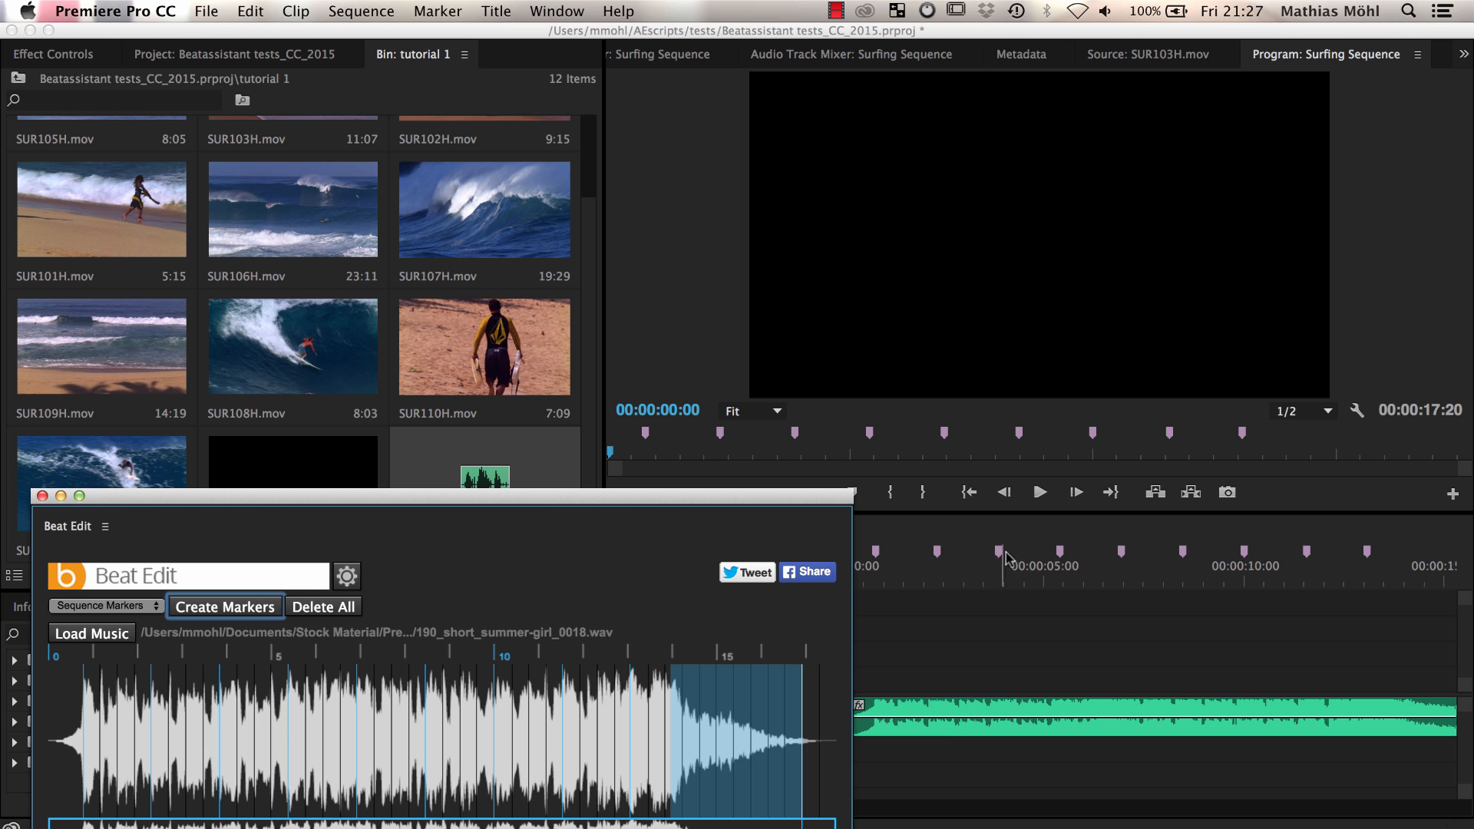
{"action": "mouse_move", "coordinate": [70, 511]}
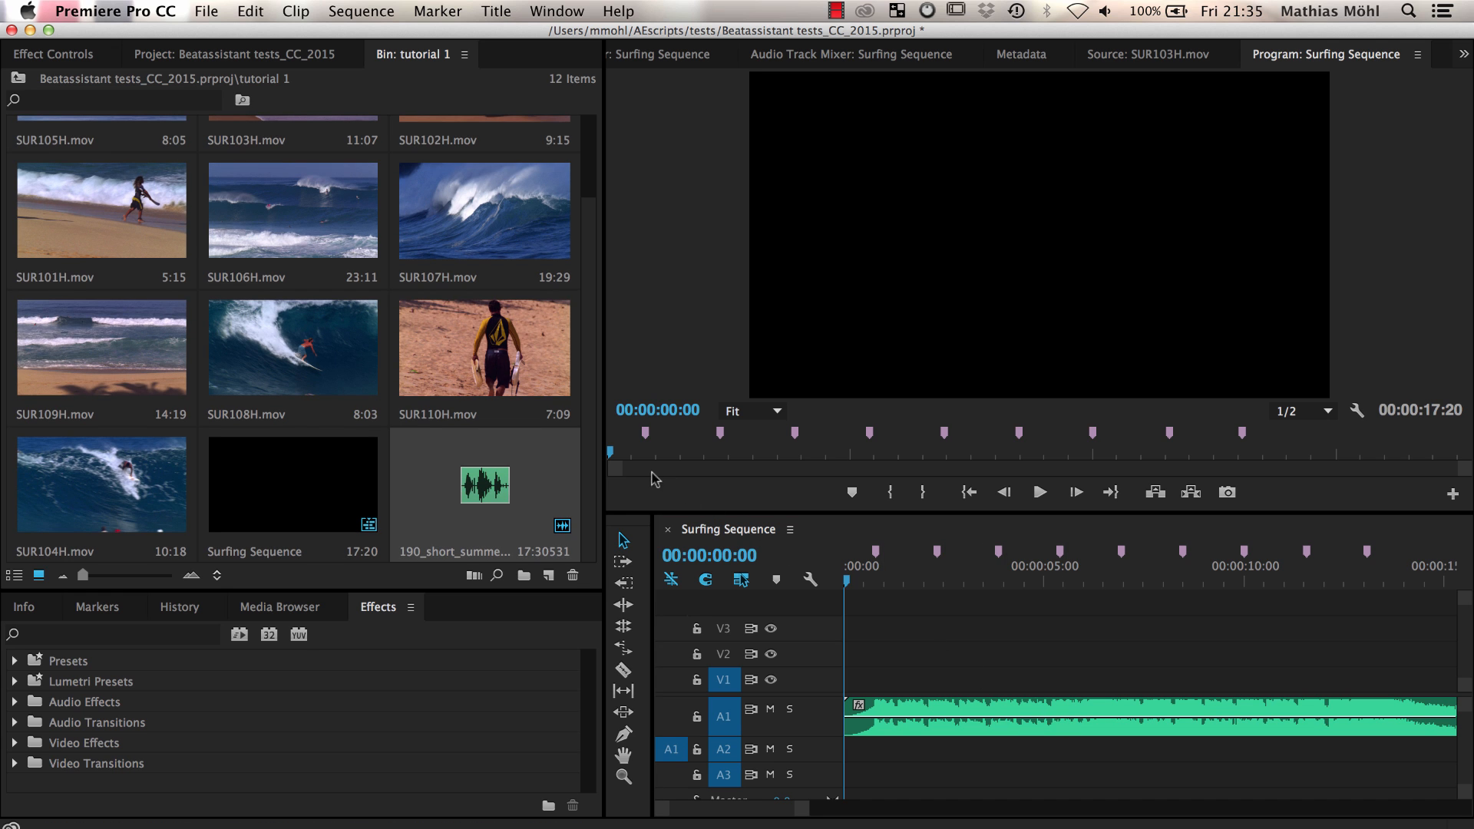
Step: Select the bin clips through SUR109H.mov and automate them to sequence at unnumbered markers
{"action": "scroll", "scroll_direction": "down", "scroll_amount": 3}
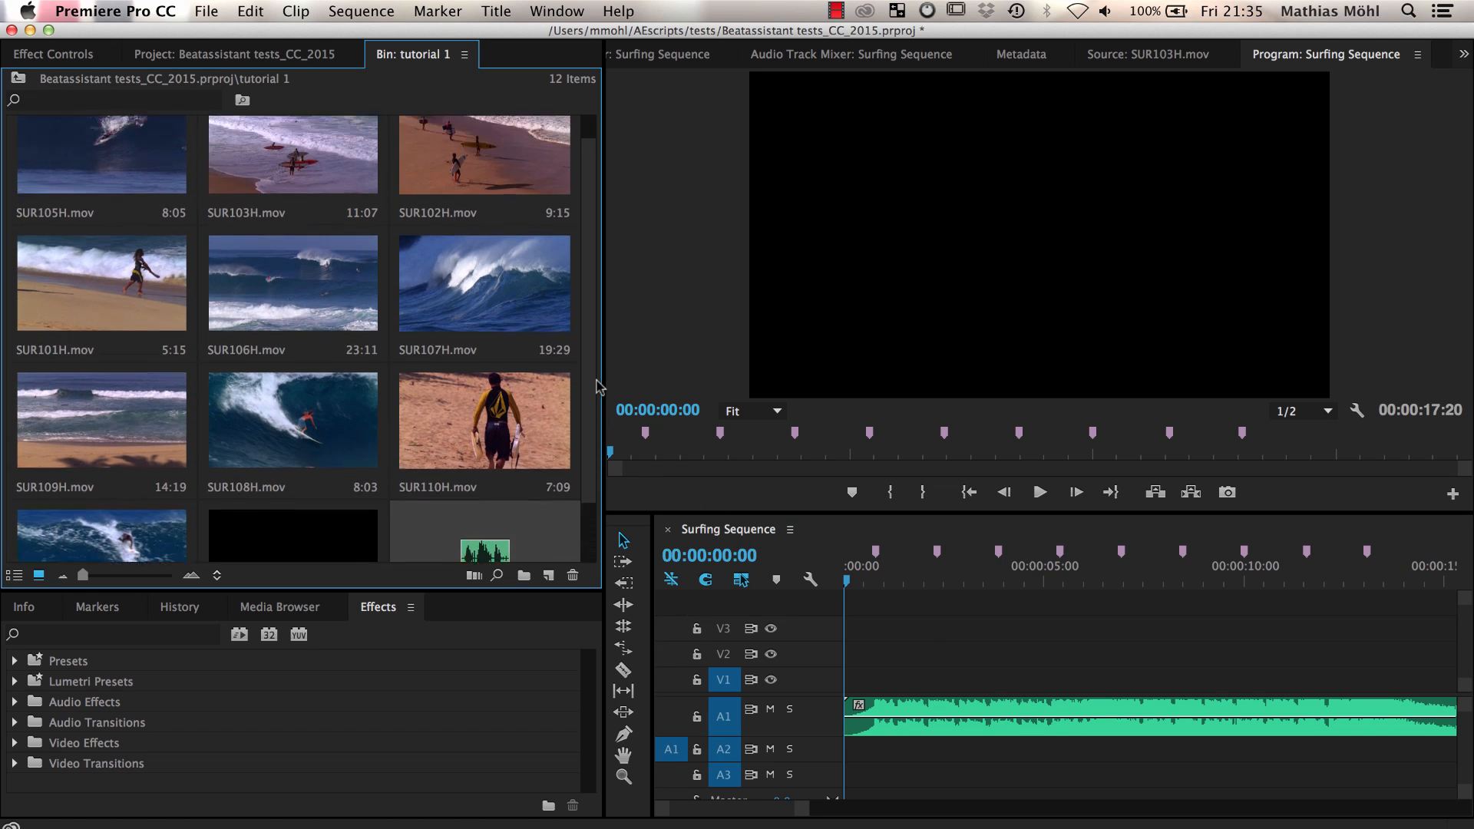
{"action": "scroll", "scroll_direction": "down", "scroll_amount": 3}
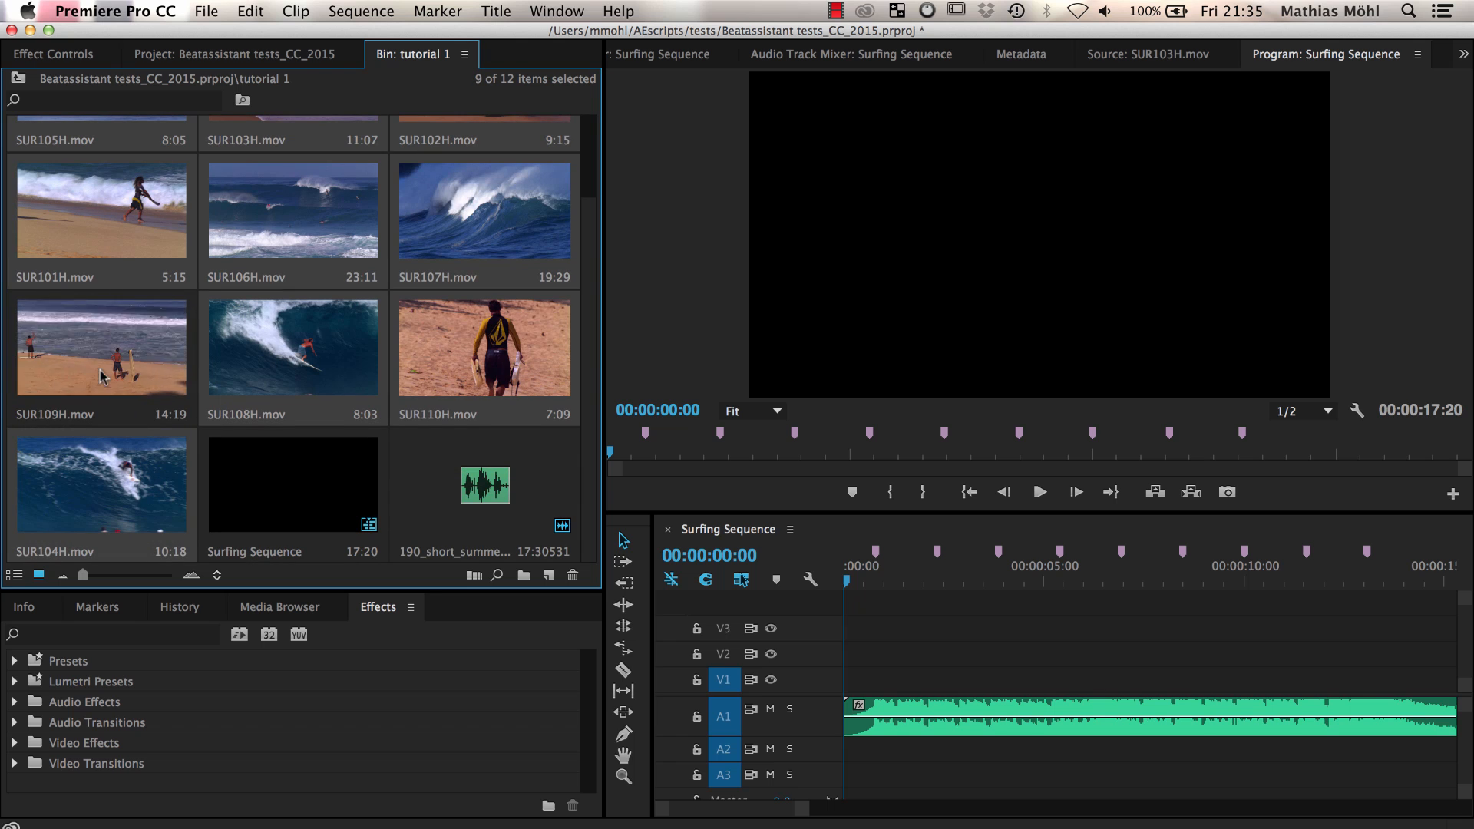
{"action": "left_click", "coordinate": [101, 347]}
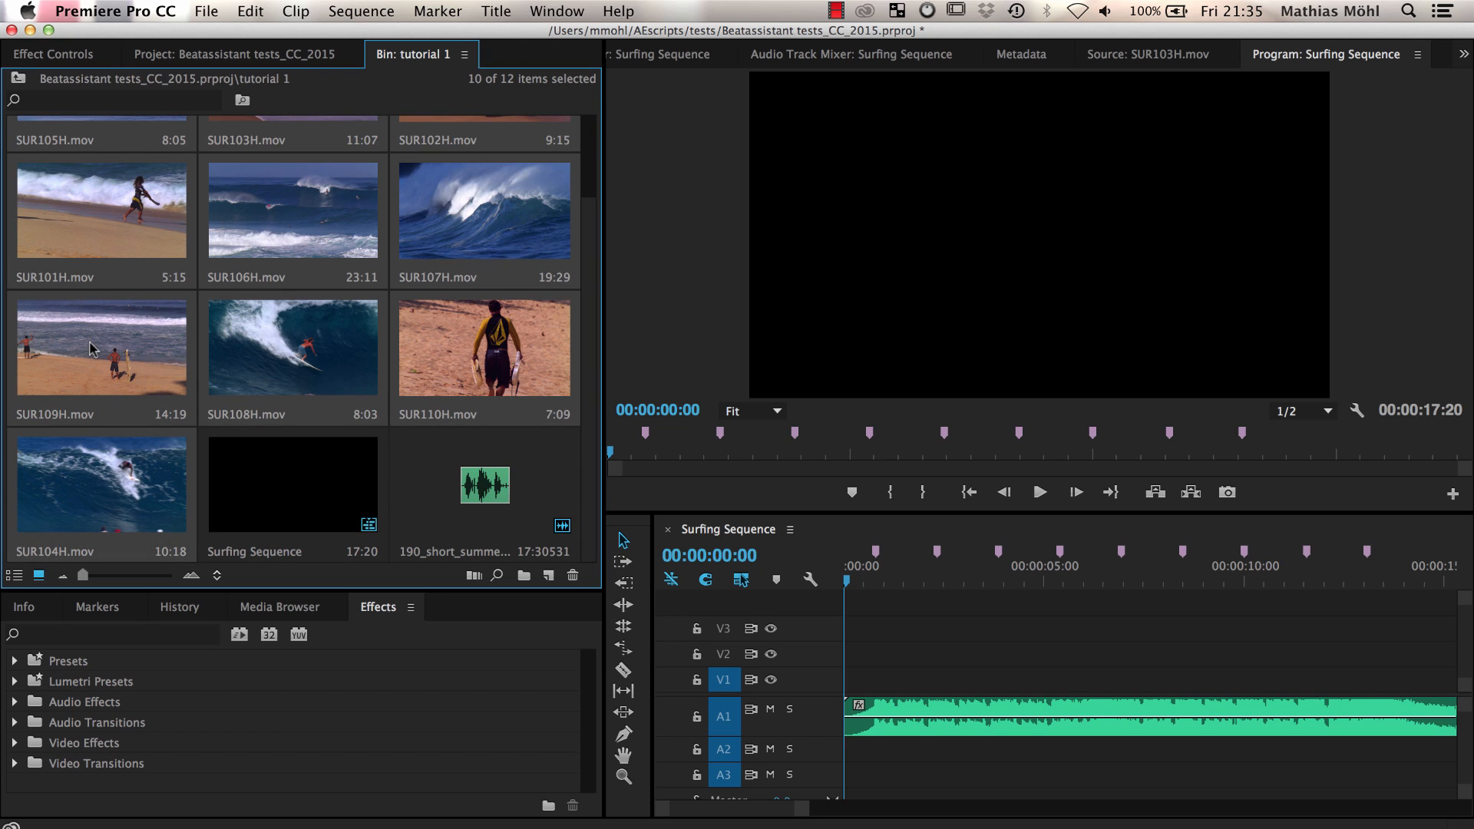
{"action": "left_click", "coordinate": [913, 578]}
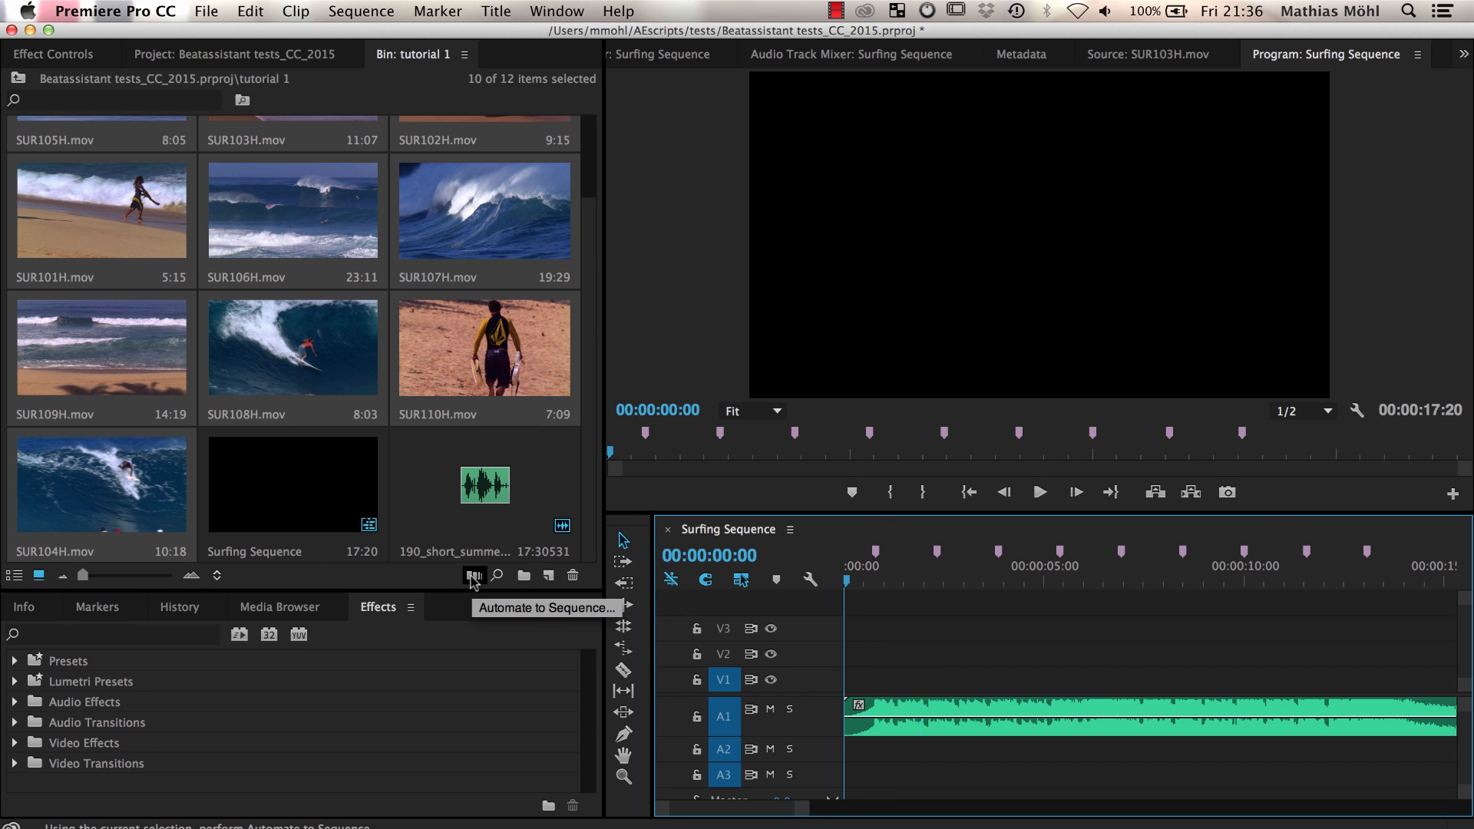
{"action": "left_click", "coordinate": [473, 575]}
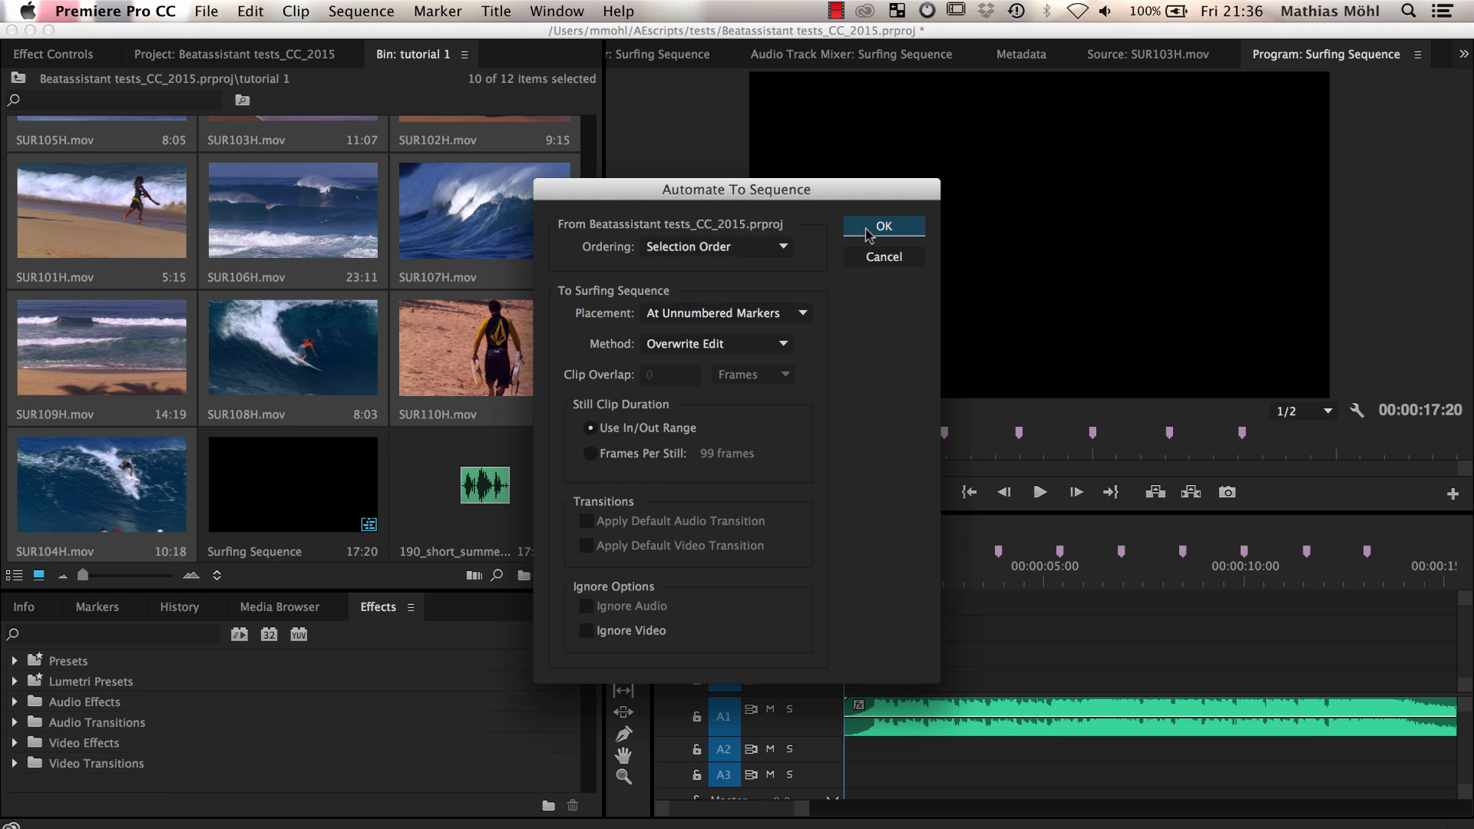
{"action": "left_click", "coordinate": [882, 226]}
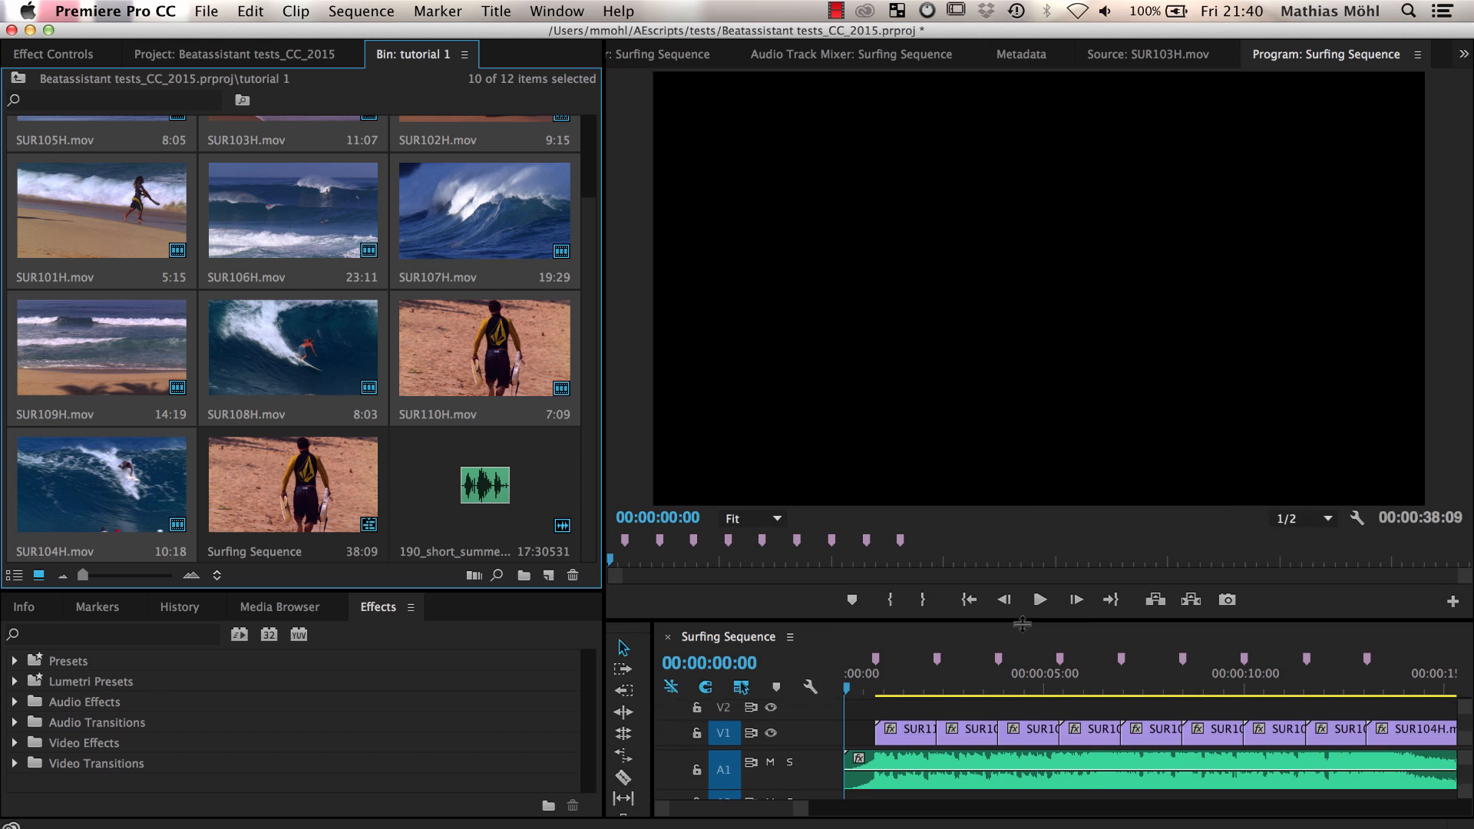
{"action": "left_click", "coordinate": [1040, 606]}
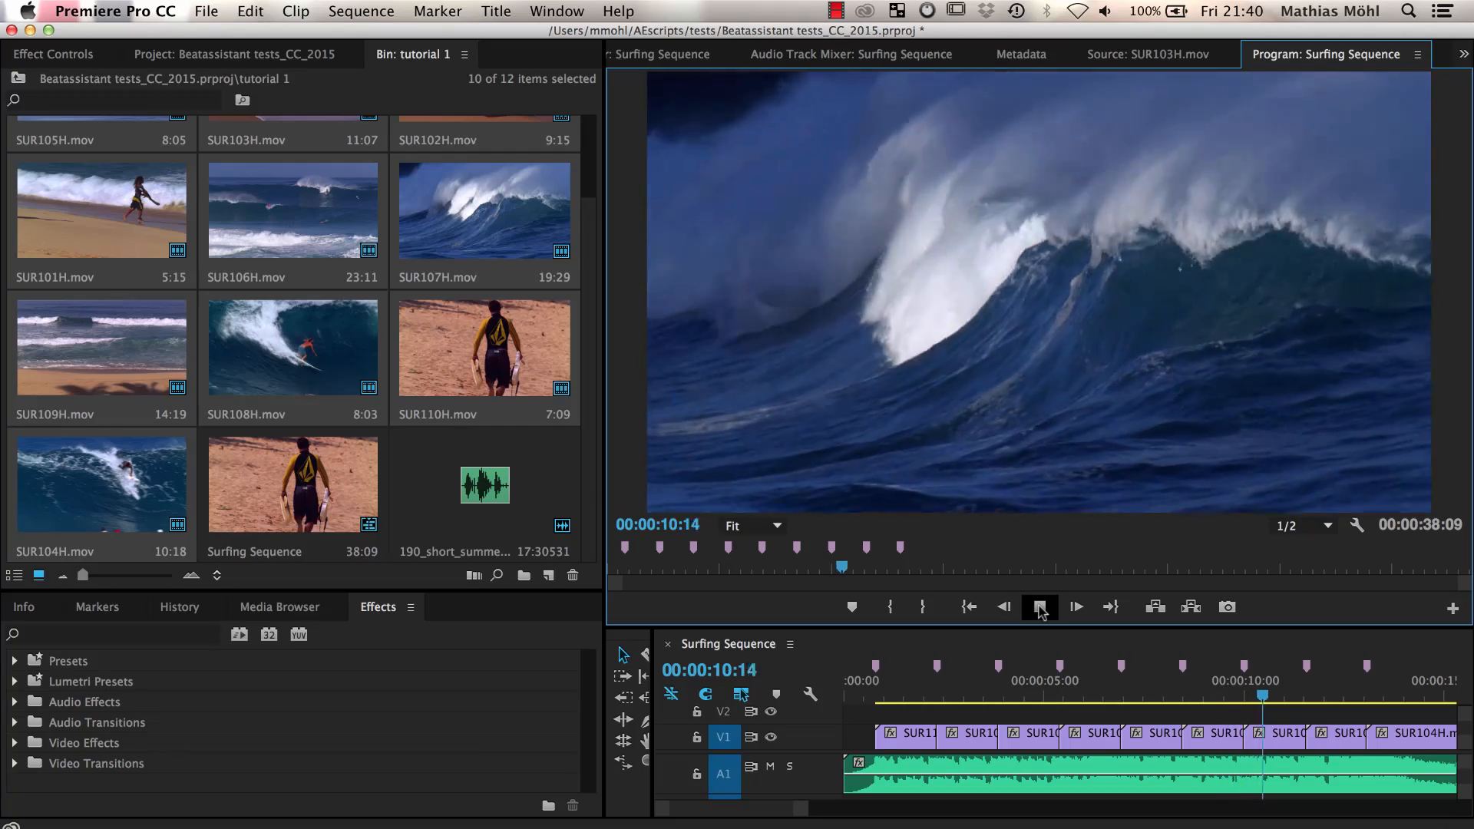
{"action": "left_click", "coordinate": [1039, 607]}
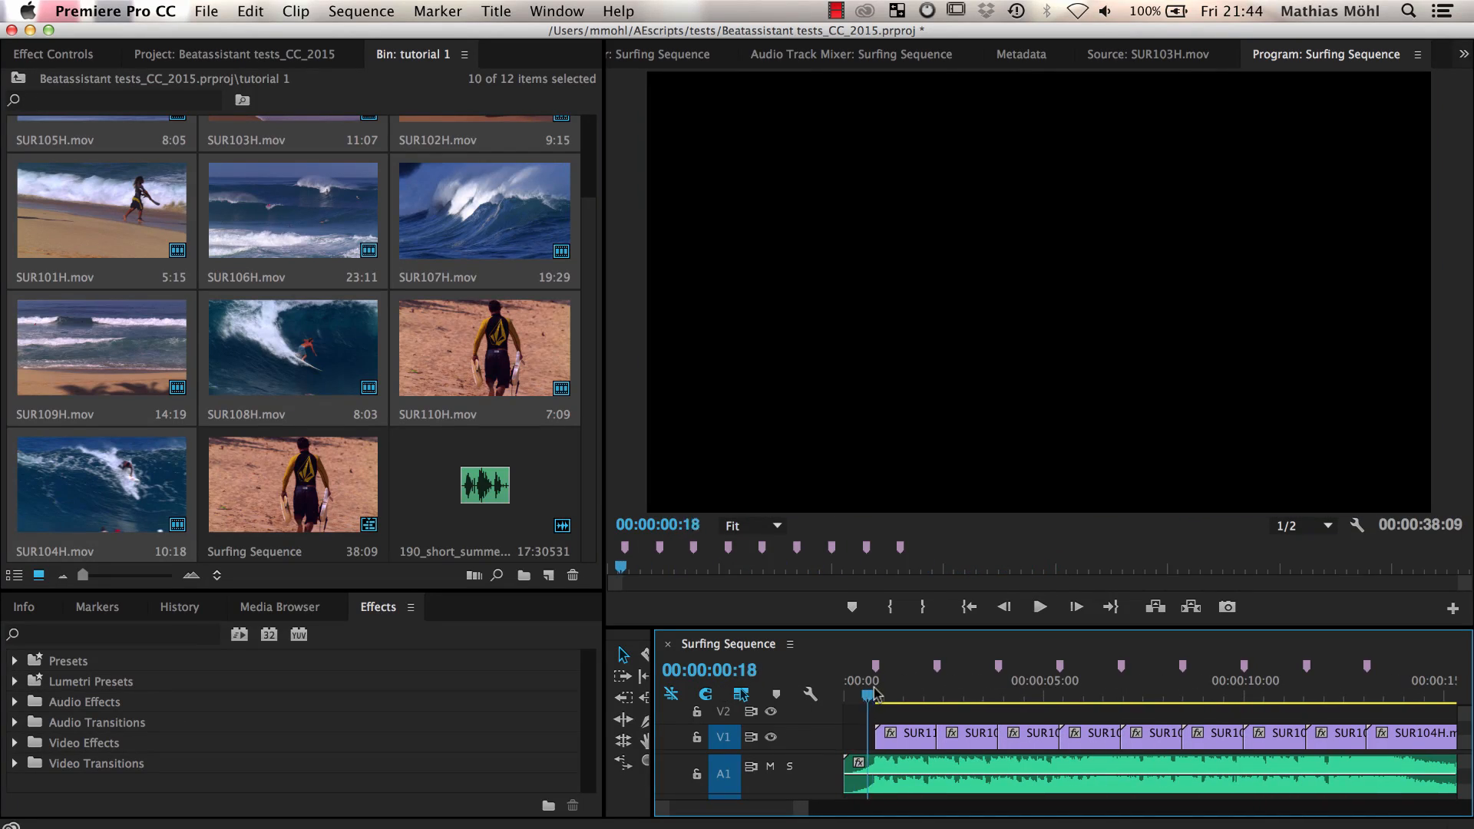
{"action": "left_click", "coordinate": [845, 679]}
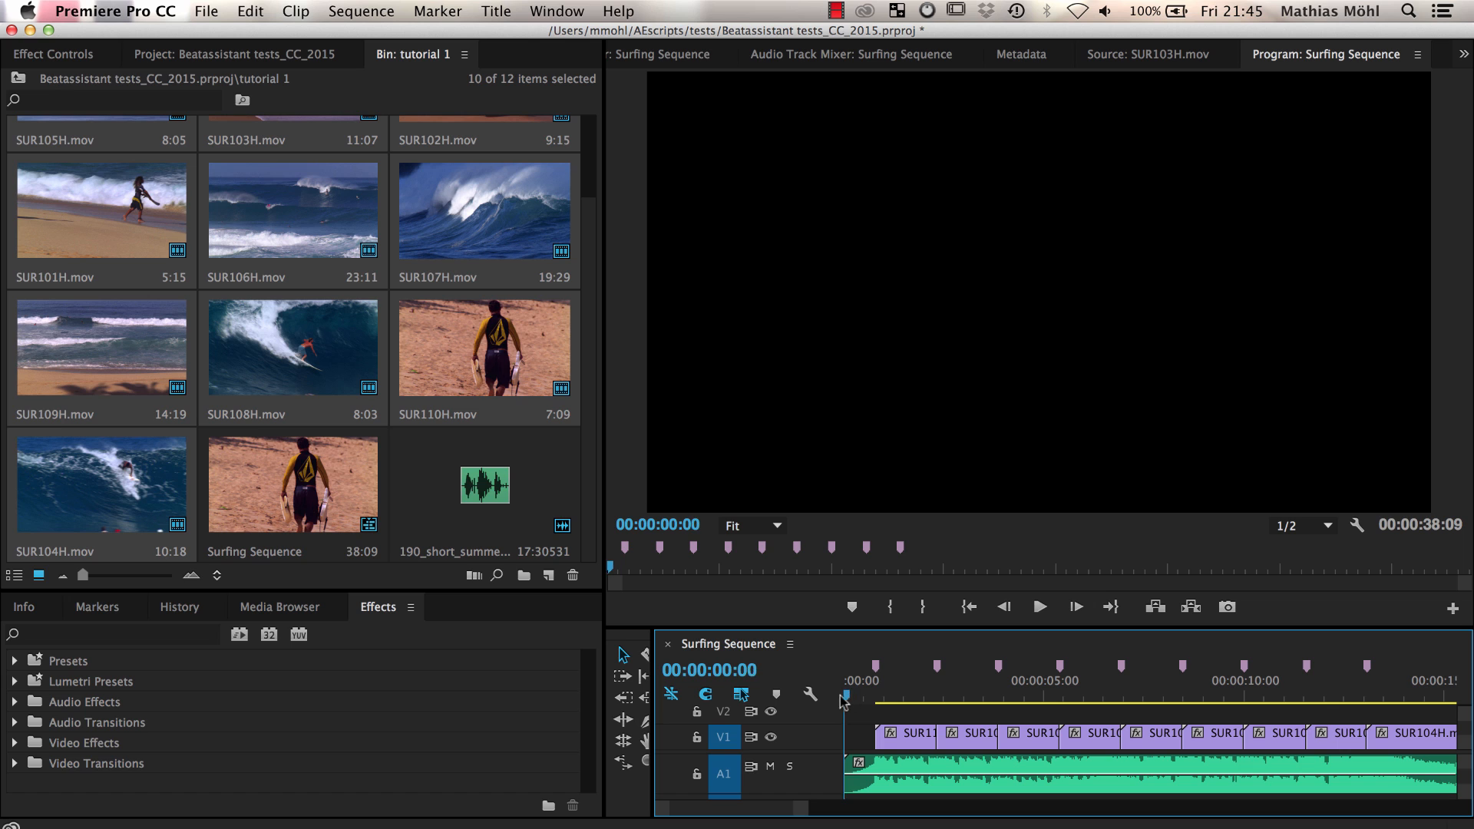
Step: Add a marker at 00:00:00:00, then scrub through the sequence to review cuts
{"action": "left_click", "coordinate": [437, 12]}
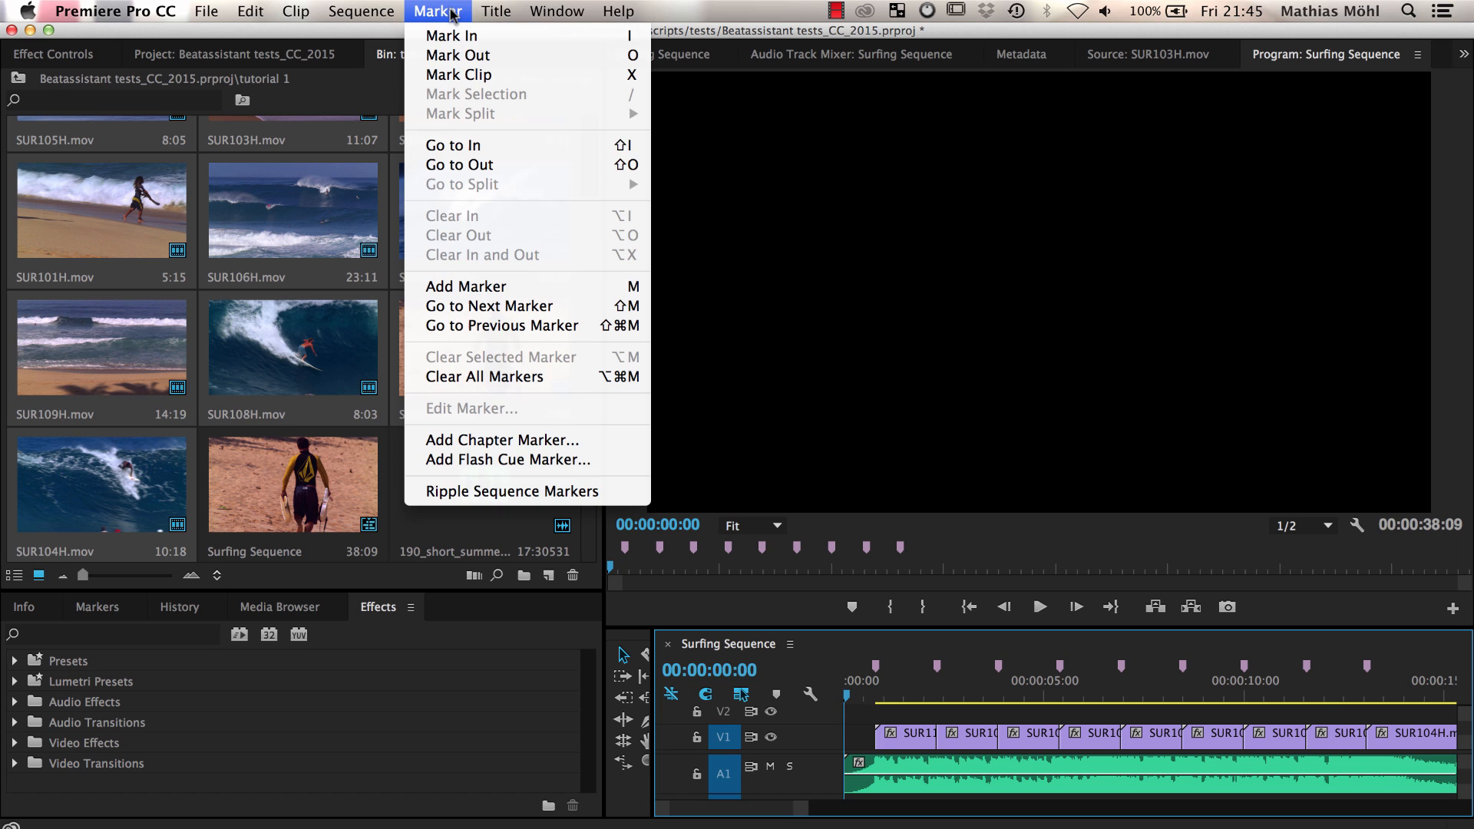
{"action": "mouse_move", "coordinate": [466, 285]}
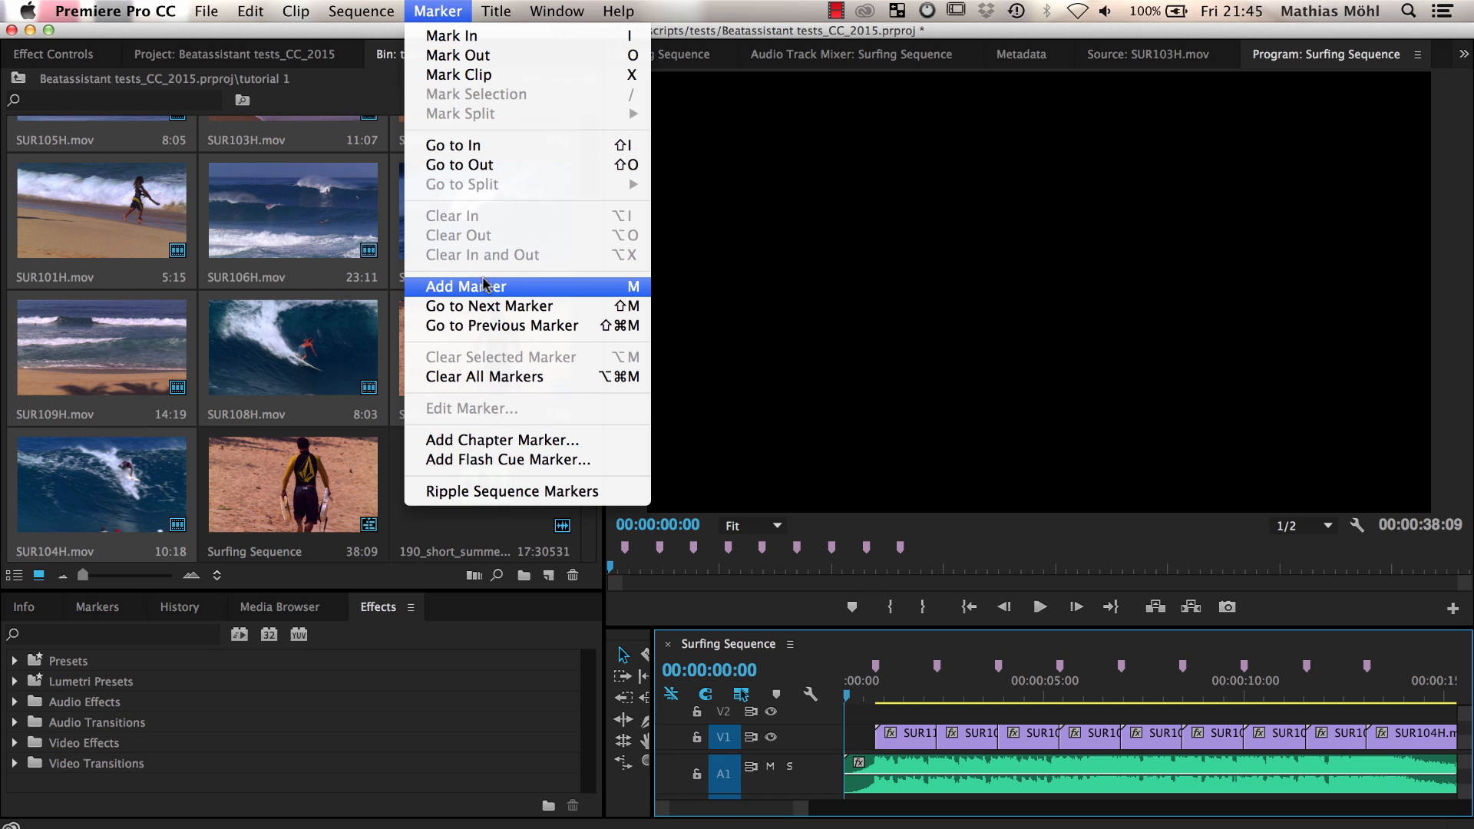
{"action": "left_click", "coordinate": [468, 286]}
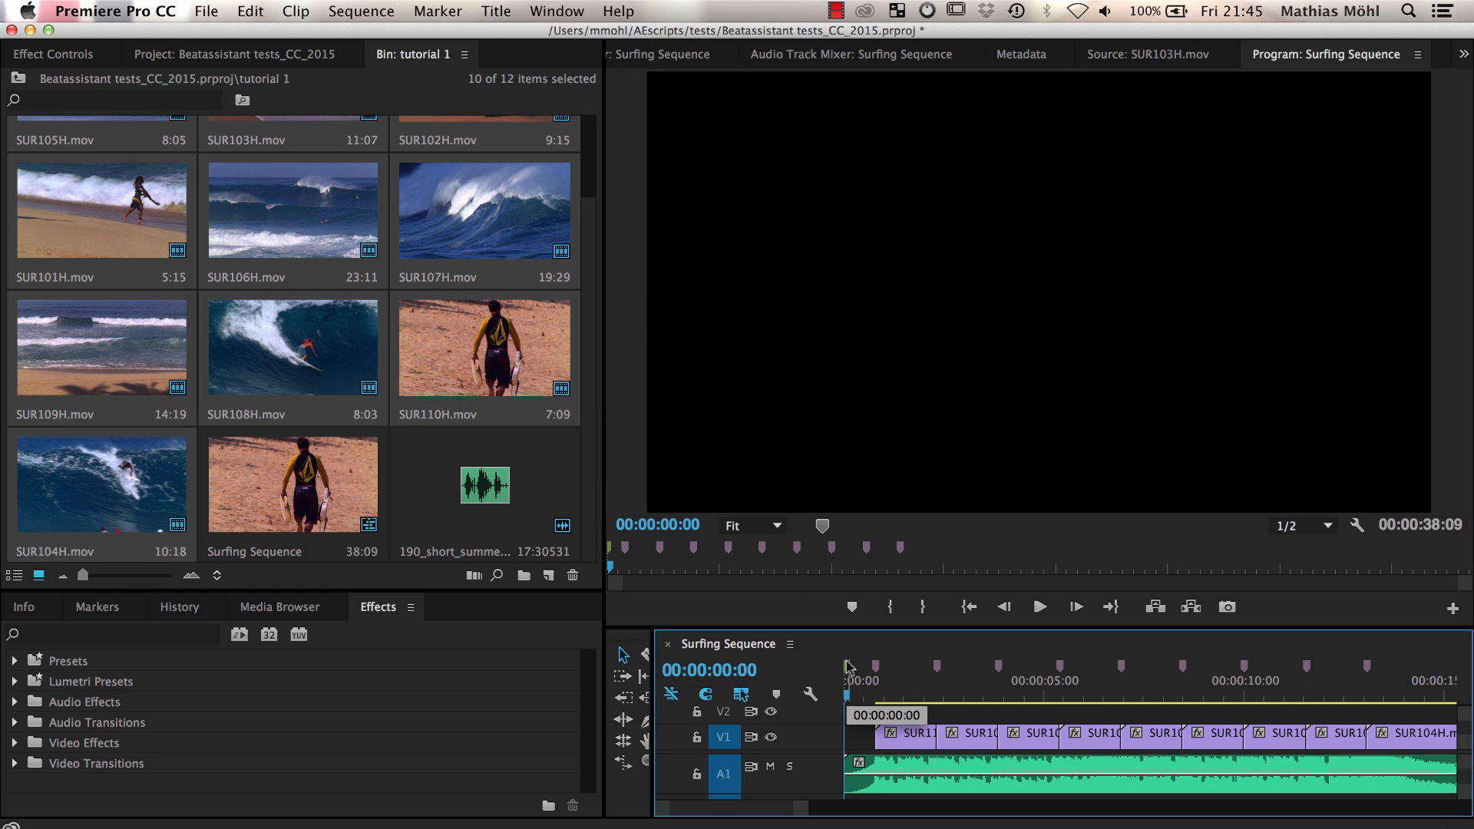
{"action": "left_click", "coordinate": [905, 733]}
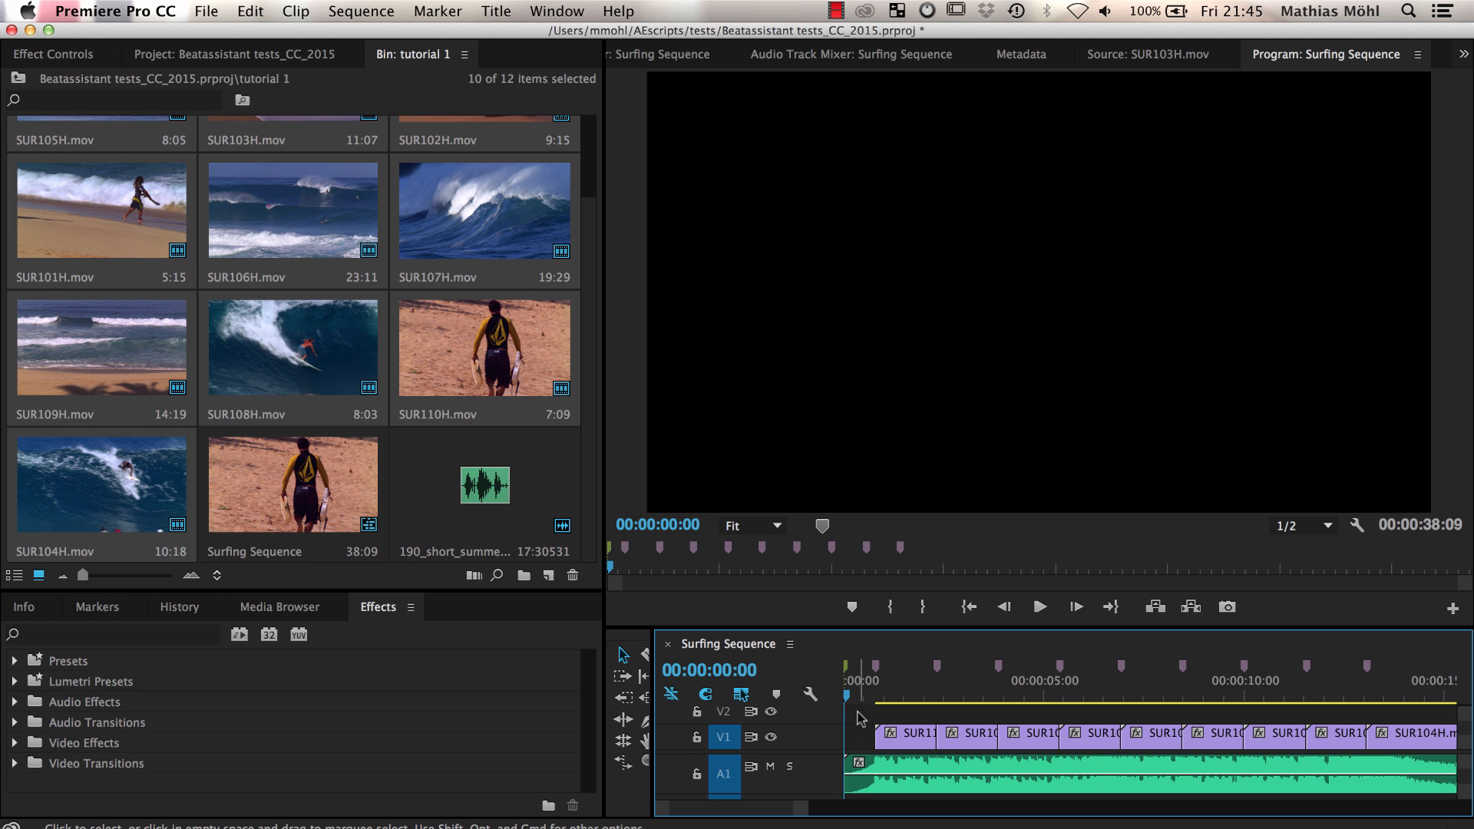
{"action": "left_click", "coordinate": [997, 700]}
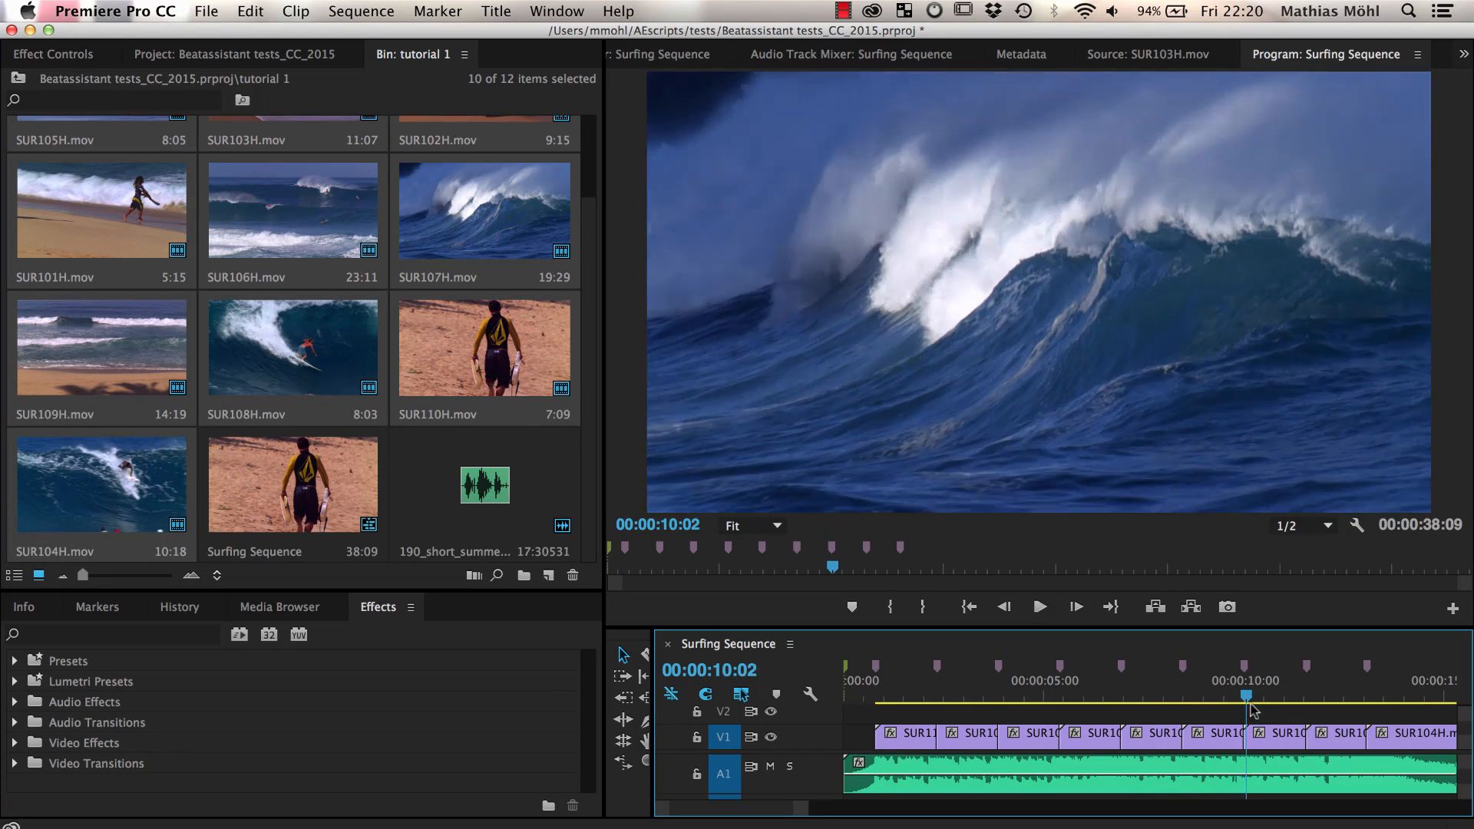
{"action": "left_click_drag", "start_coordinate": [1245, 700], "coordinate": [1288, 700]}
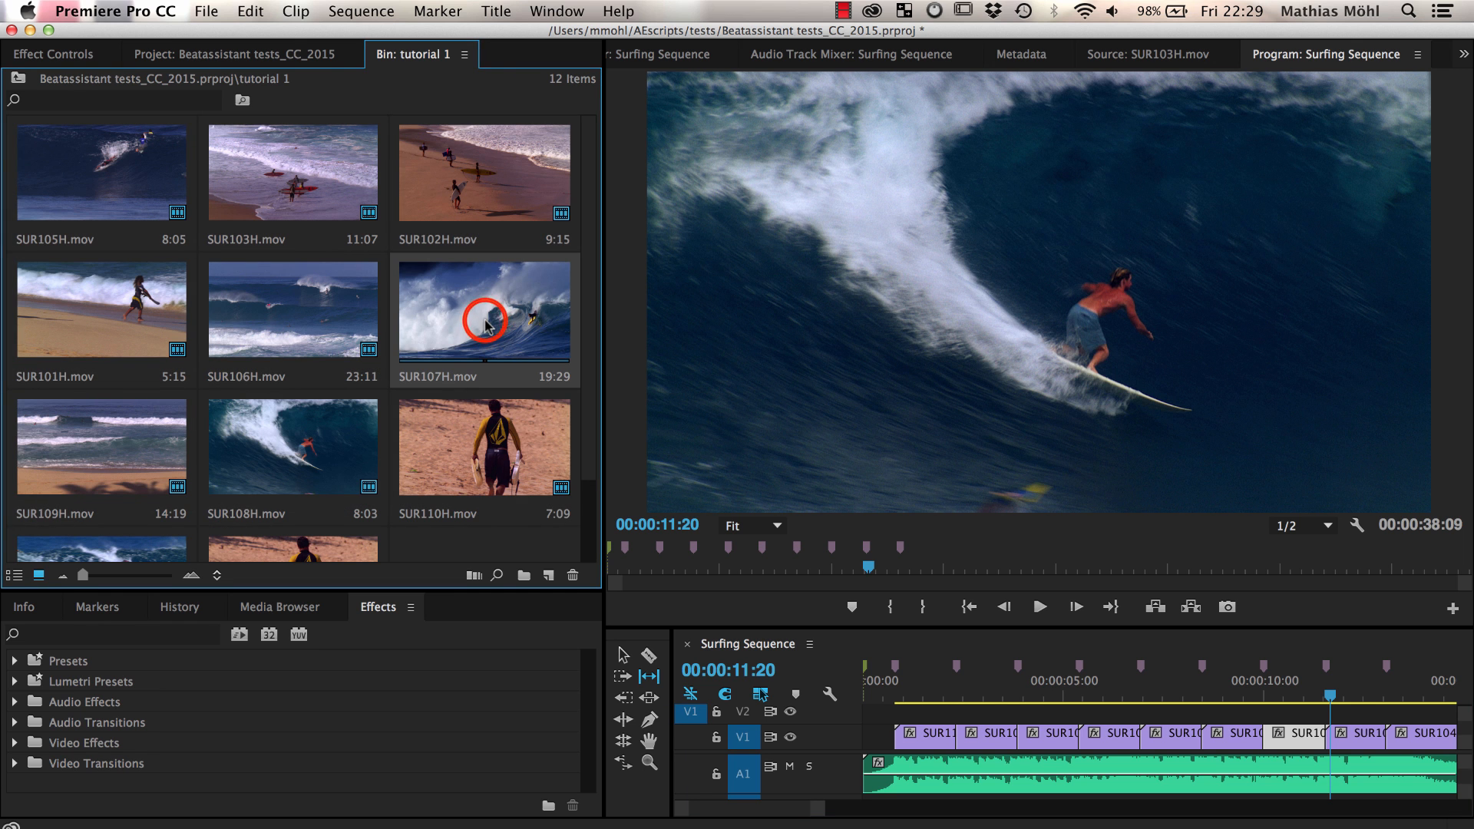
Step: Preview SUR107H.mov in the Source Monitor and set its In point at 00:00:09:11
{"action": "double_click", "coordinate": [483, 311]}
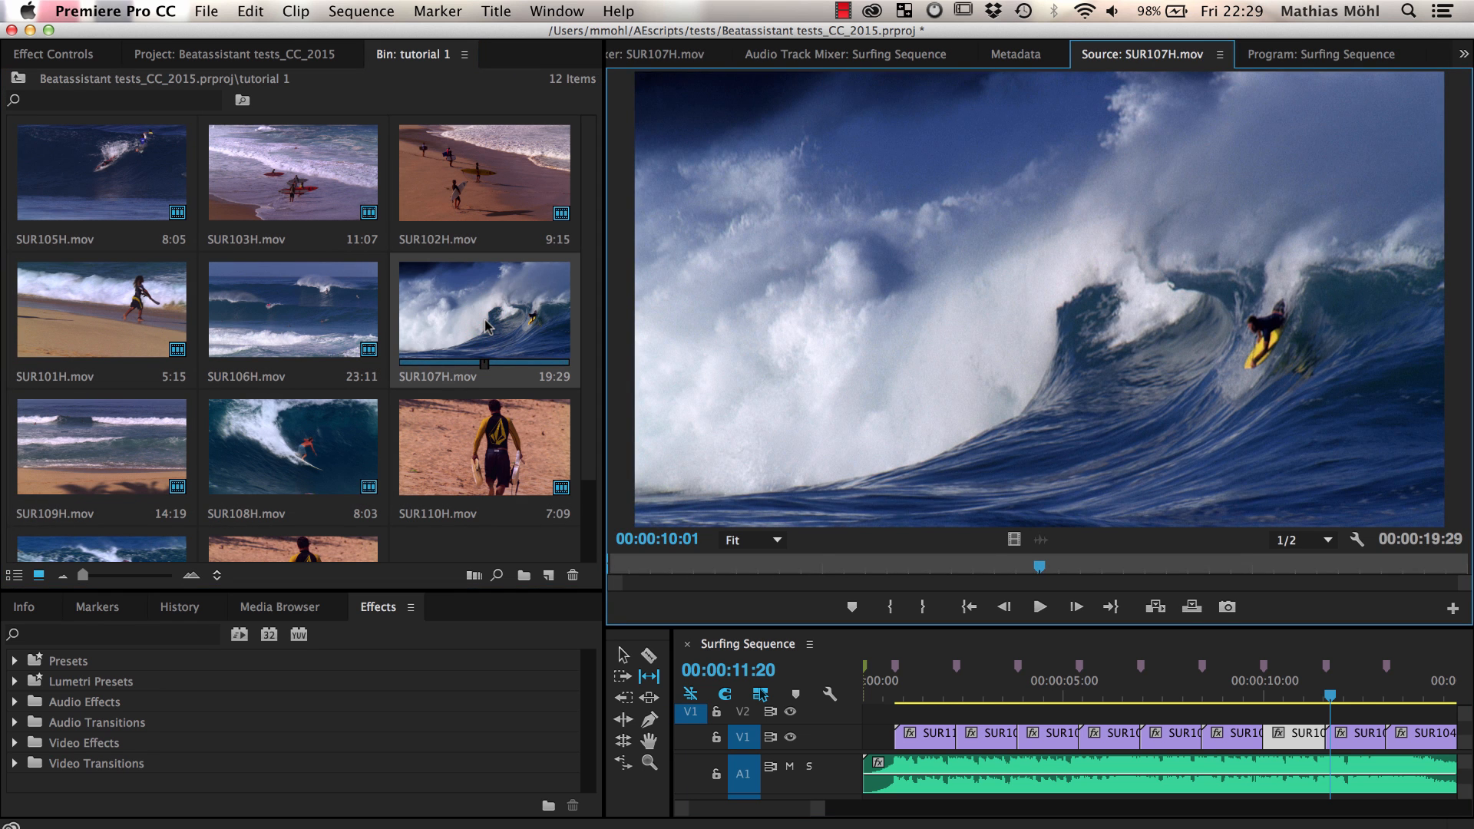
{"action": "left_click_drag", "start_coordinate": [1038, 564], "coordinate": [788, 561]}
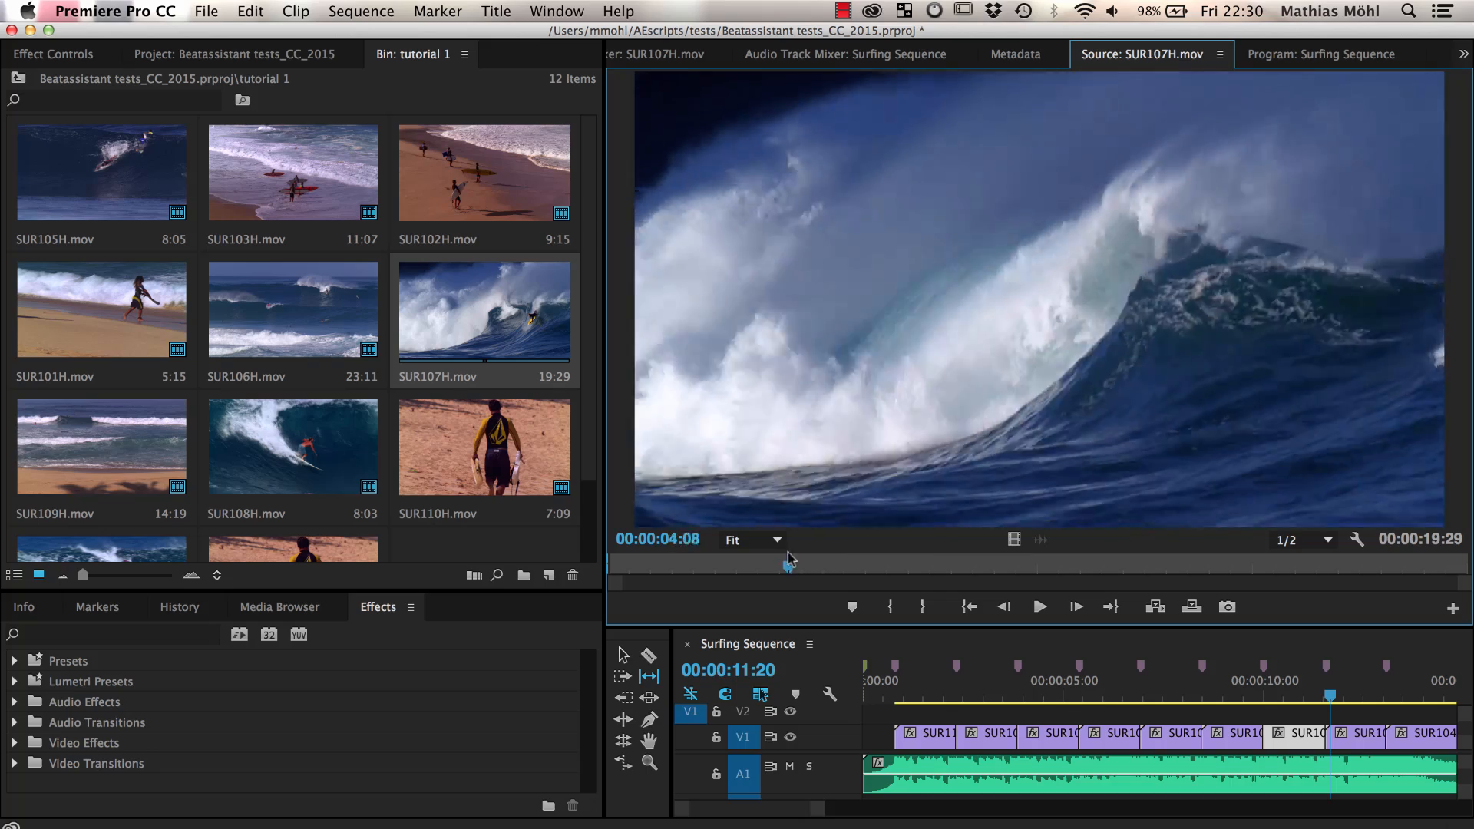
{"action": "left_click_drag", "start_coordinate": [790, 561], "coordinate": [880, 561]}
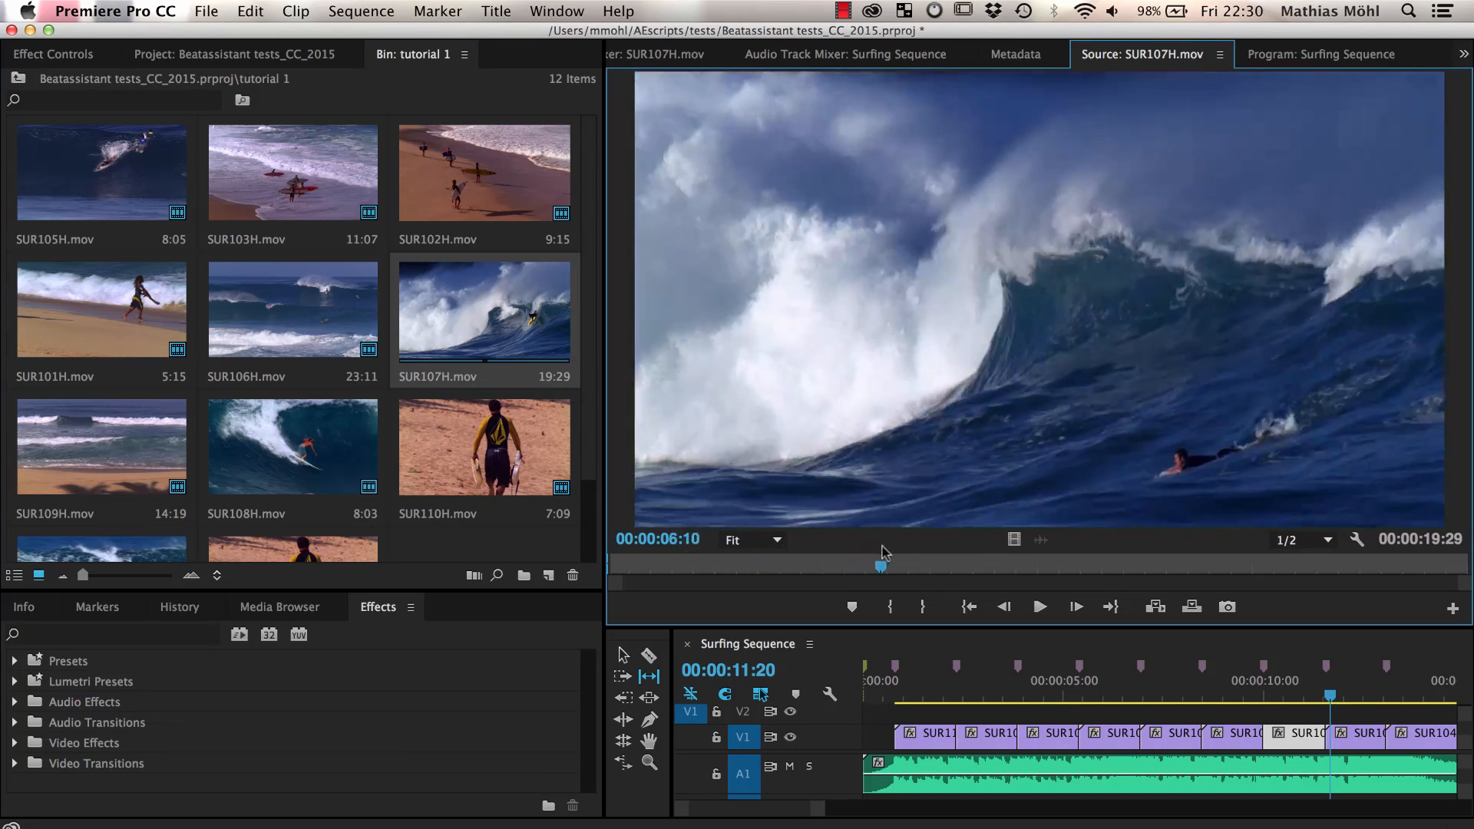
{"action": "left_click_drag", "start_coordinate": [879, 562], "coordinate": [1010, 562]}
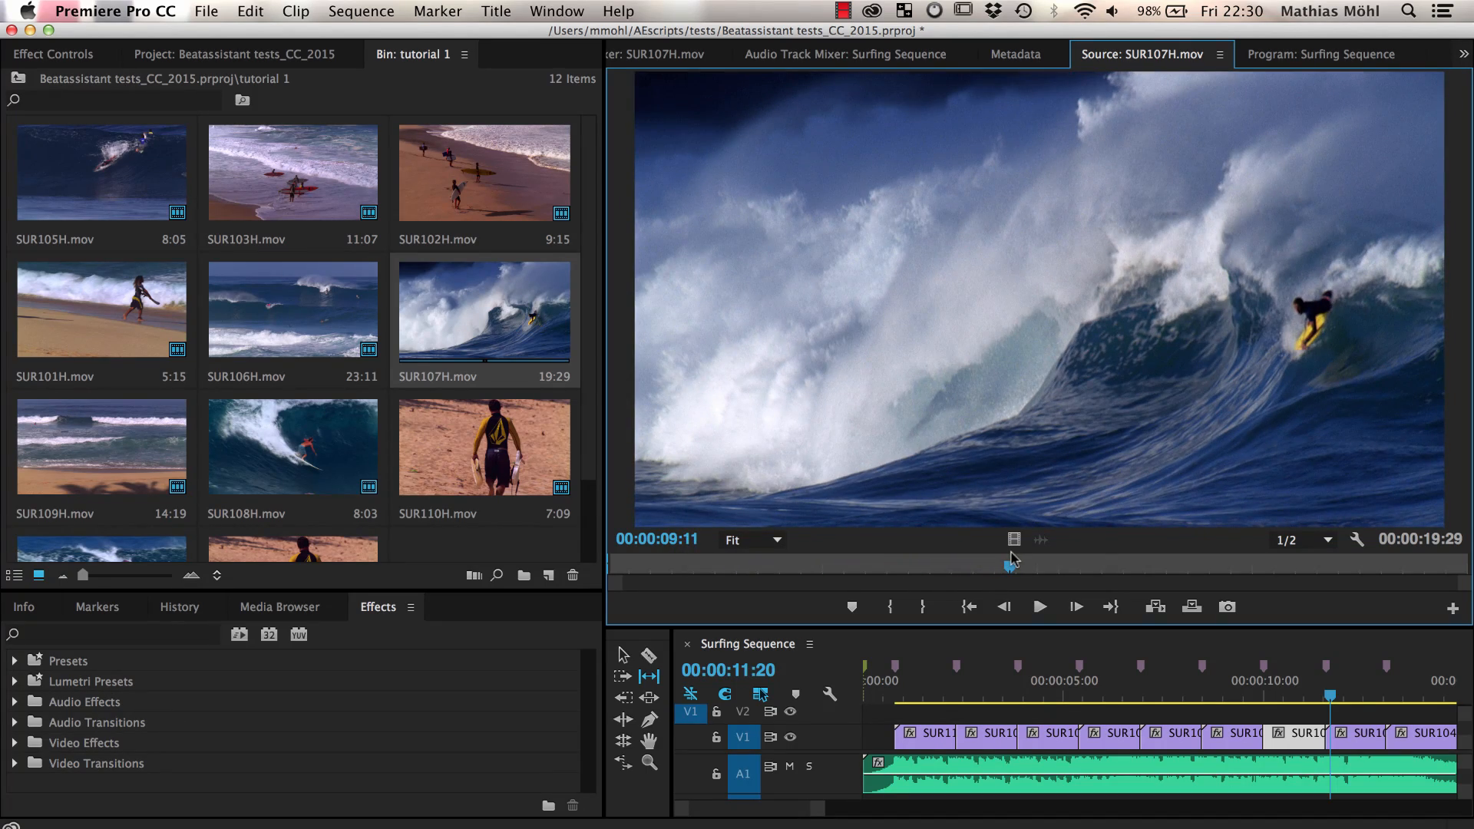
{"action": "mouse_move", "coordinate": [888, 607]}
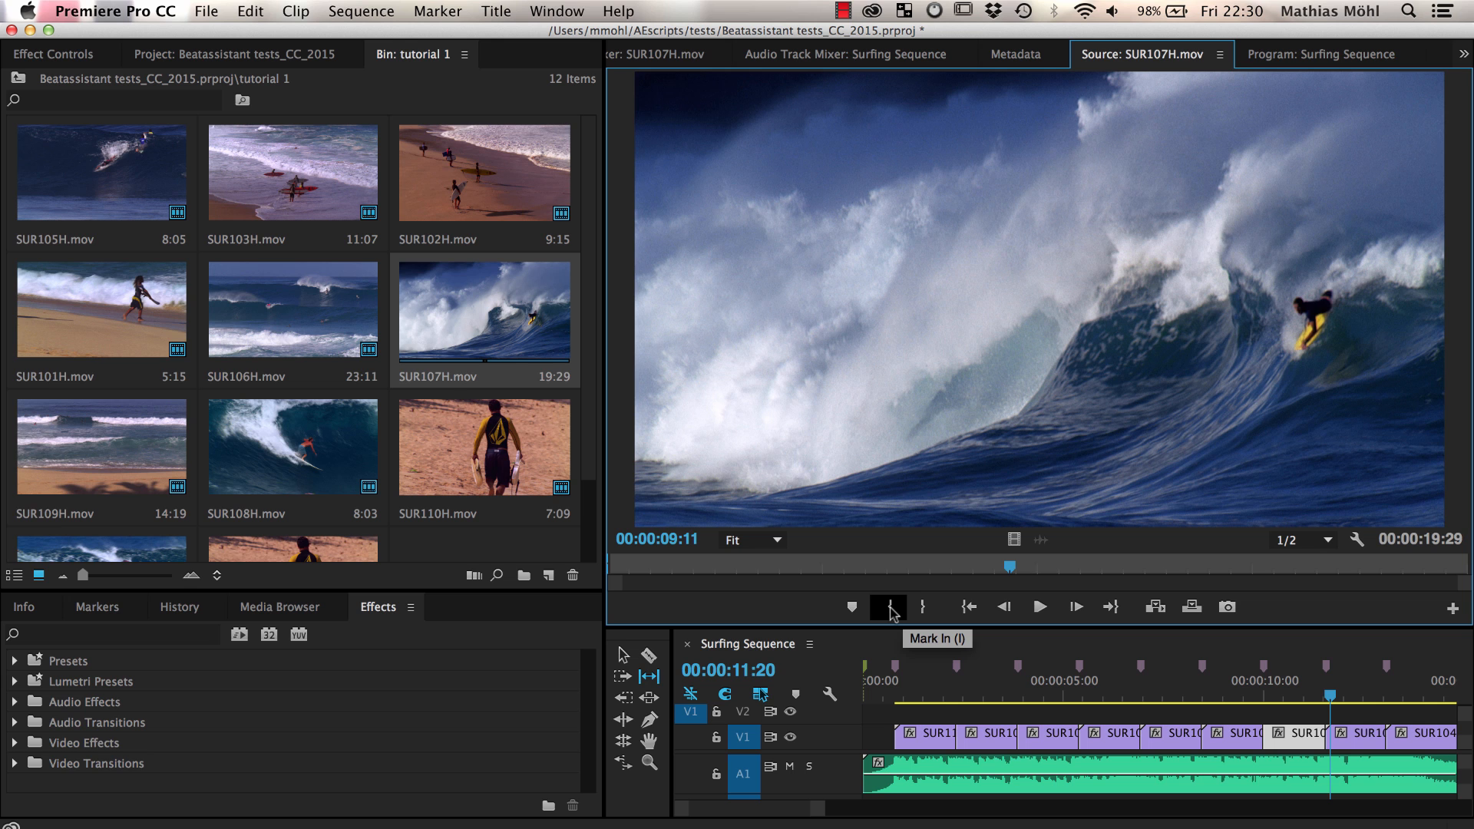
{"action": "left_click", "coordinate": [888, 607]}
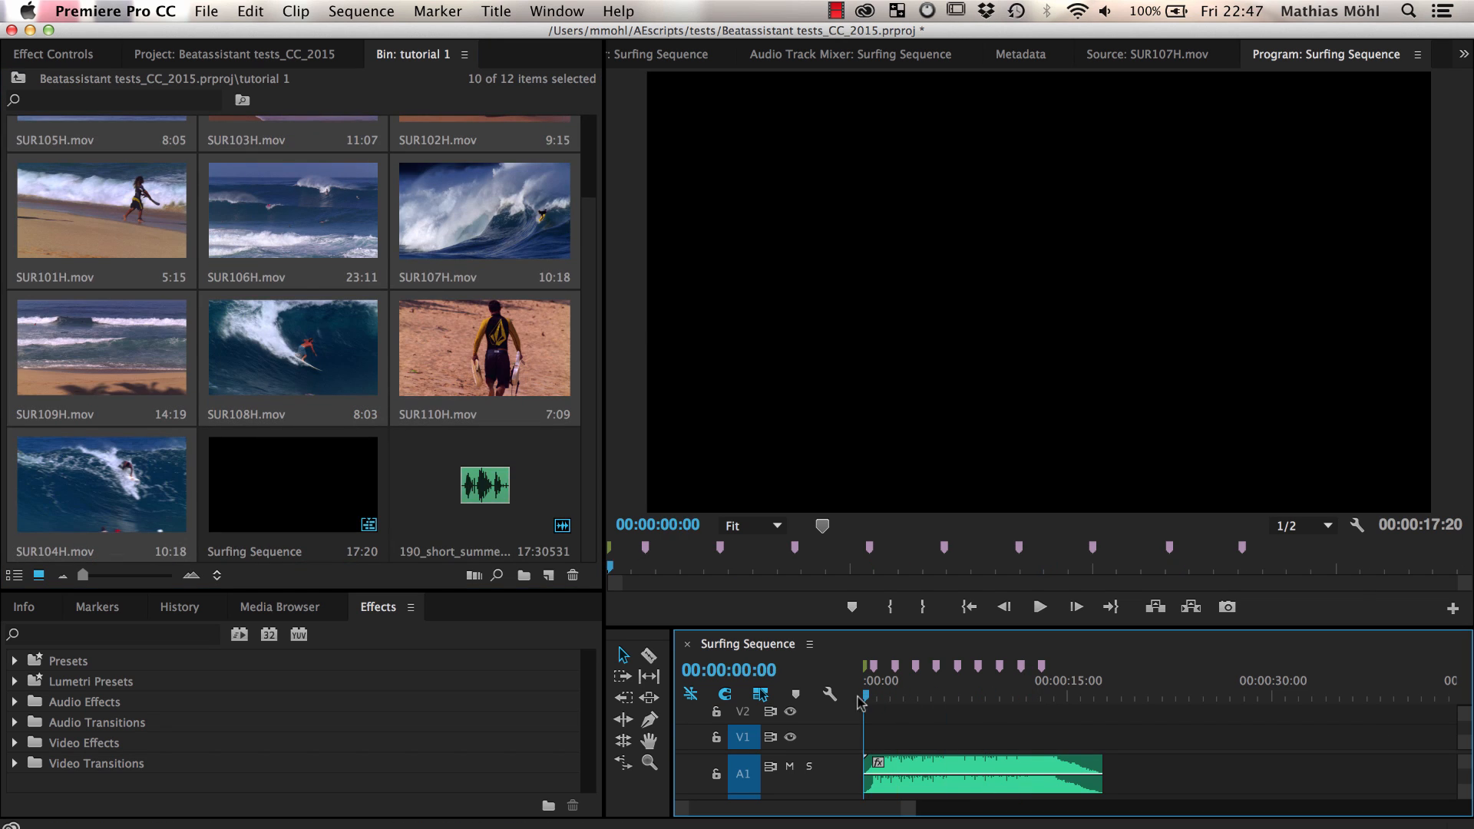
Step: Automate the ten selected clips onto V1 at the unnumbered markers, then scrub to review the cut
{"action": "left_click", "coordinate": [473, 577]}
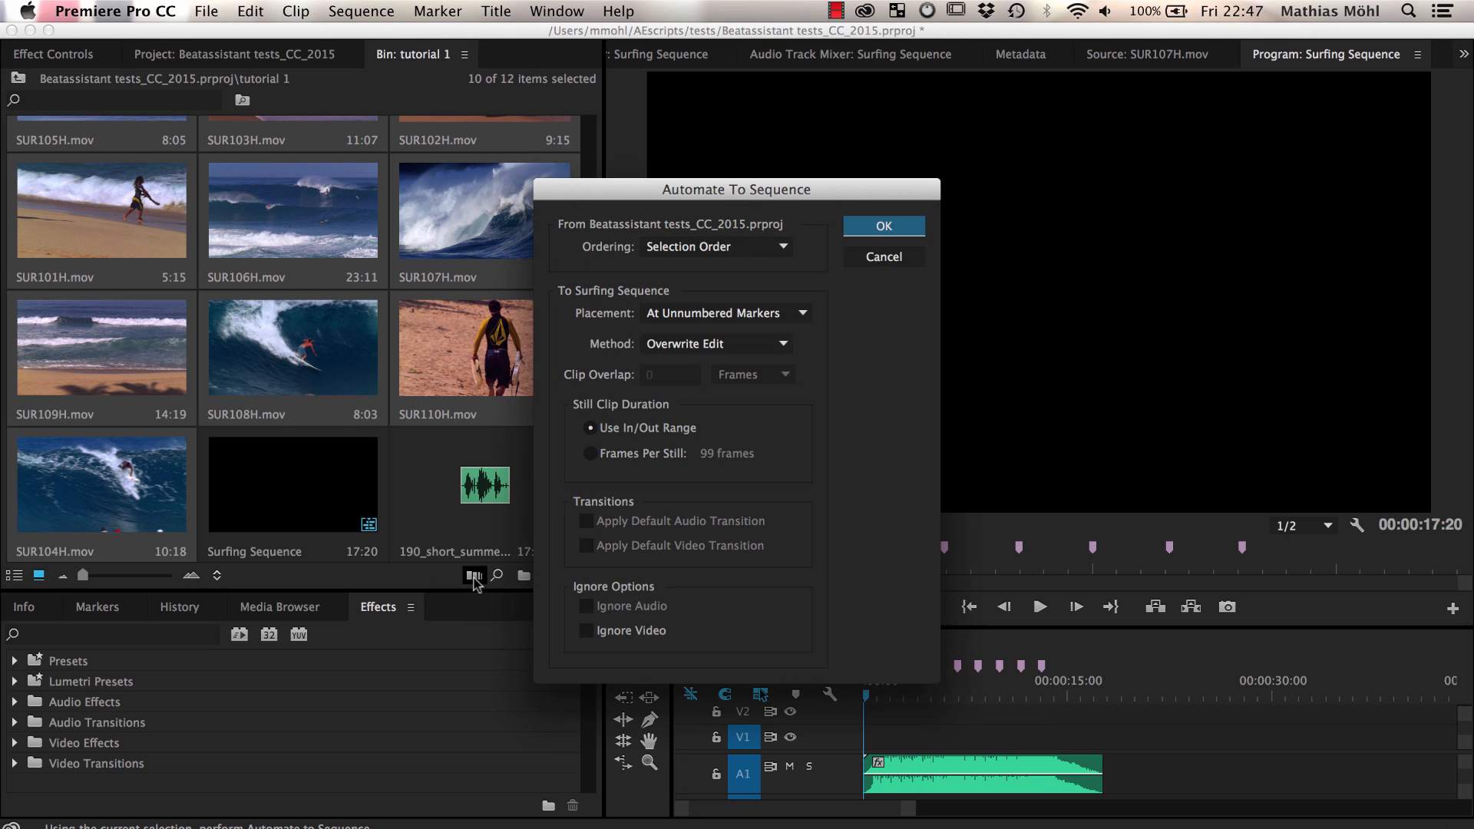
{"action": "left_click", "coordinate": [883, 225]}
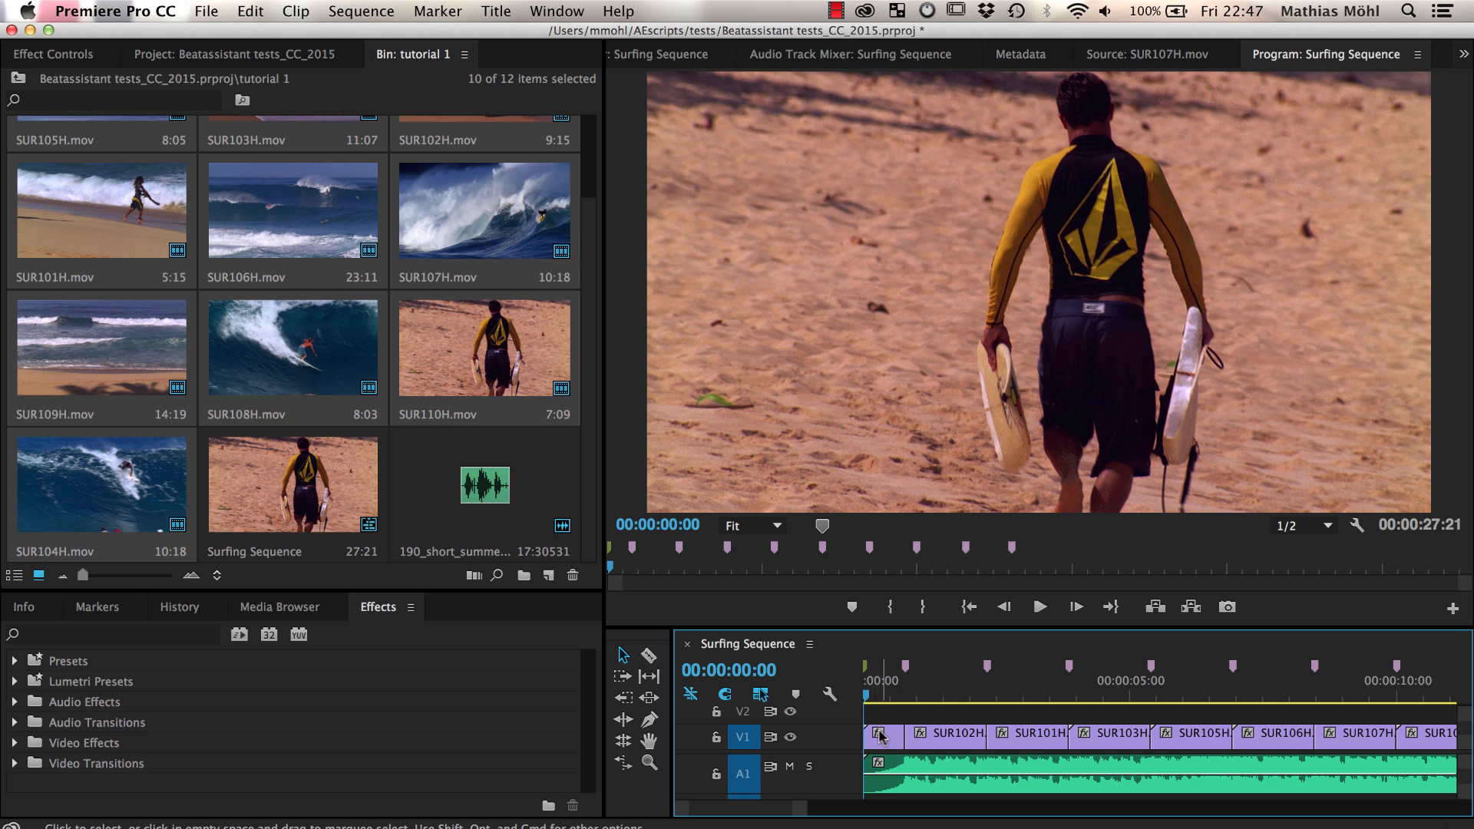
{"action": "left_click", "coordinate": [972, 700]}
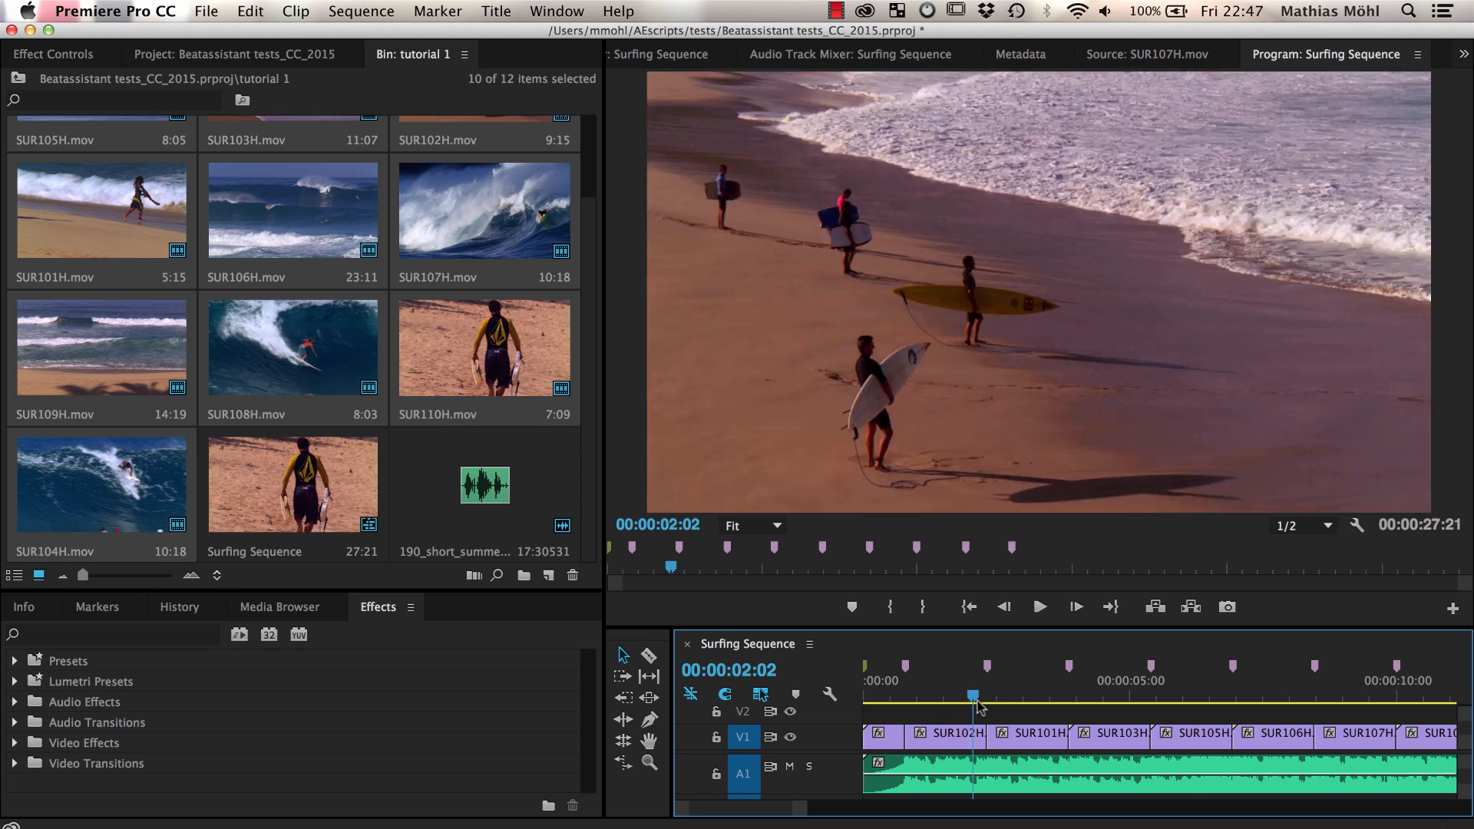
{"action": "left_click_drag", "start_coordinate": [973, 710], "coordinate": [1373, 710]}
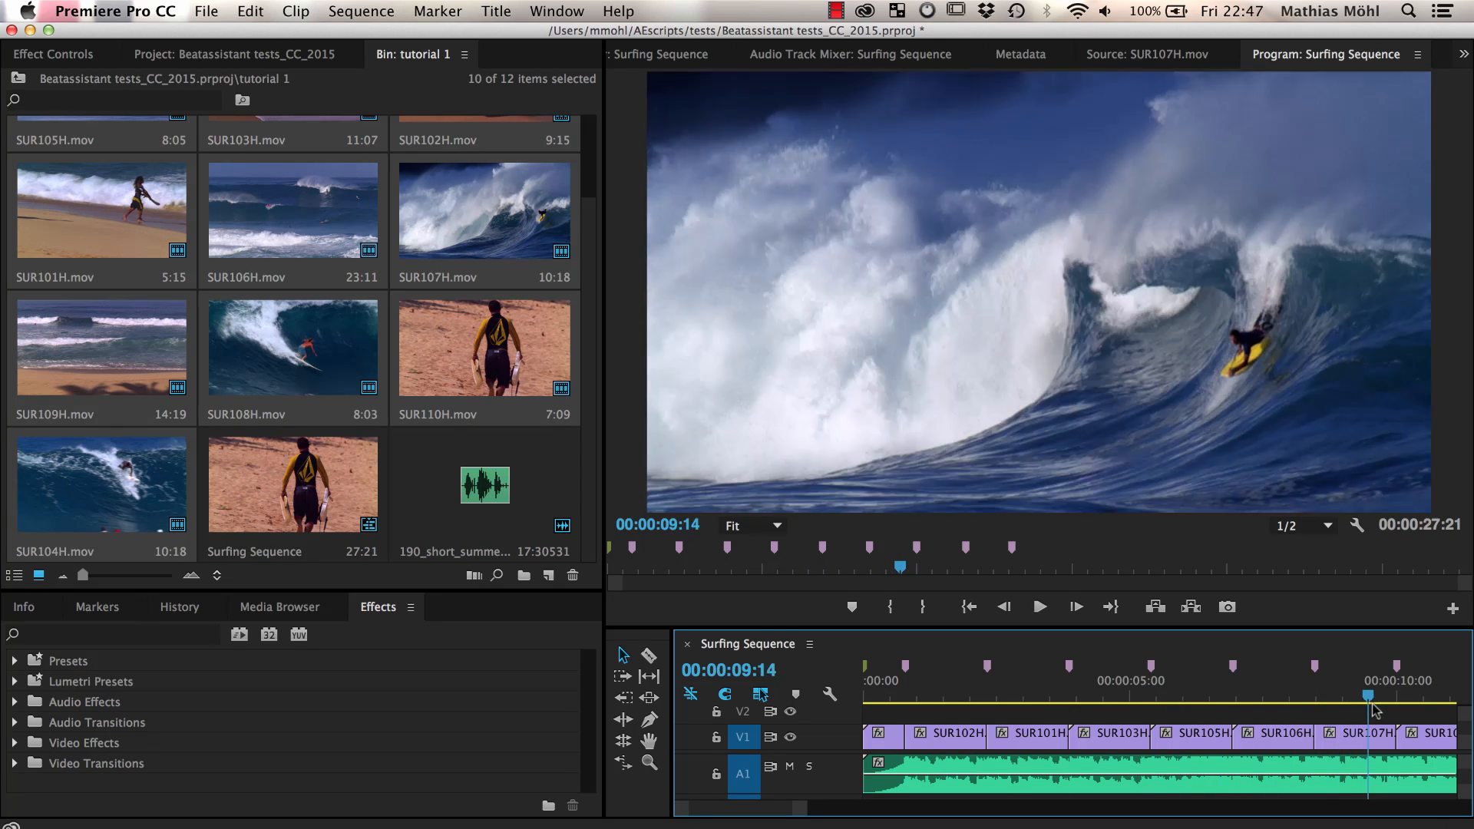